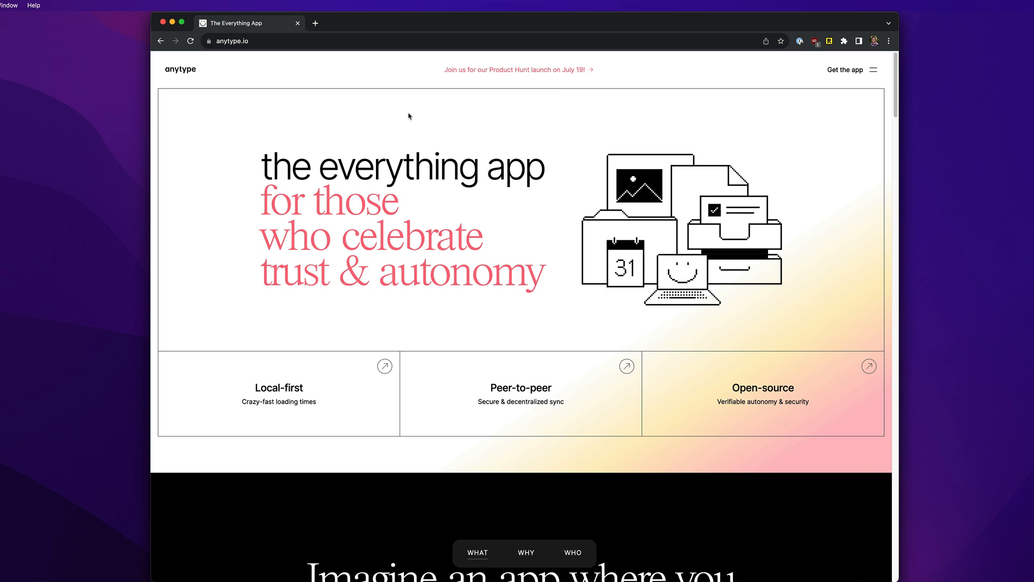
mouse_move(377, 395)
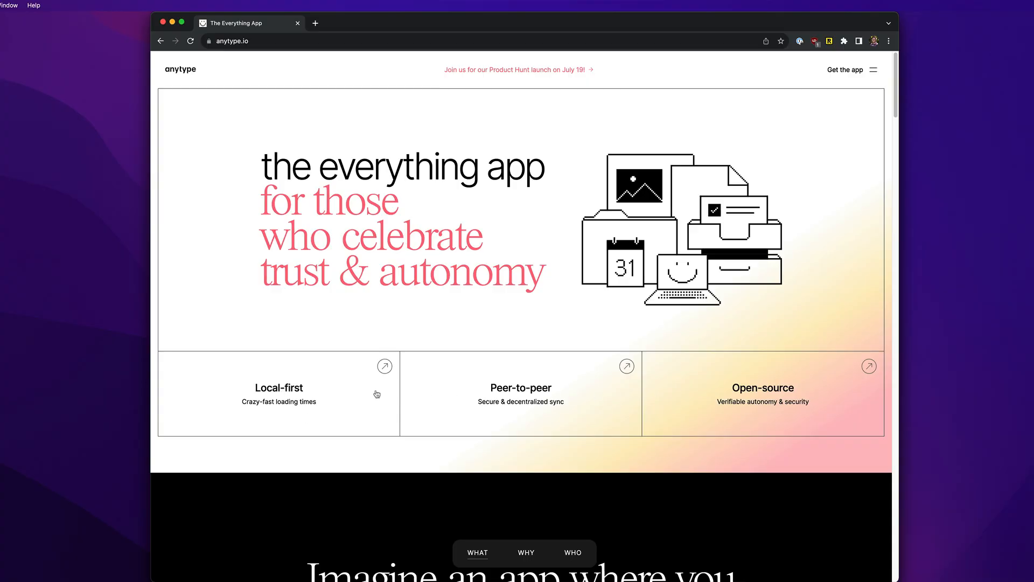
mouse_move(496, 301)
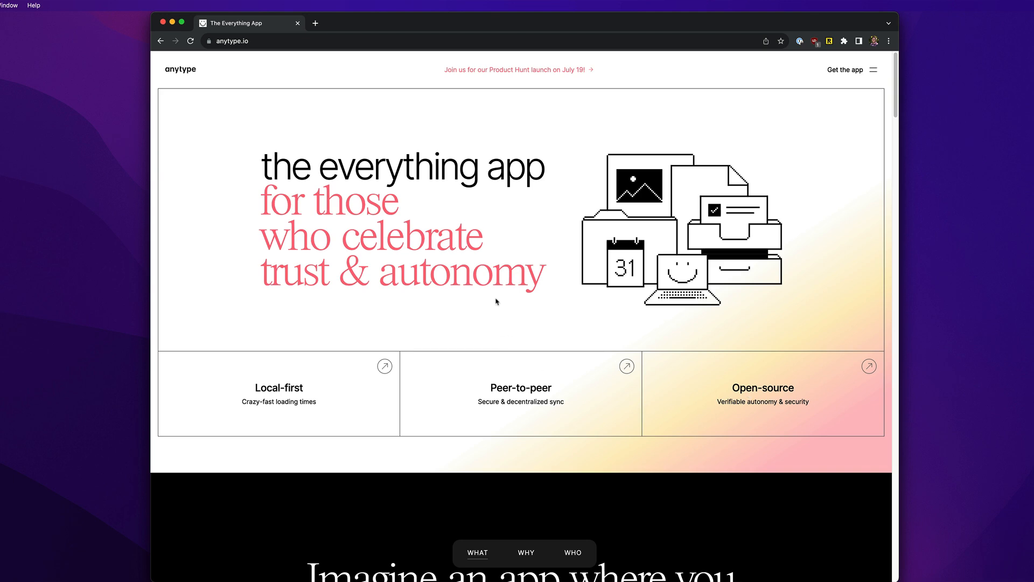
mouse_move(343, 480)
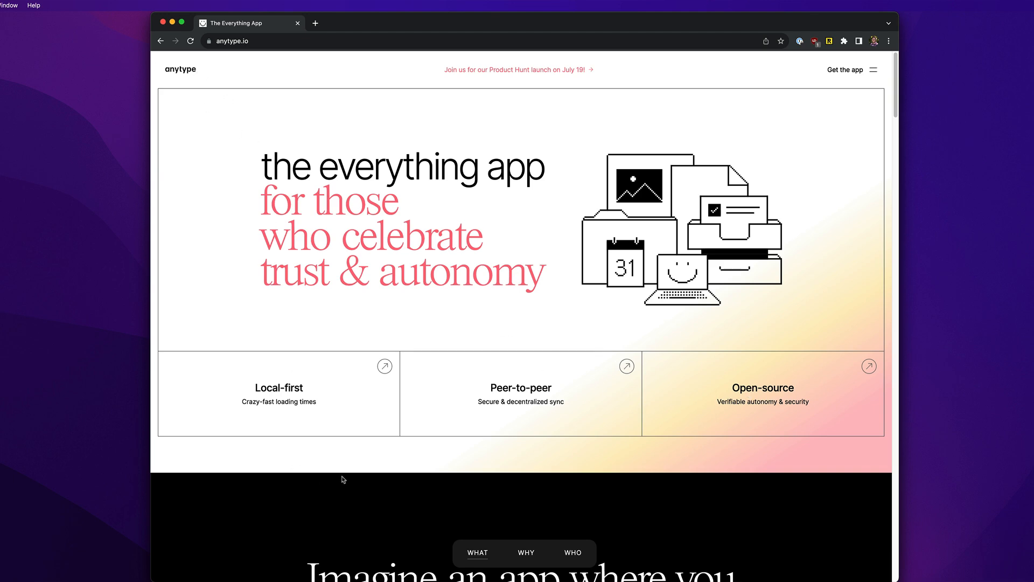
mouse_move(270, 424)
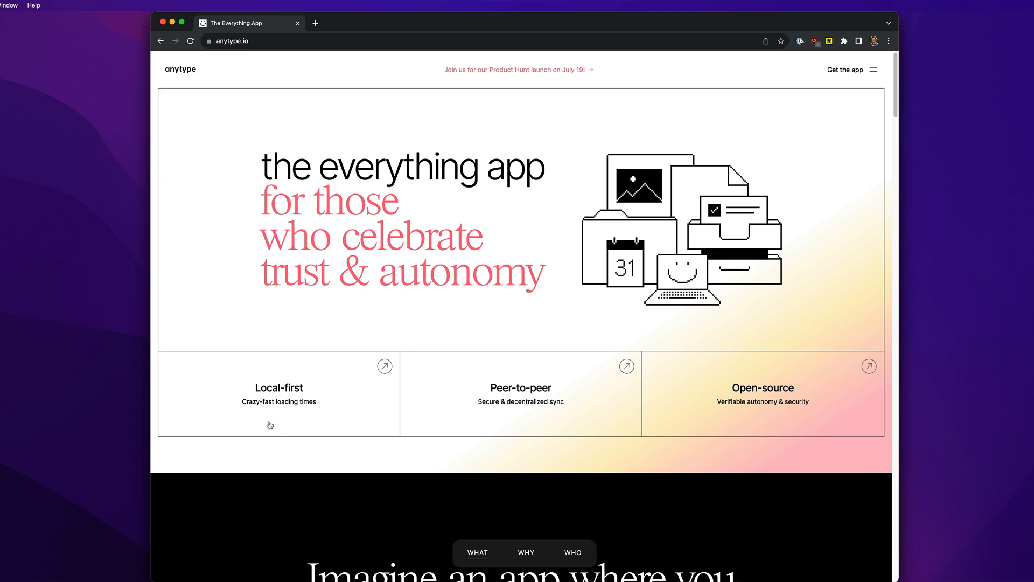
mouse_move(344, 449)
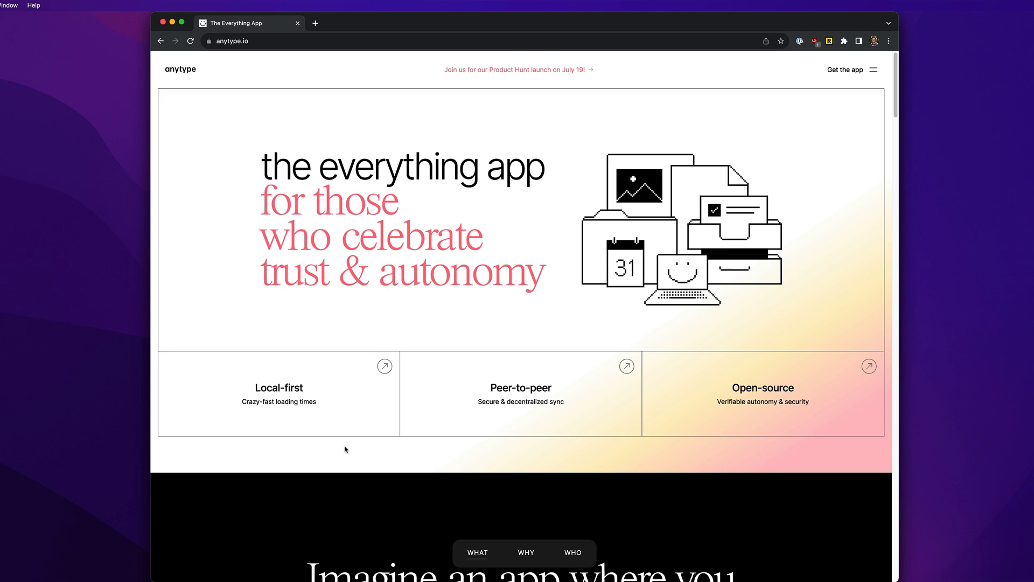
mouse_move(491, 462)
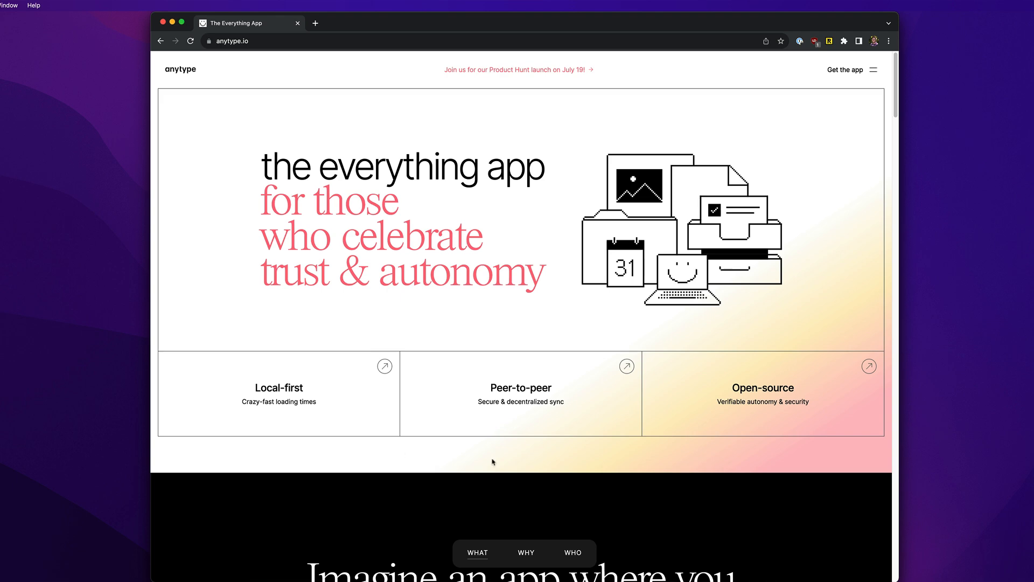
mouse_move(507, 432)
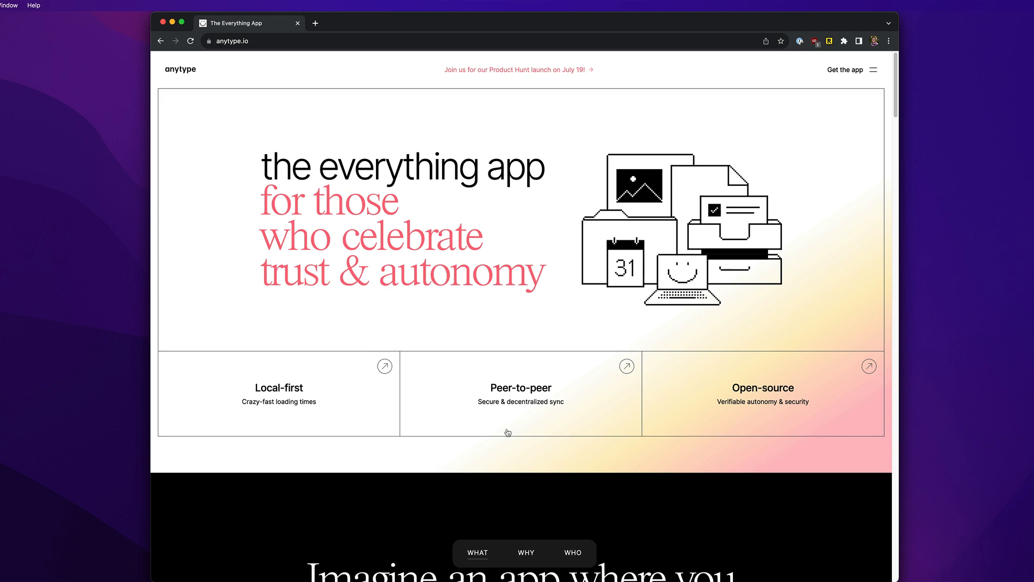
mouse_move(532, 417)
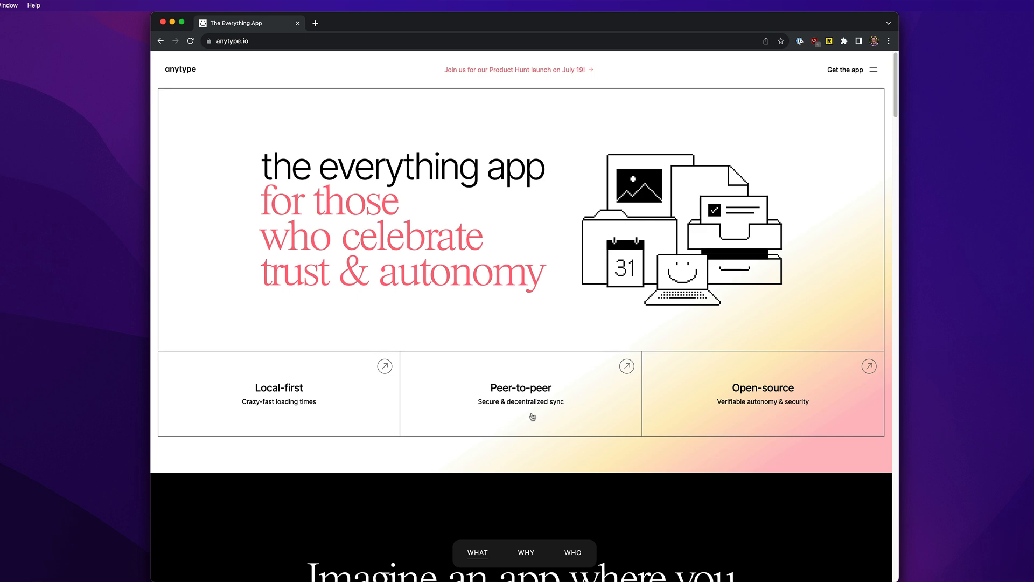
mouse_move(523, 412)
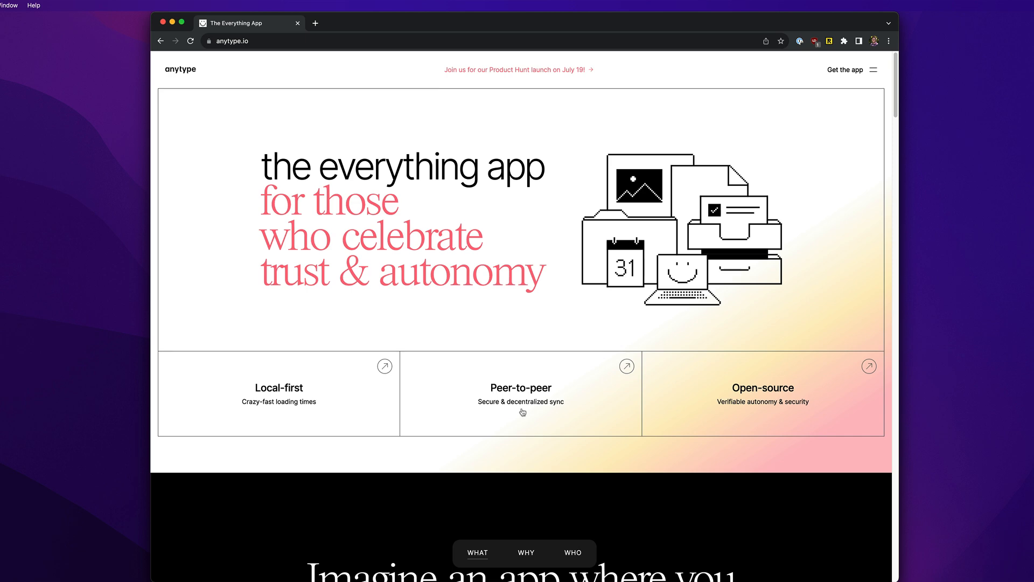
mouse_move(327, 422)
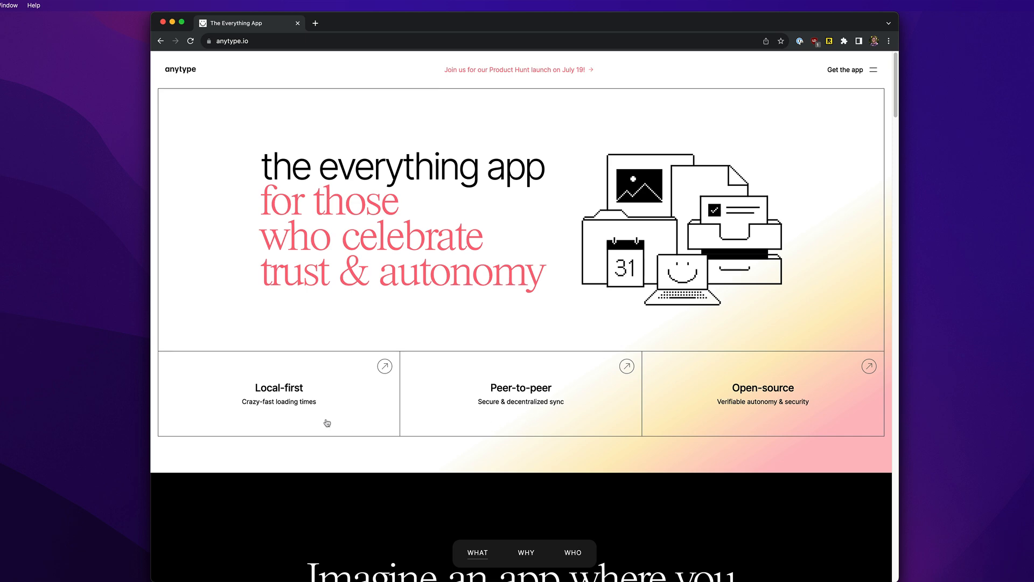
mouse_move(248, 370)
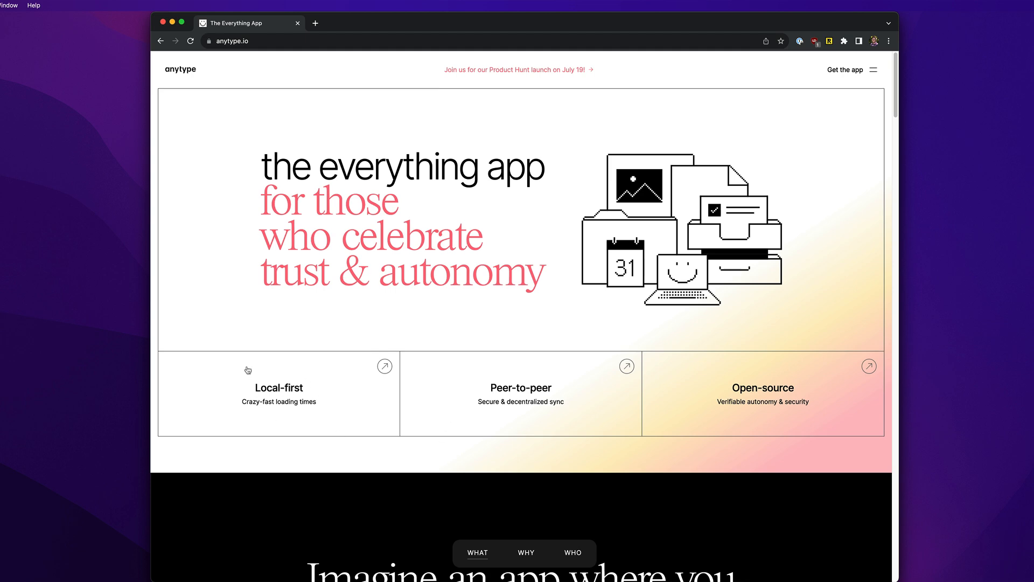
mouse_move(293, 394)
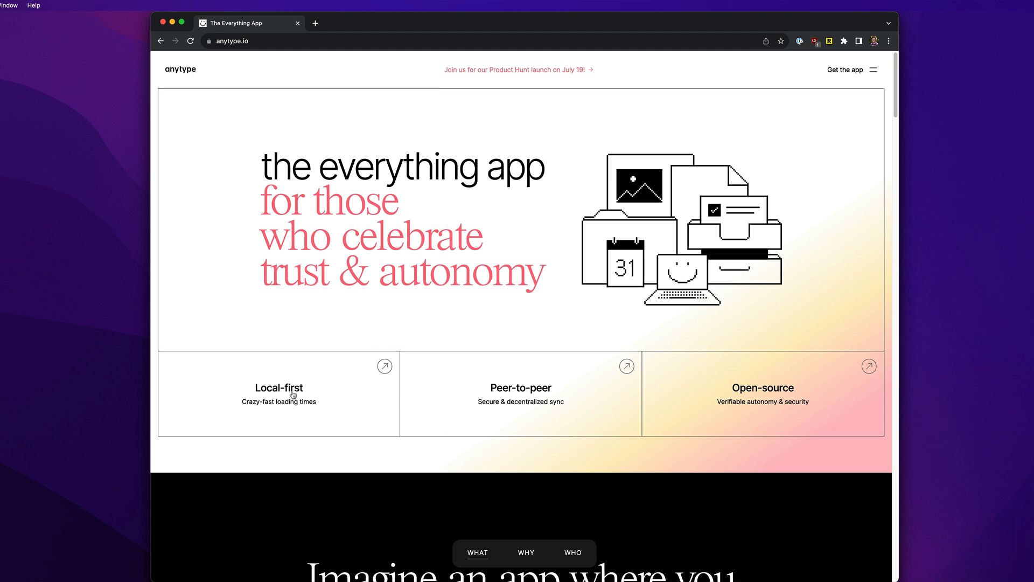
mouse_move(361, 392)
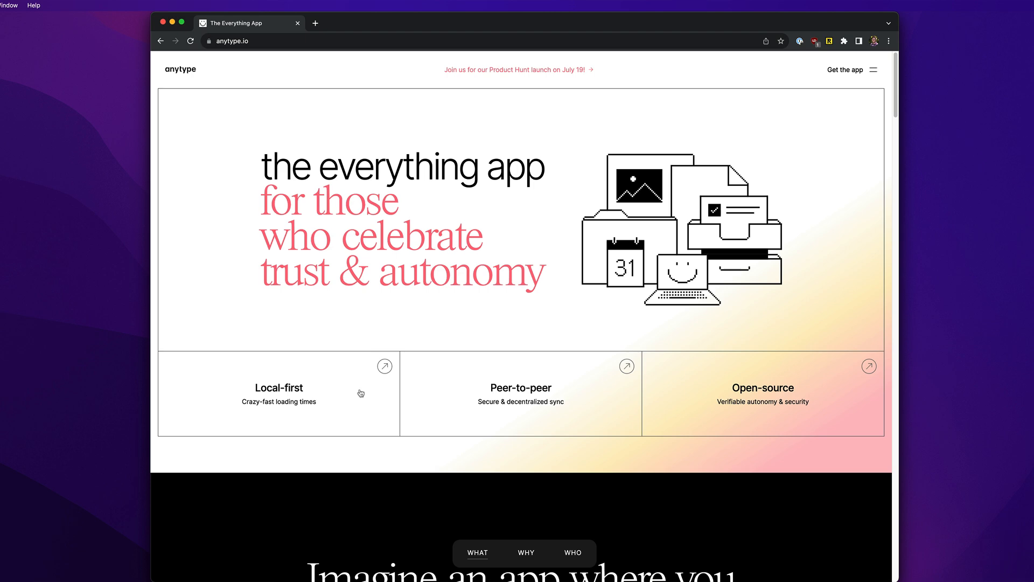
mouse_move(803, 406)
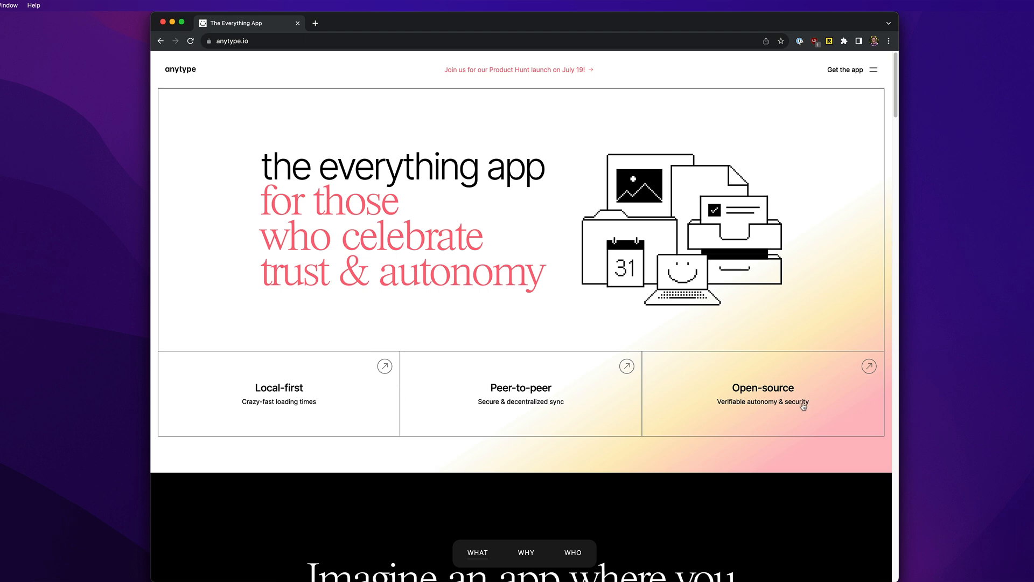
mouse_move(688, 394)
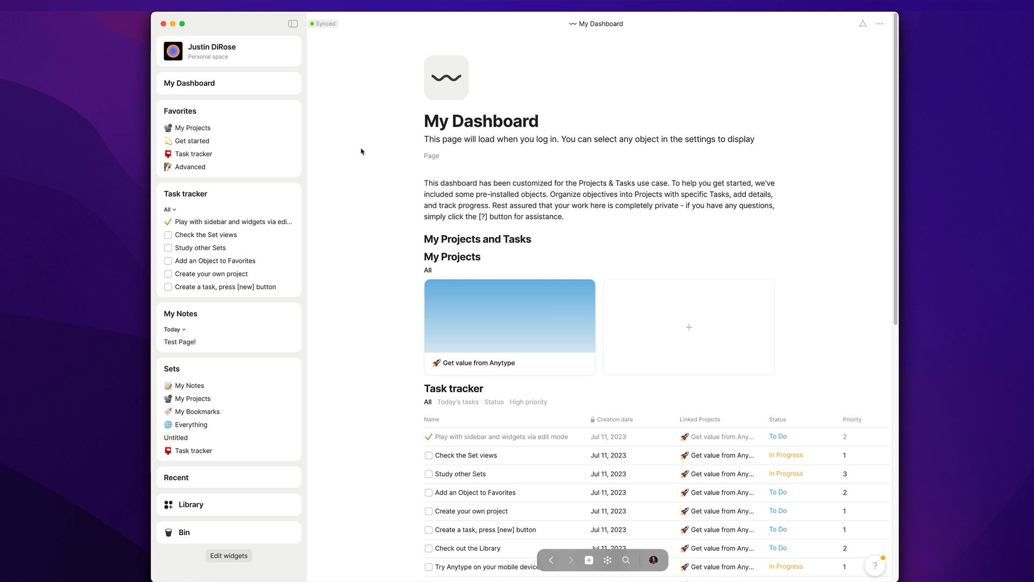
mouse_move(358, 63)
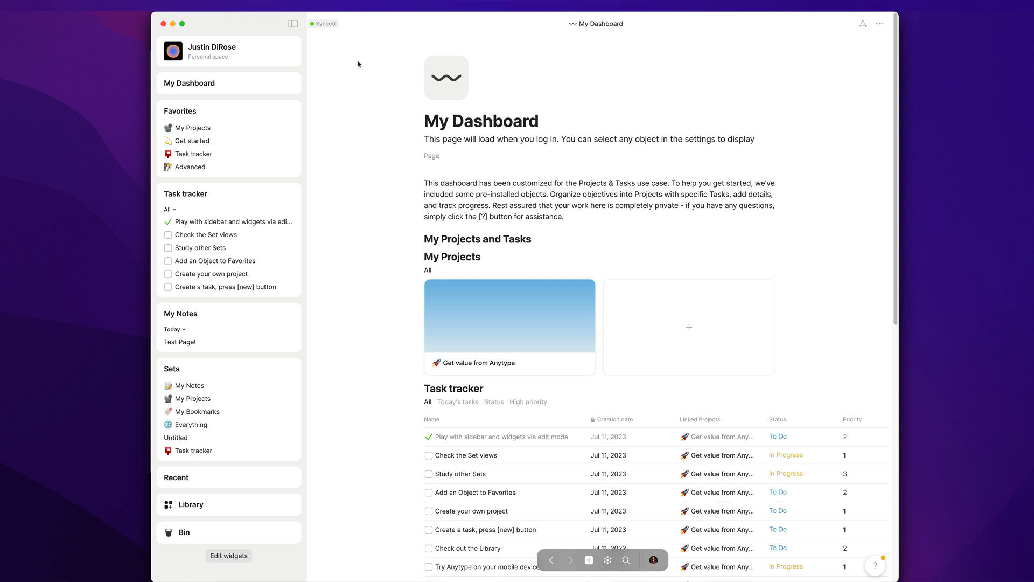
mouse_move(322, 22)
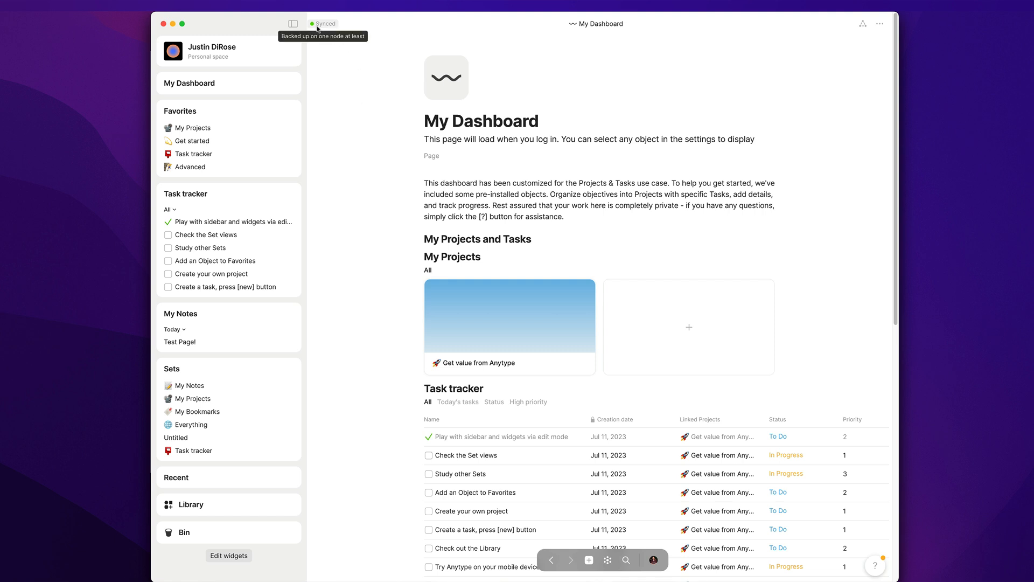
Show the sync details confirming the backup node is synced with no files waiting
left_click(323, 22)
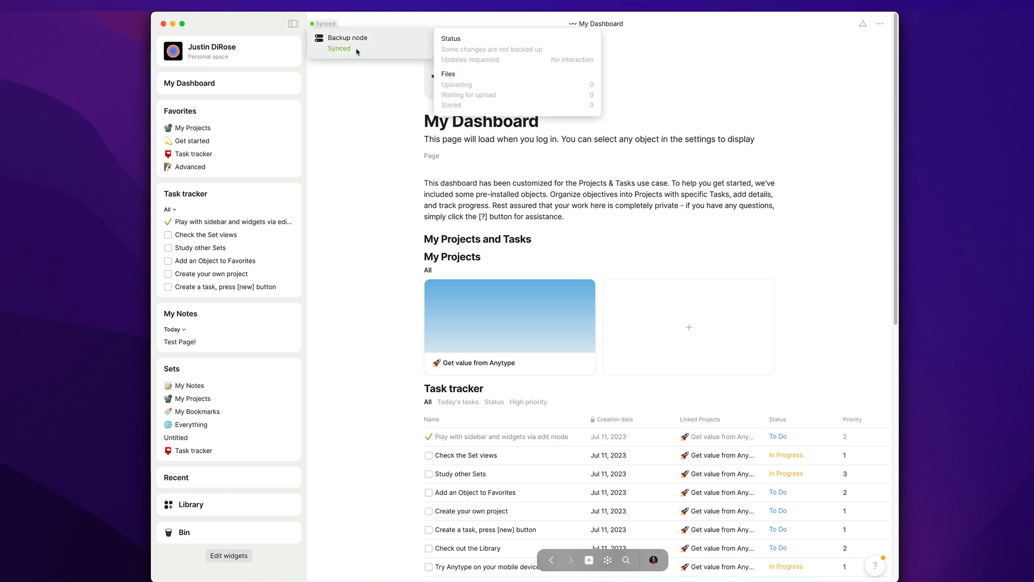
mouse_move(334, 48)
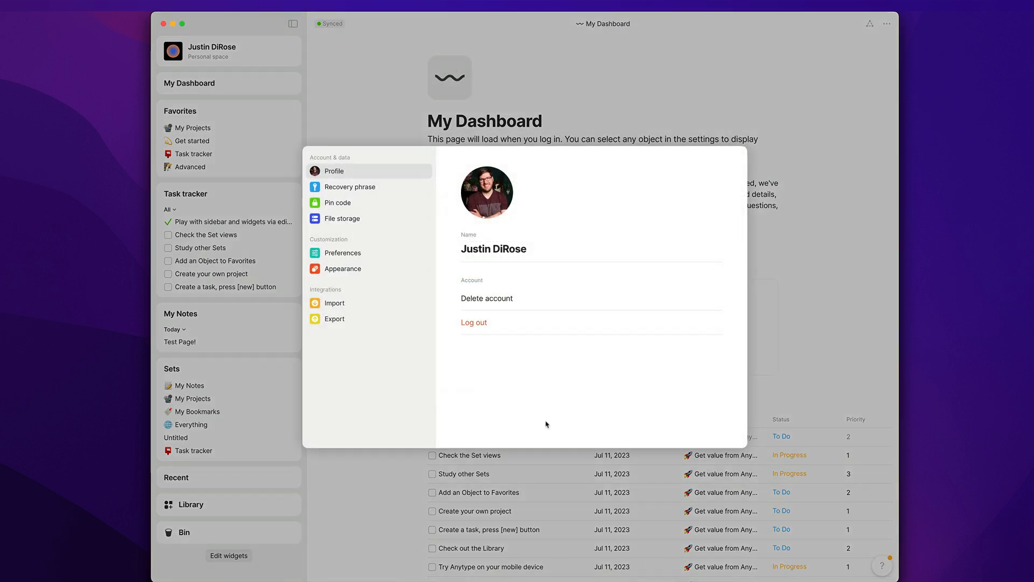
View the File storage settings showing 27.2 MB of the 1 GB remote allowance used
left_click(342, 218)
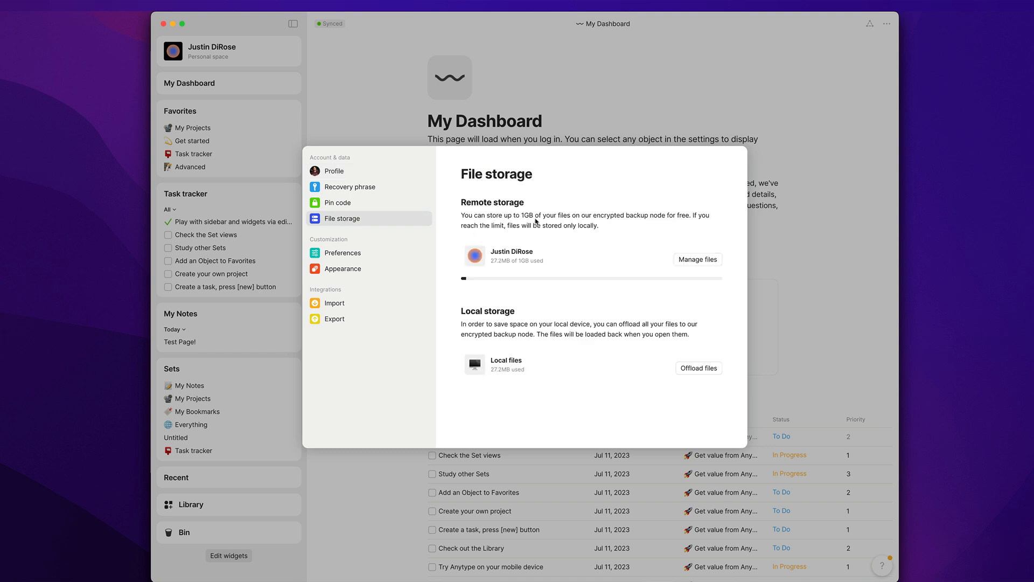
mouse_move(655, 219)
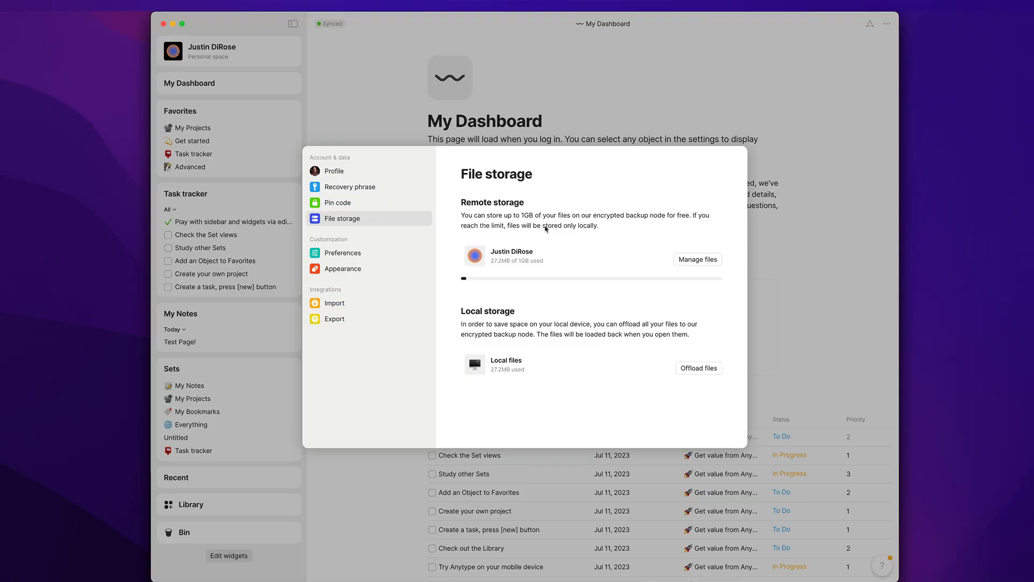
mouse_move(597, 236)
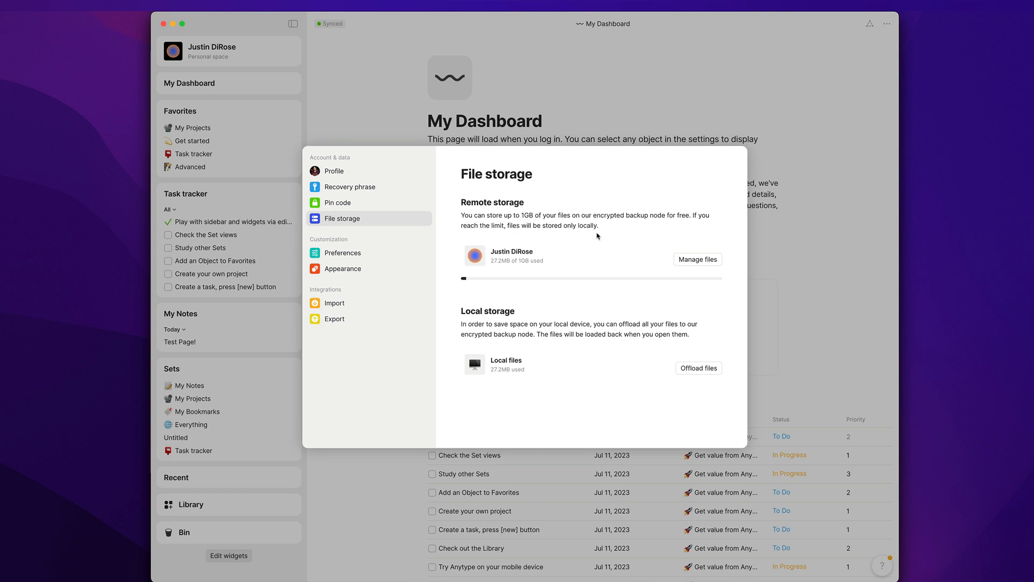
mouse_move(630, 228)
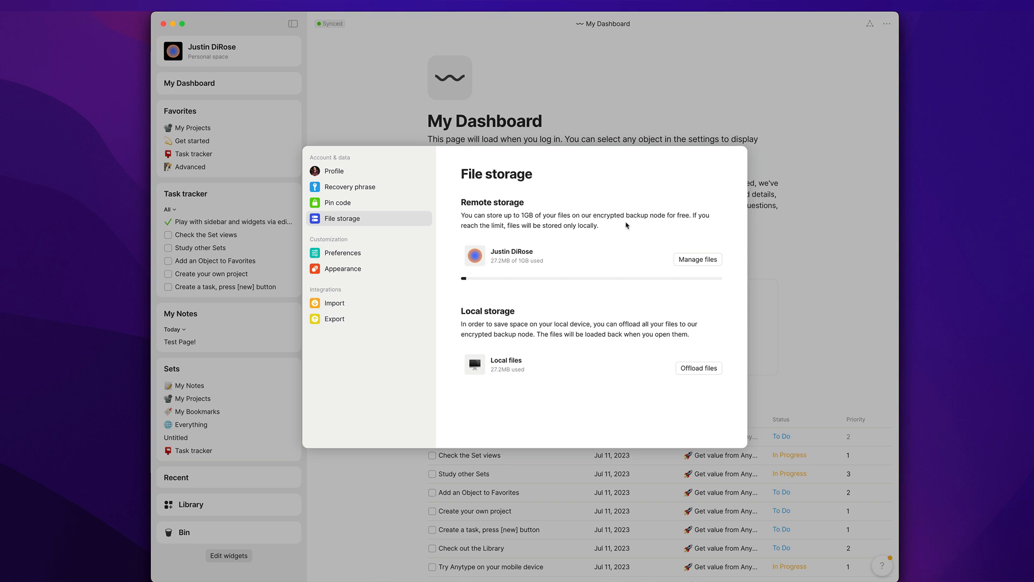
mouse_move(333, 171)
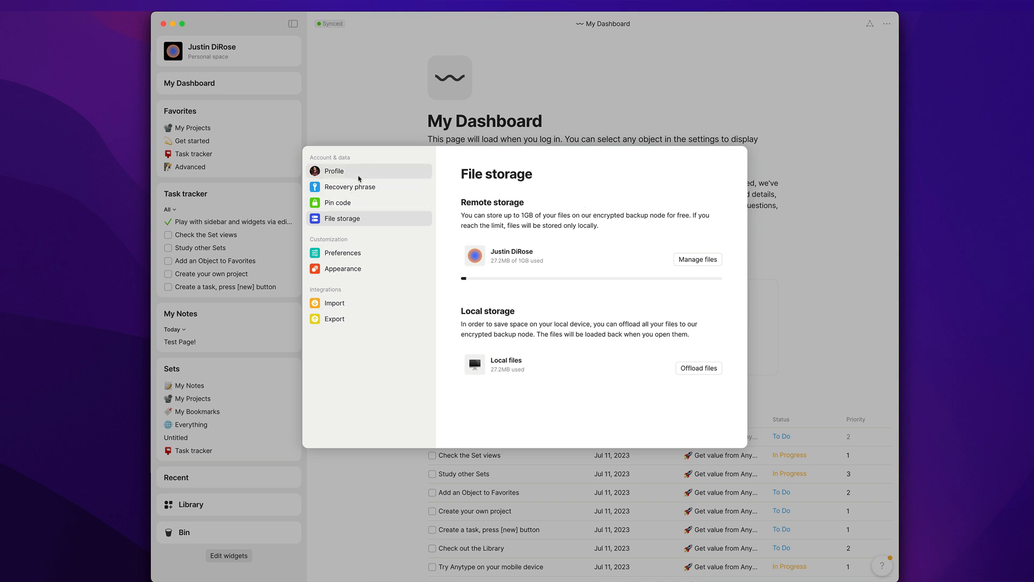
Return to the Profile settings page with the account name and log out options
left_click(334, 171)
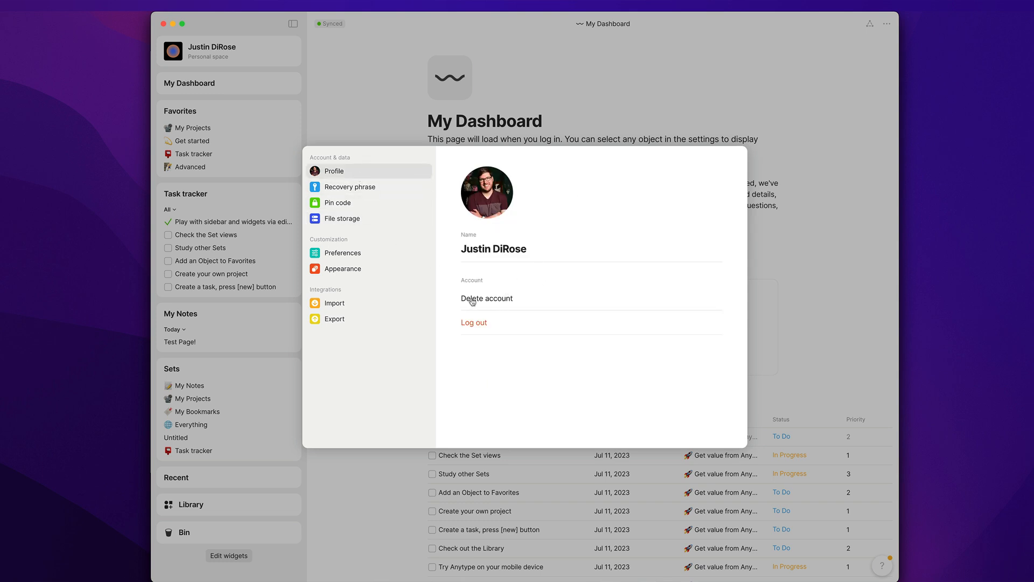
mouse_move(349, 187)
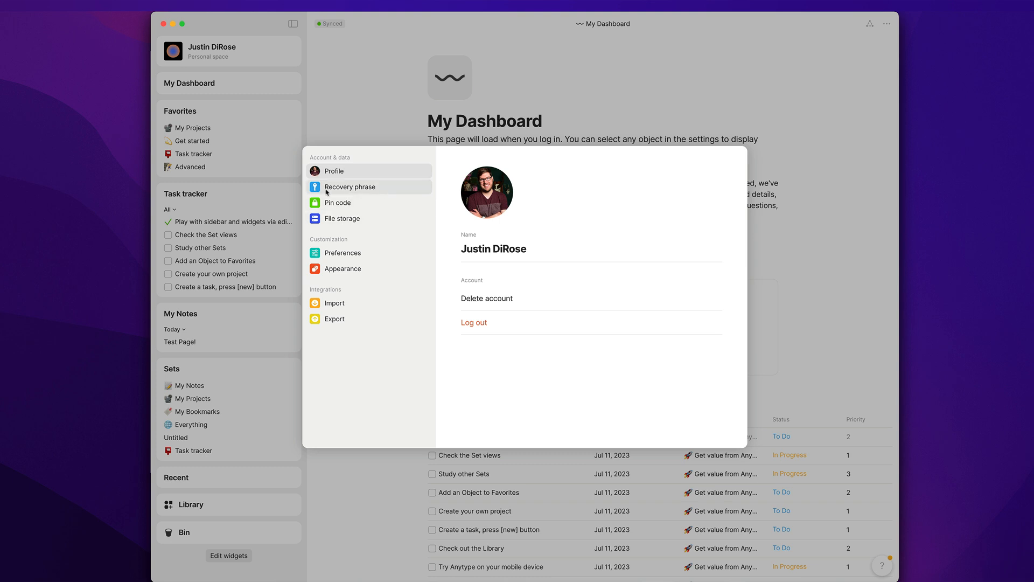
mouse_move(373, 194)
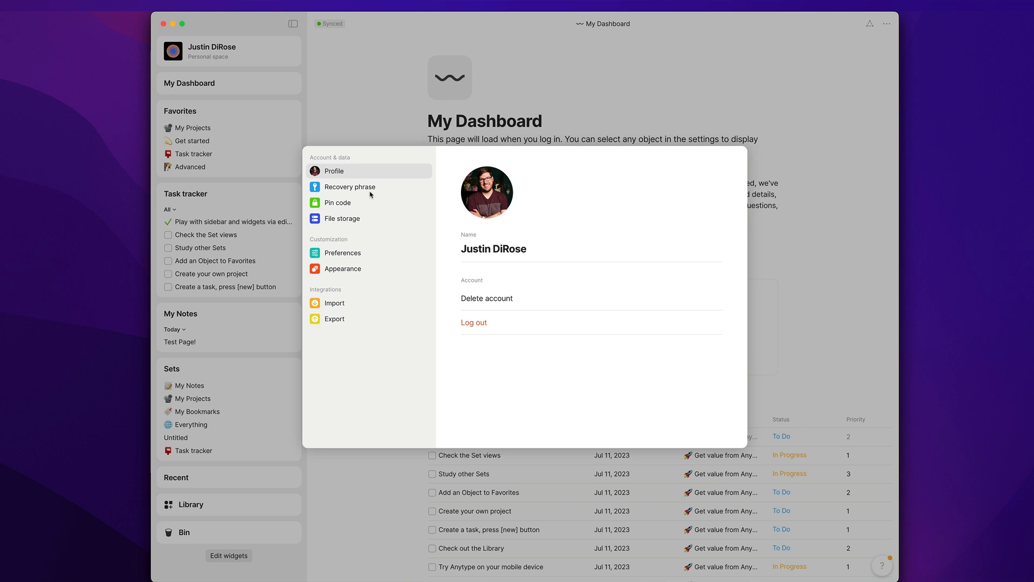
mouse_move(342, 252)
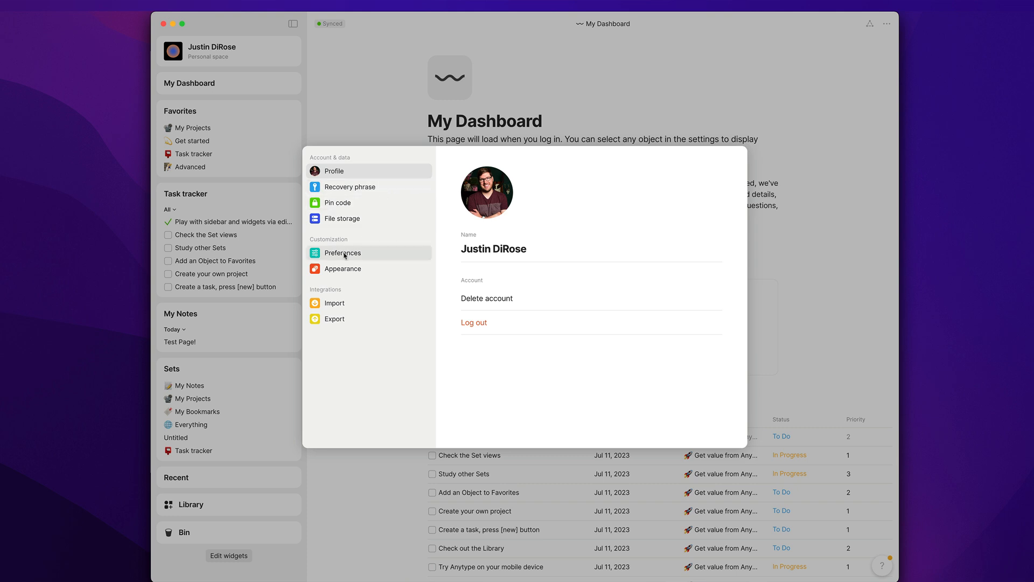
In Preferences, set spellcheck to English (United States) after checking default object type, then move to Appearance
left_click(342, 252)
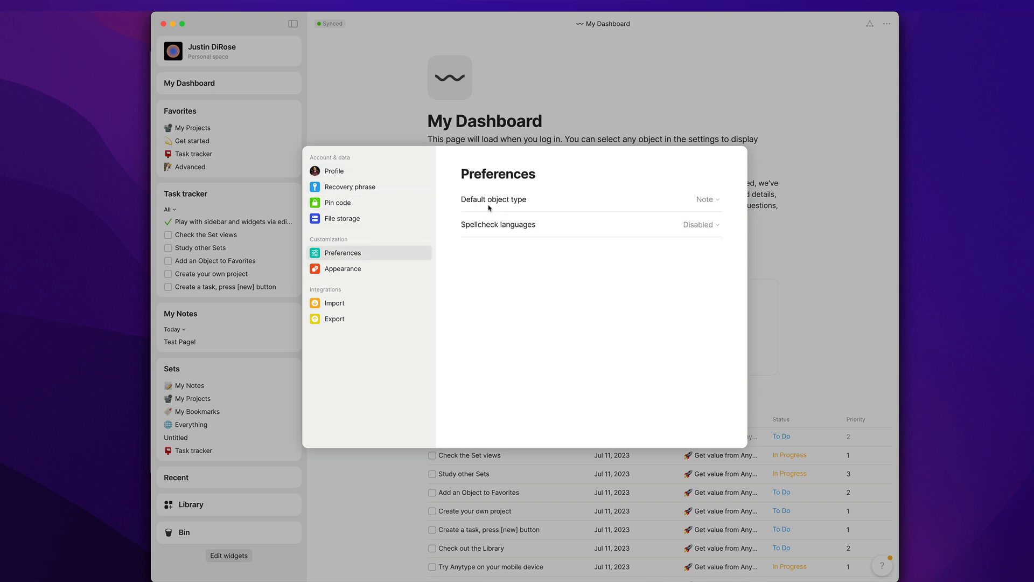
mouse_move(671, 236)
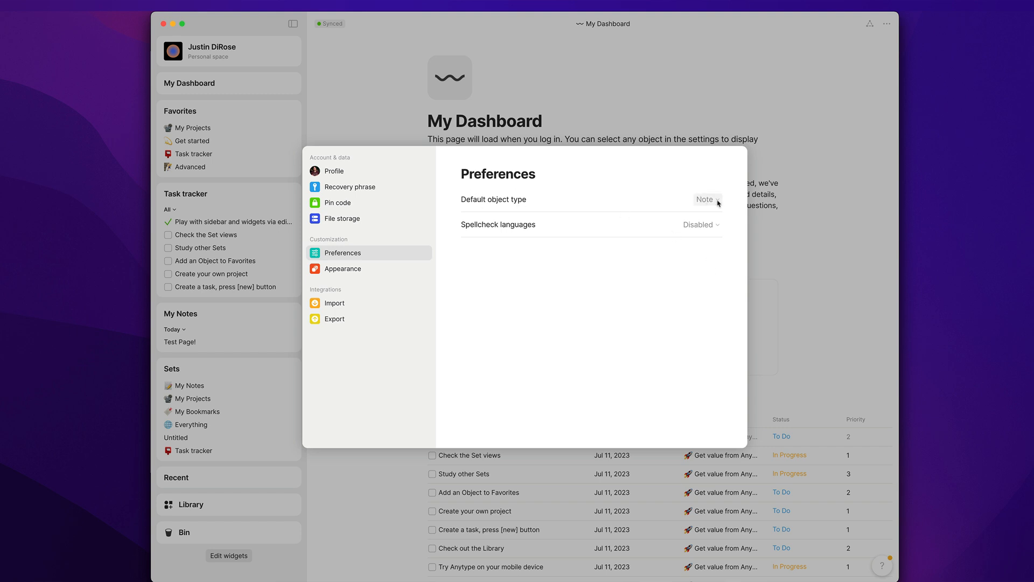
left_click(704, 200)
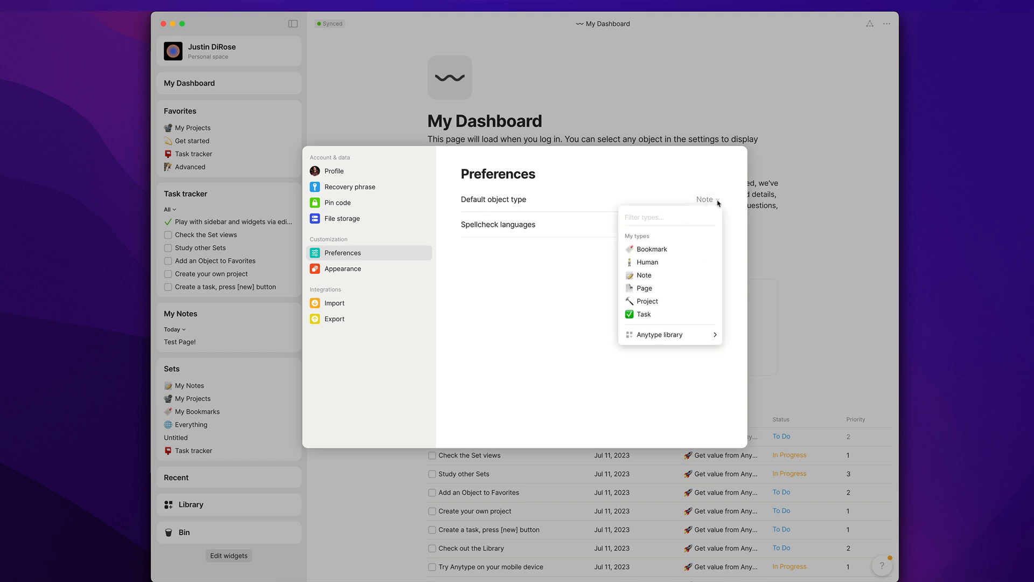
mouse_move(653, 249)
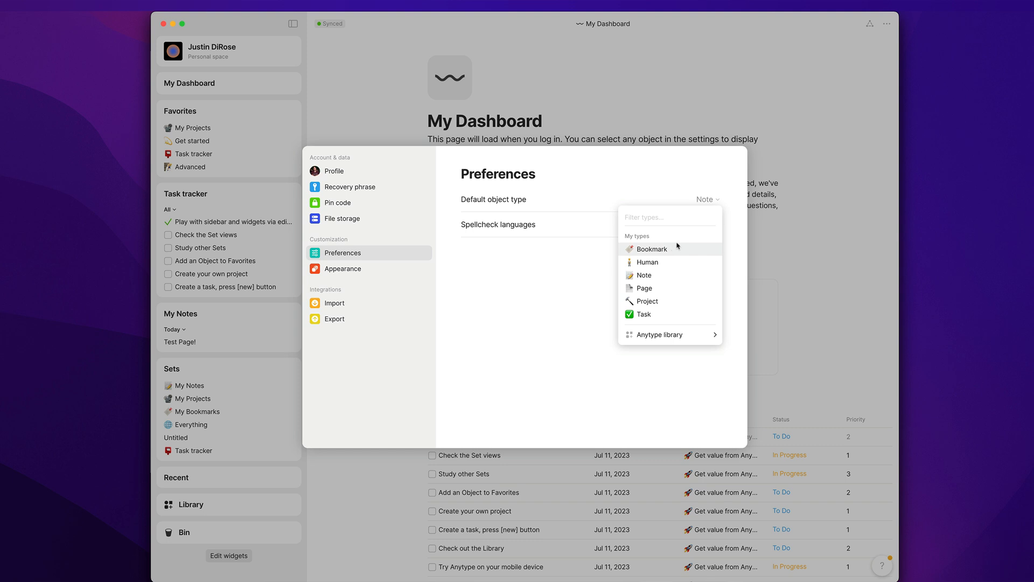
mouse_move(644, 288)
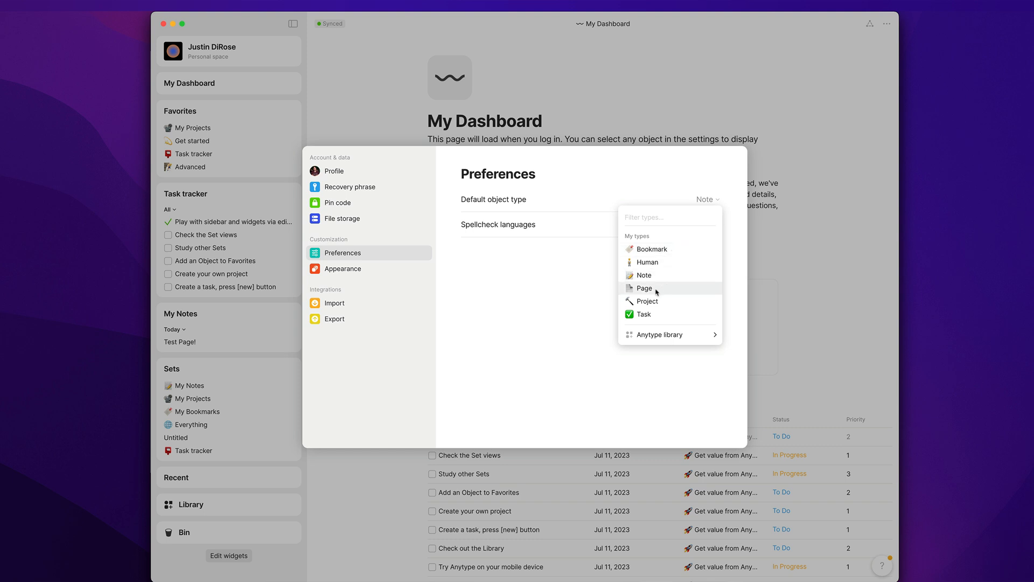
mouse_move(643, 313)
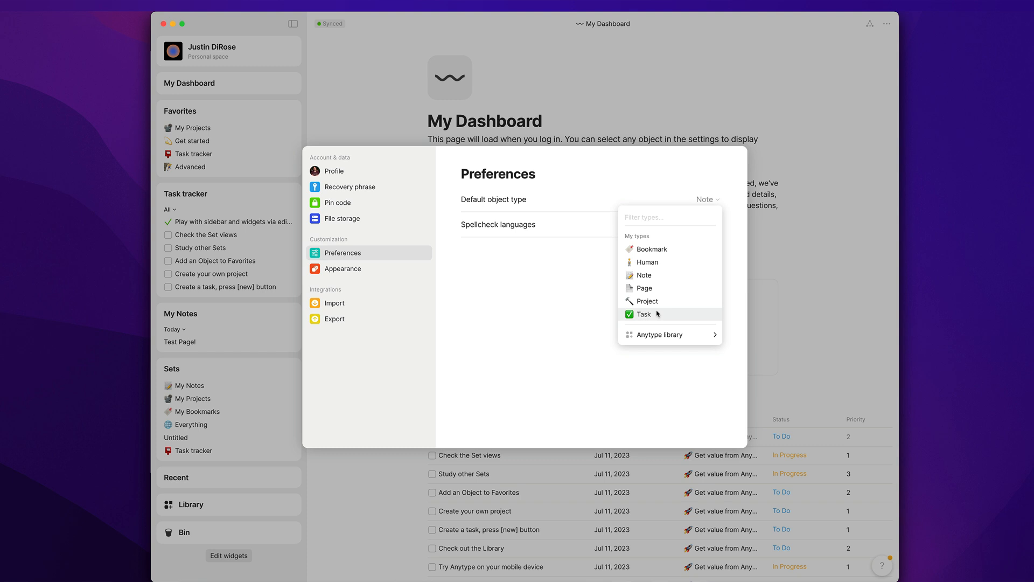
mouse_move(649, 317)
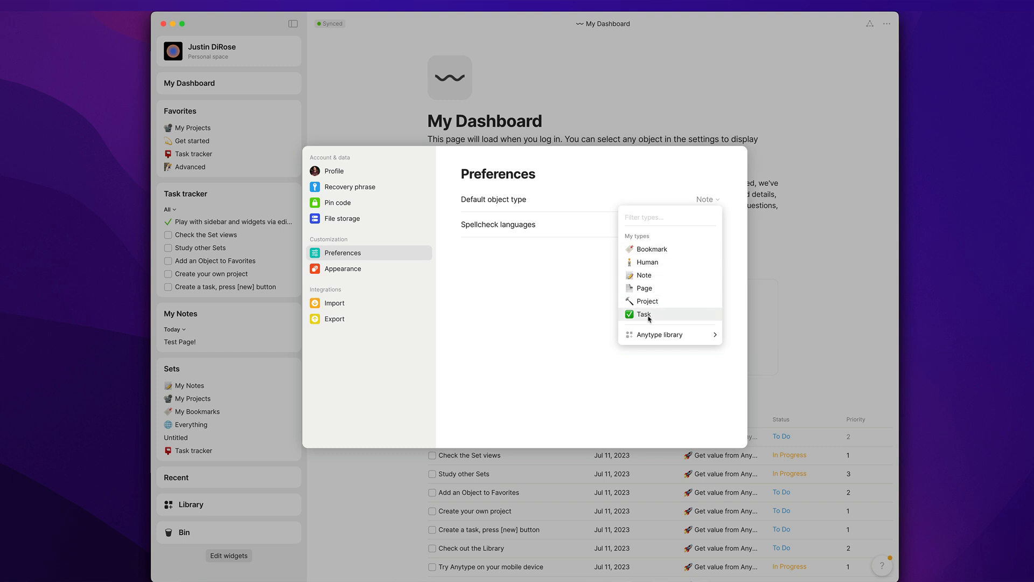
mouse_move(545, 283)
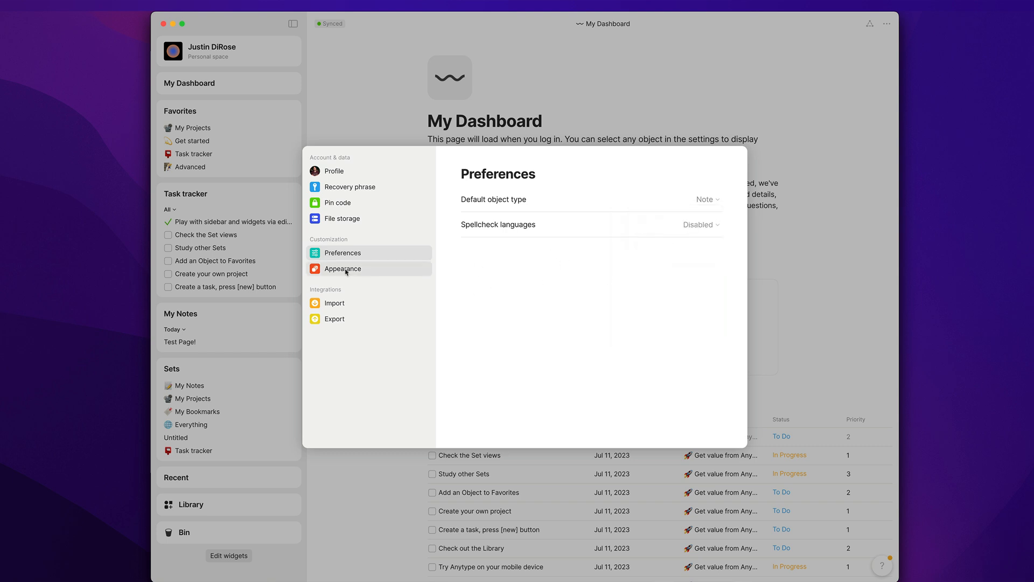
mouse_move(717, 229)
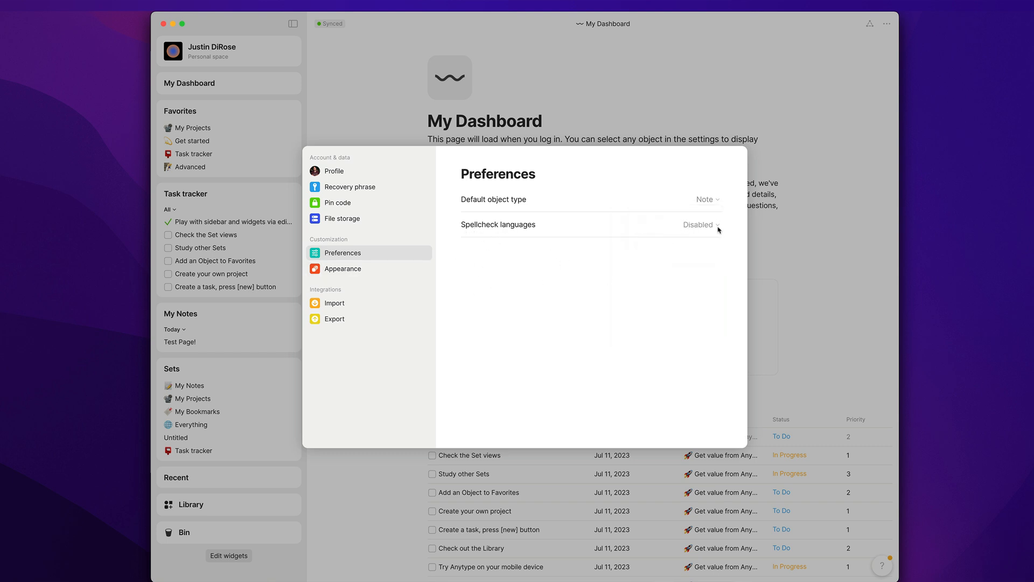
left_click(700, 224)
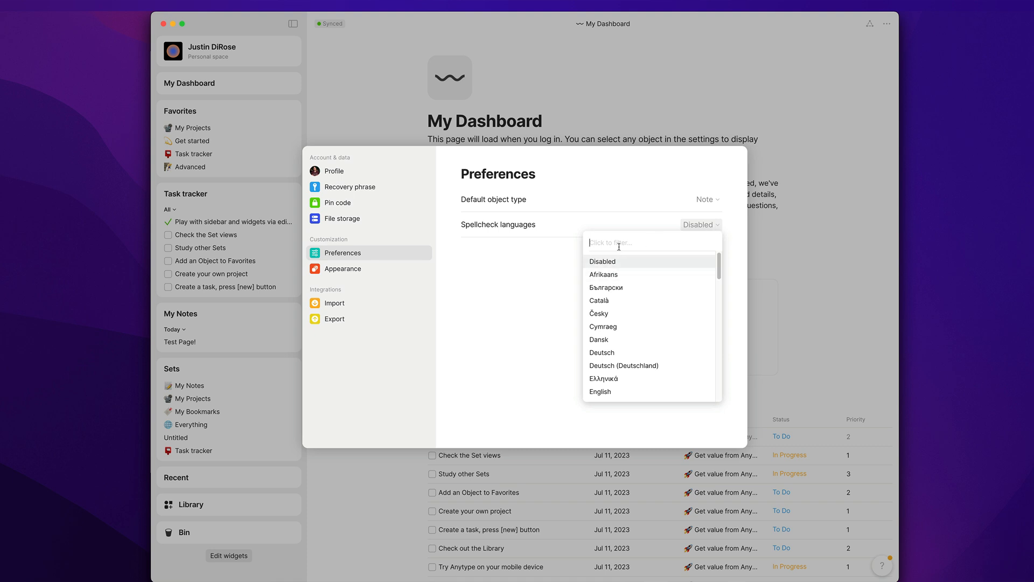
type("engl")
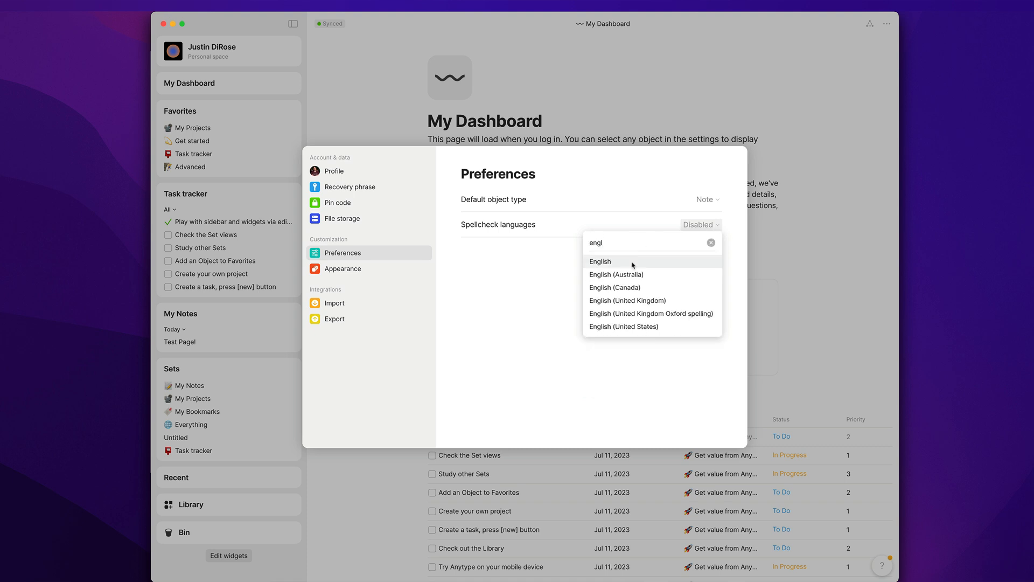
left_click(624, 325)
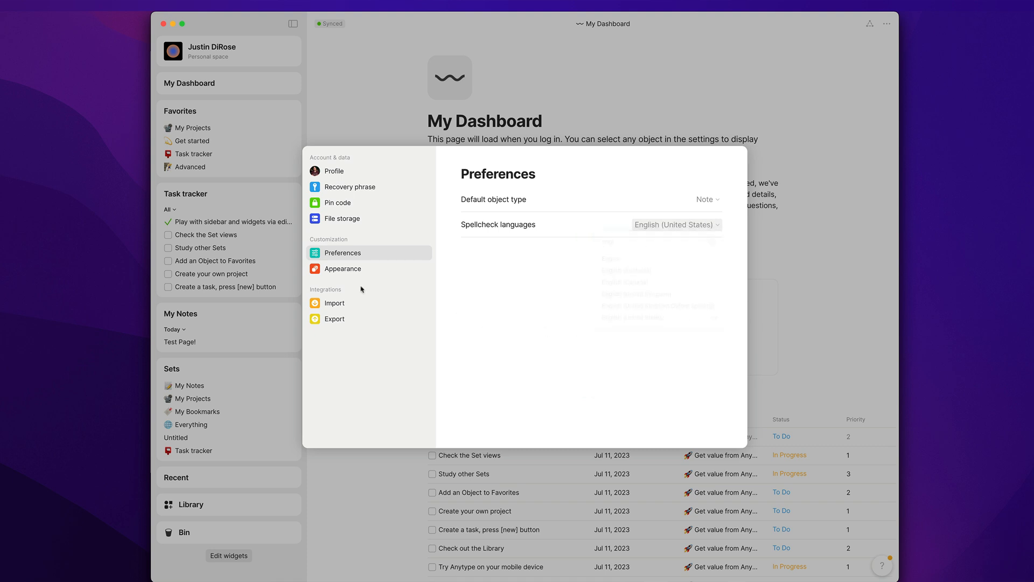
left_click(342, 269)
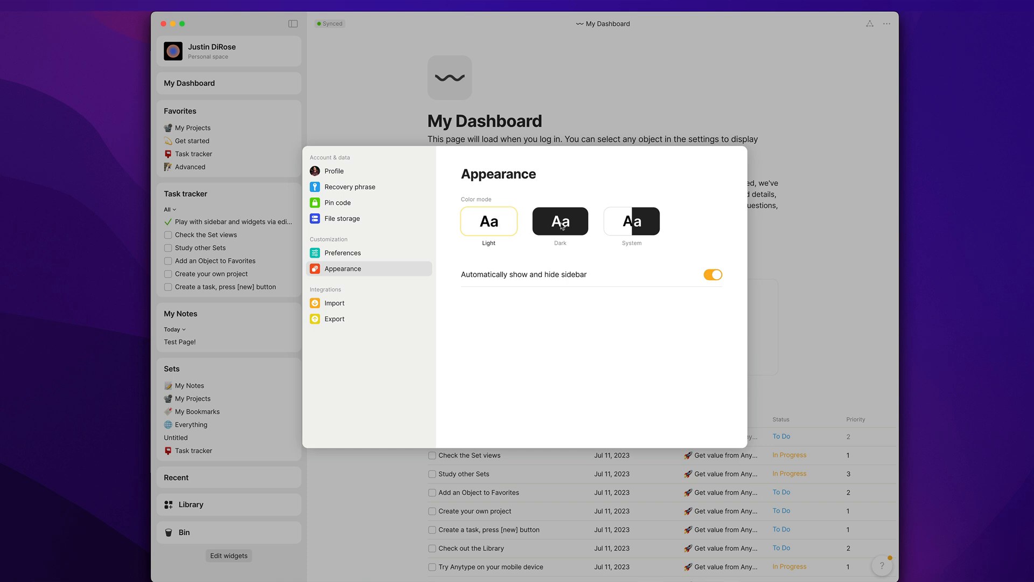
mouse_move(534, 282)
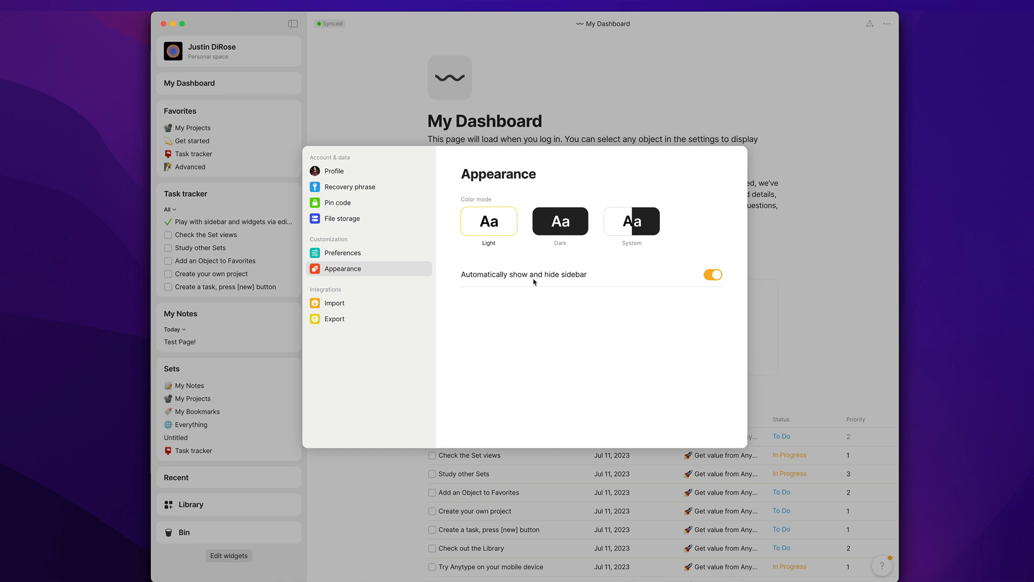
mouse_move(435, 312)
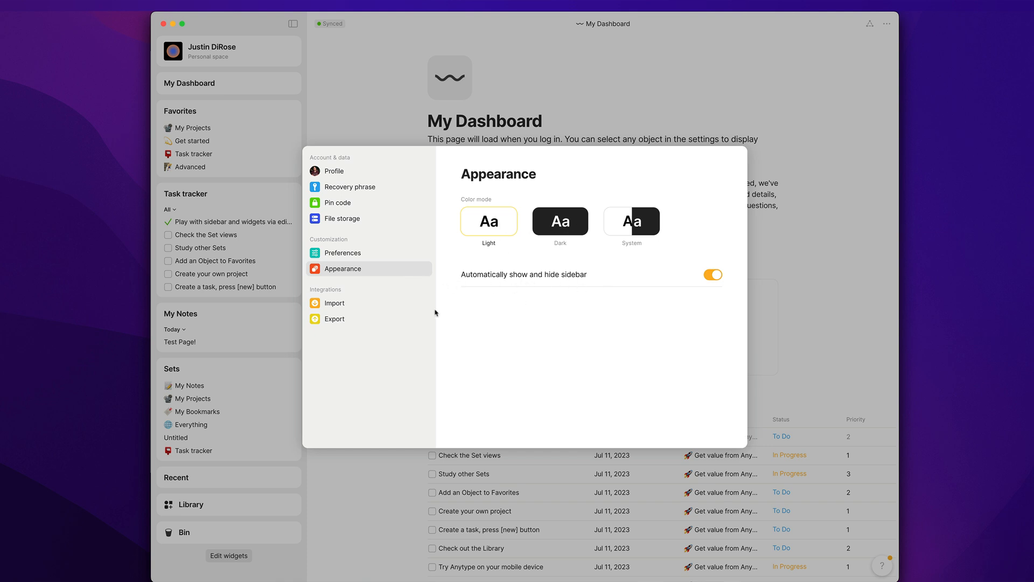
Review the Import and Export format pages, then close settings back to My Dashboard
left_click(334, 303)
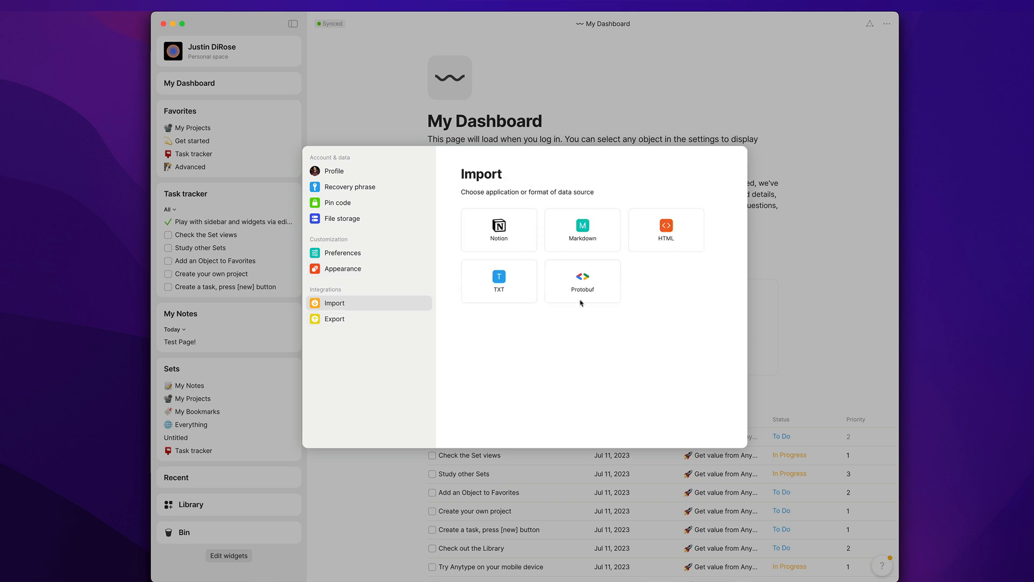
mouse_move(666, 229)
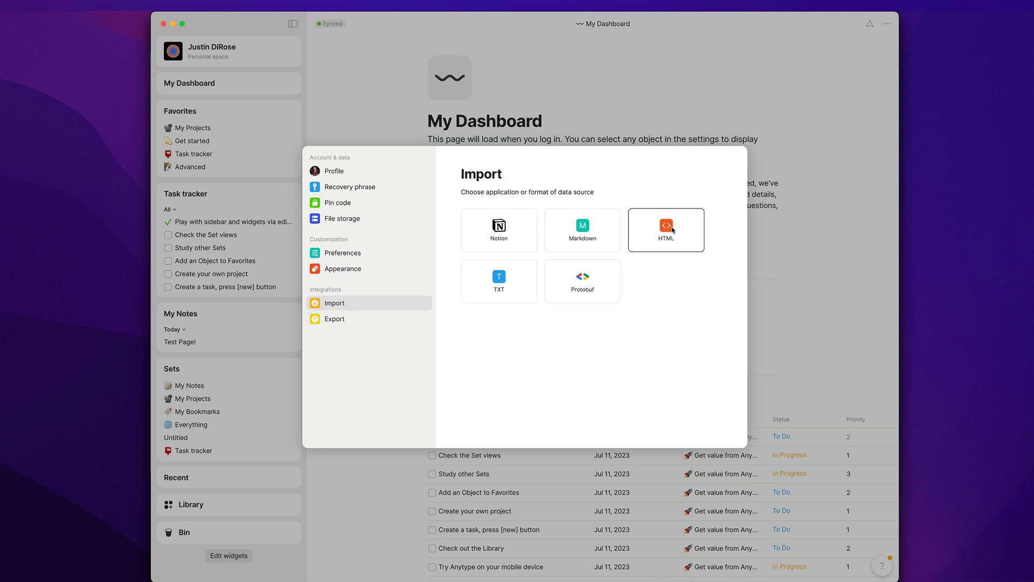
mouse_move(606, 295)
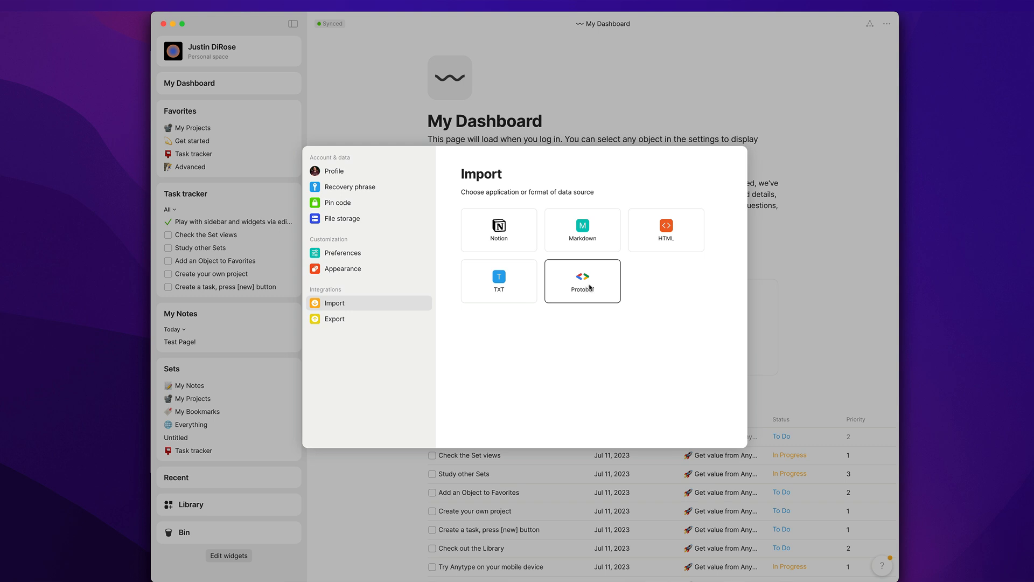
mouse_move(595, 305)
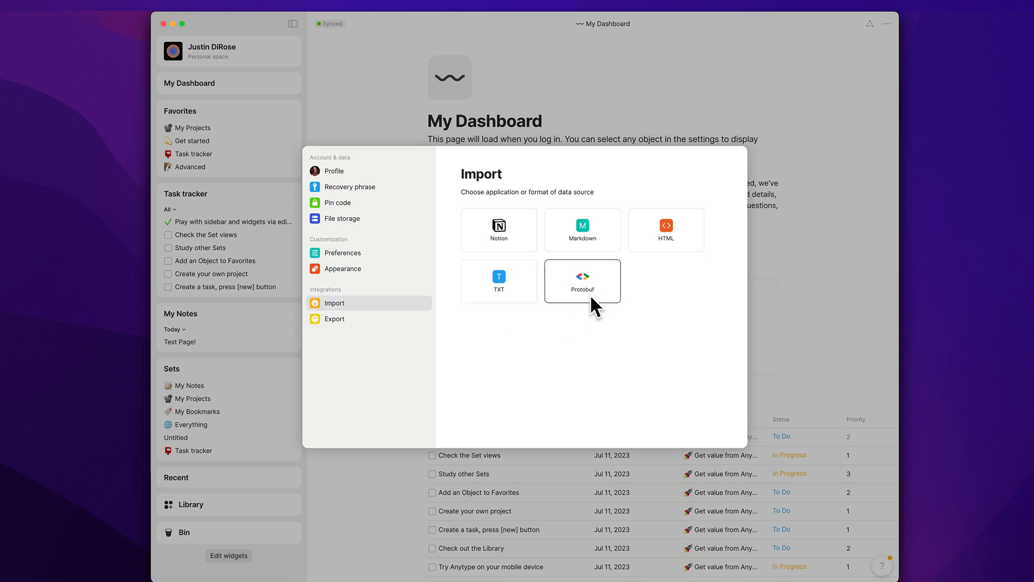
mouse_move(589, 300)
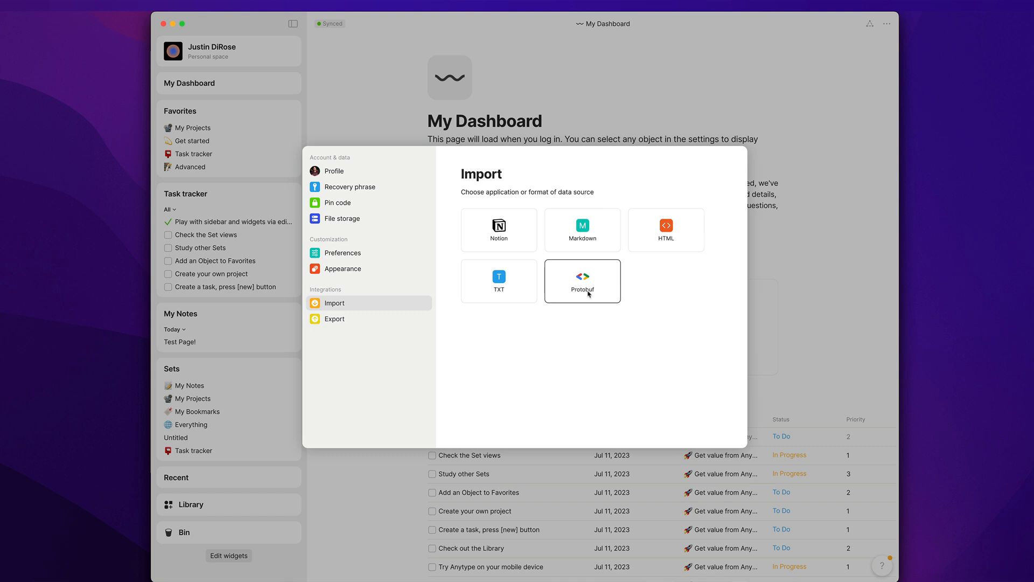
mouse_move(334, 338)
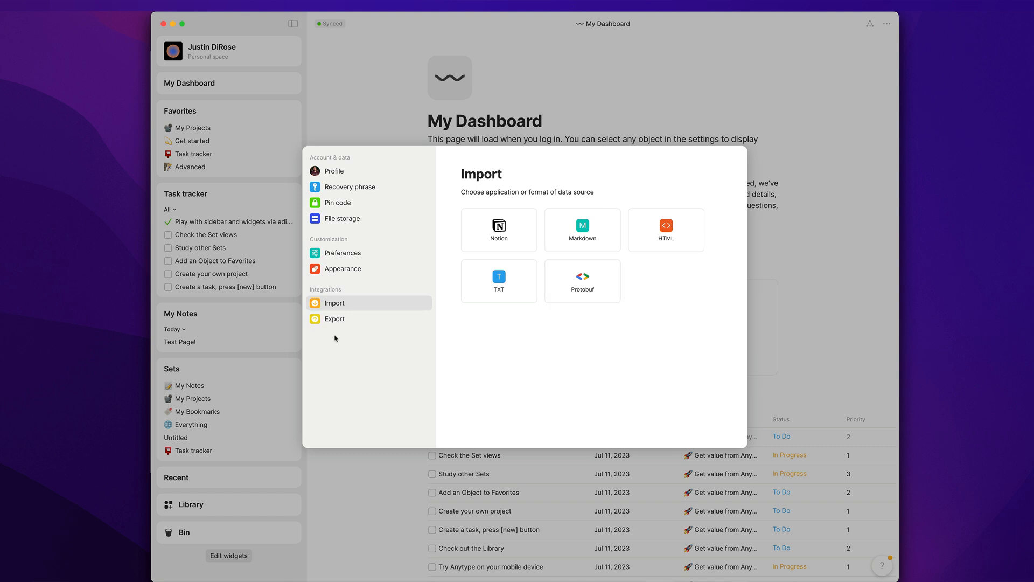
left_click(334, 318)
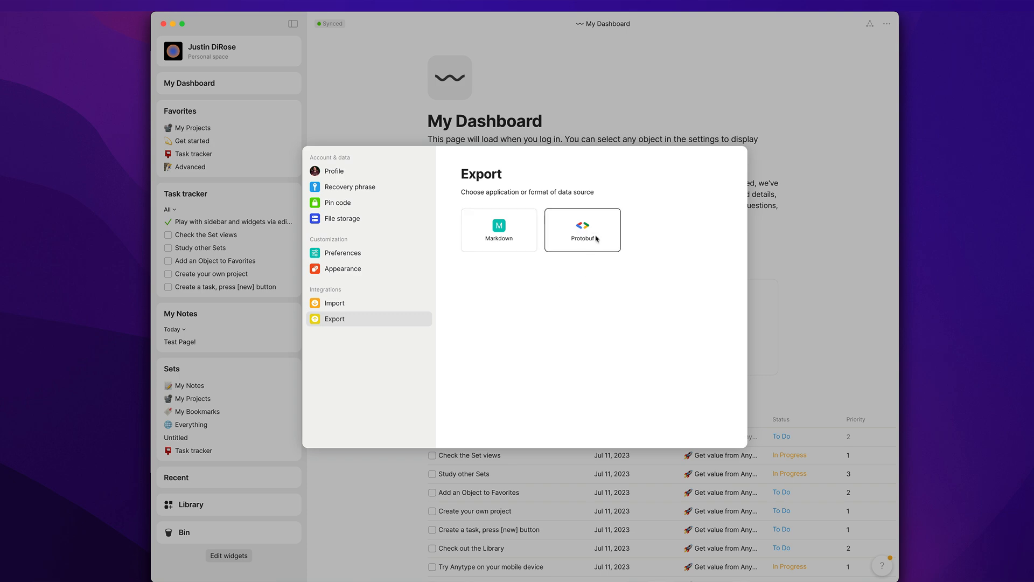
left_click(373, 108)
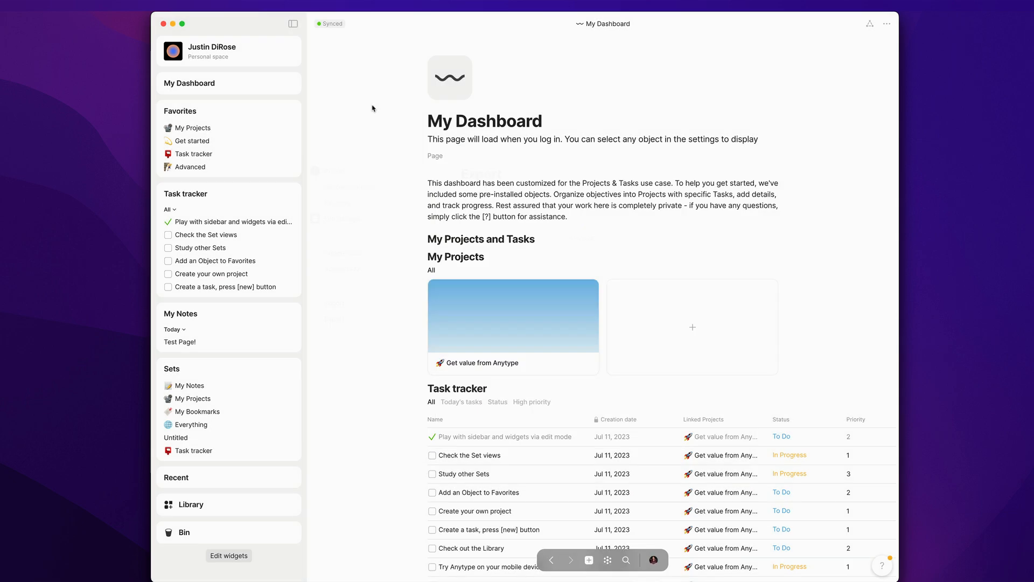
mouse_move(214, 96)
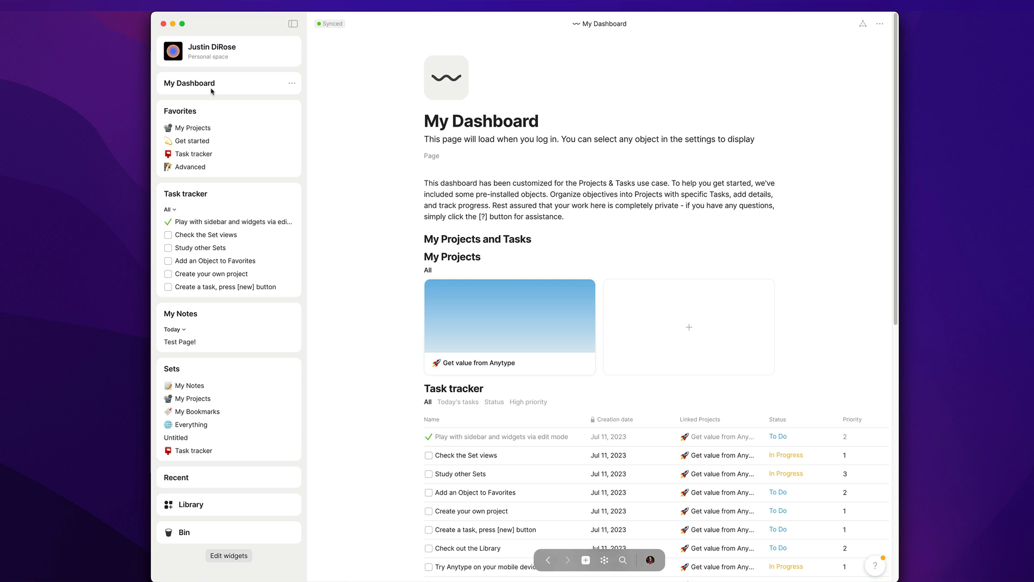
mouse_move(417, 176)
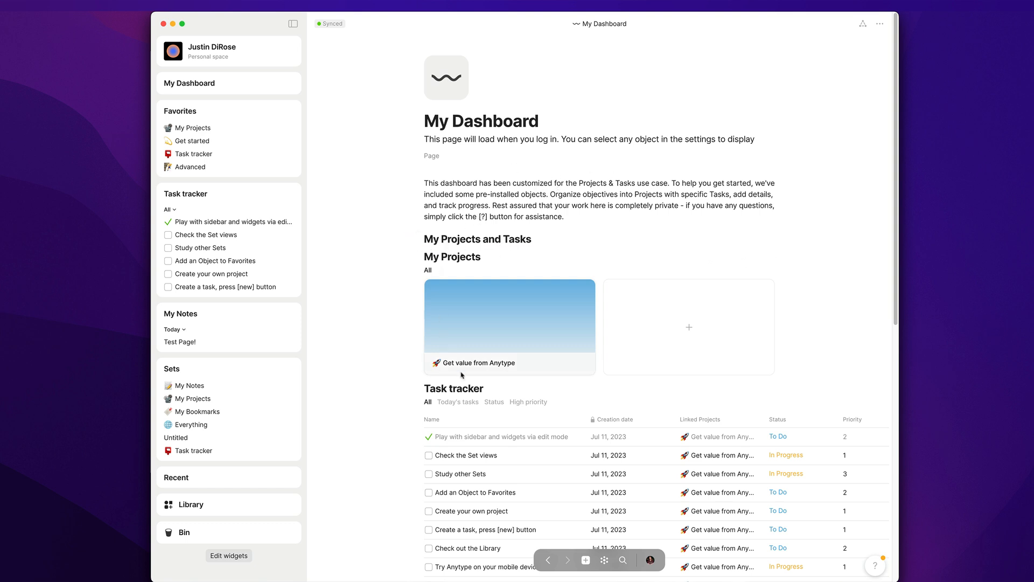
mouse_move(459, 343)
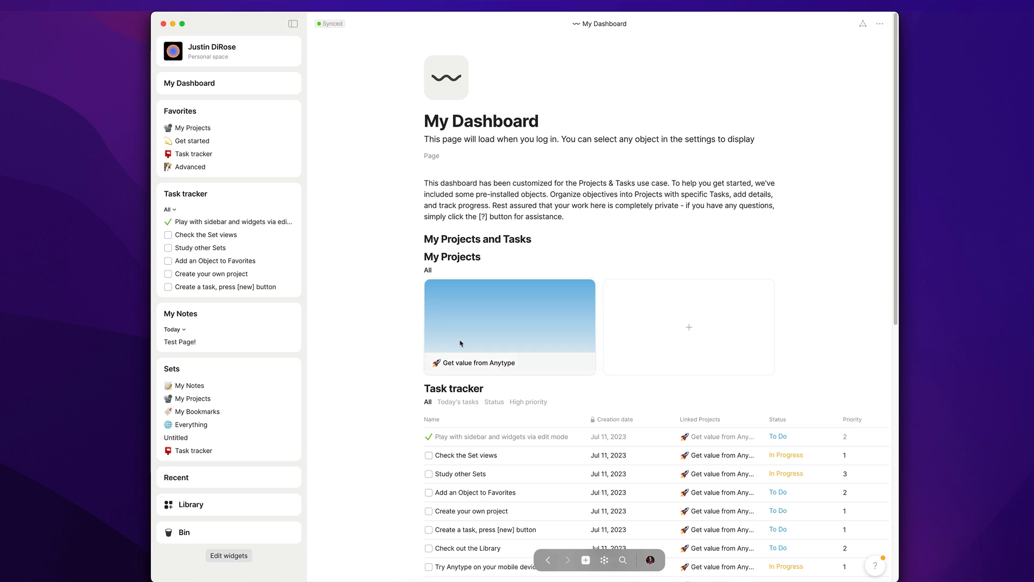
scroll("down", 3)
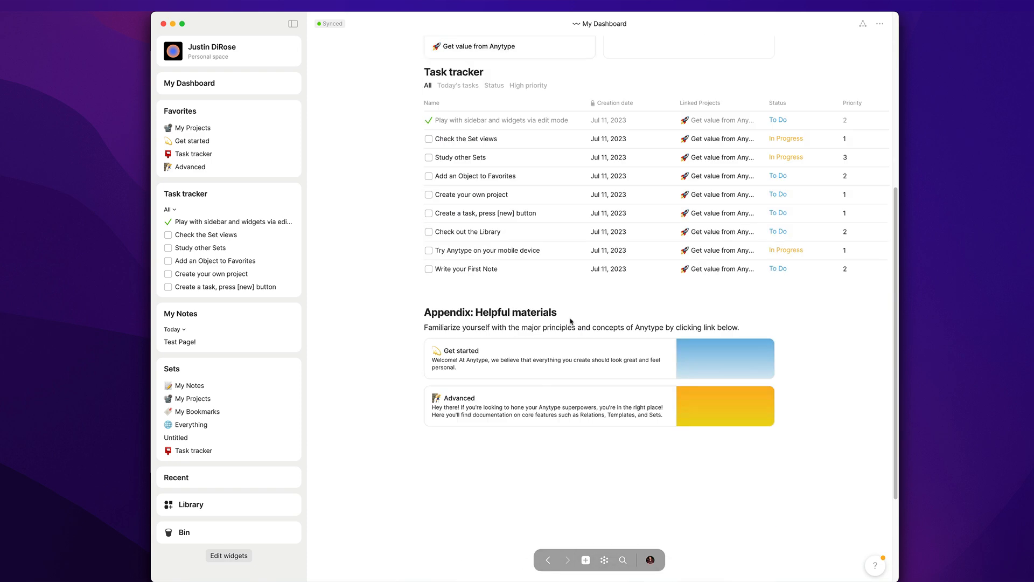
scroll("up", 3)
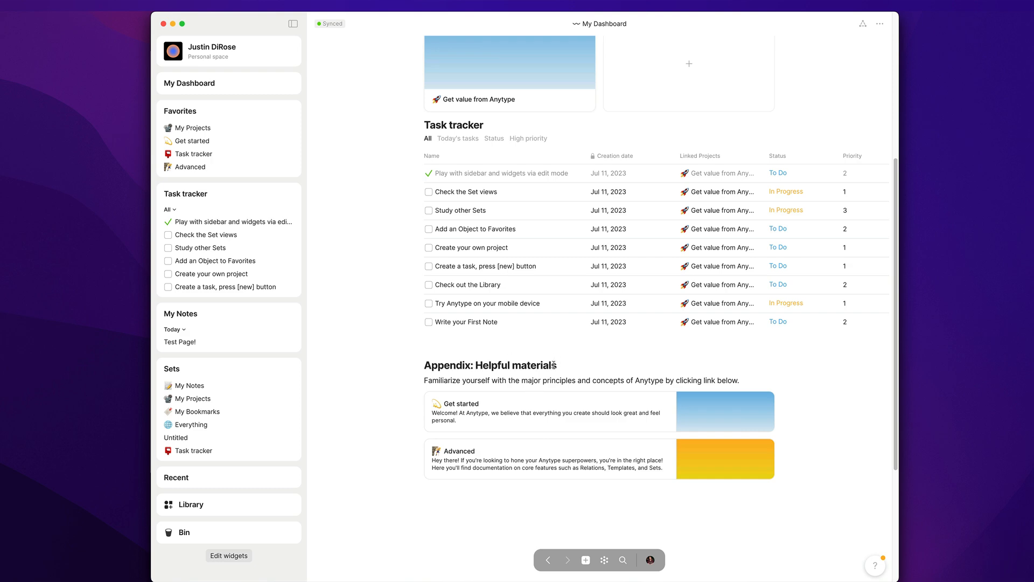
scroll("up", 3)
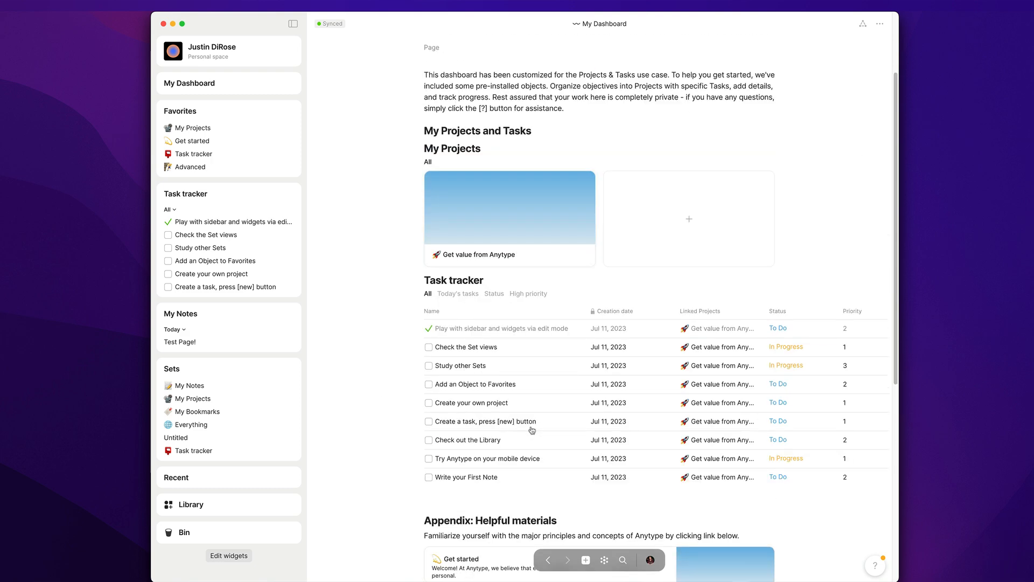
scroll("up", 3)
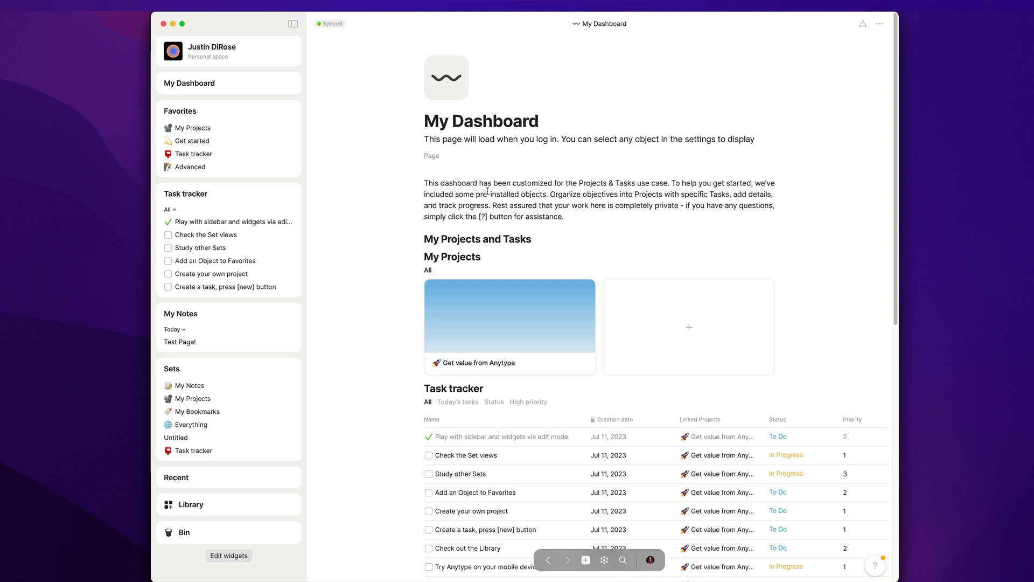
mouse_move(461, 216)
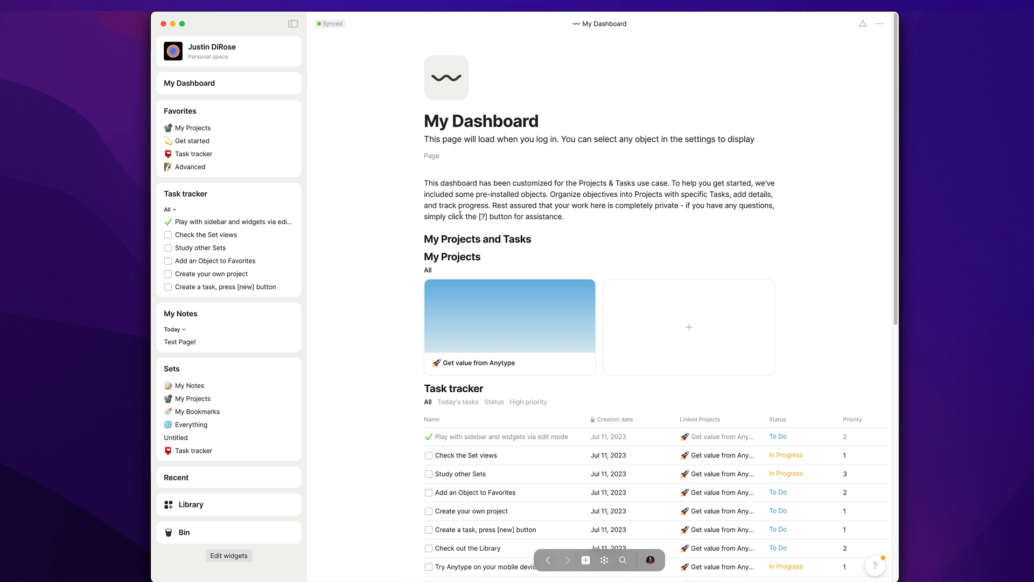
mouse_move(292, 24)
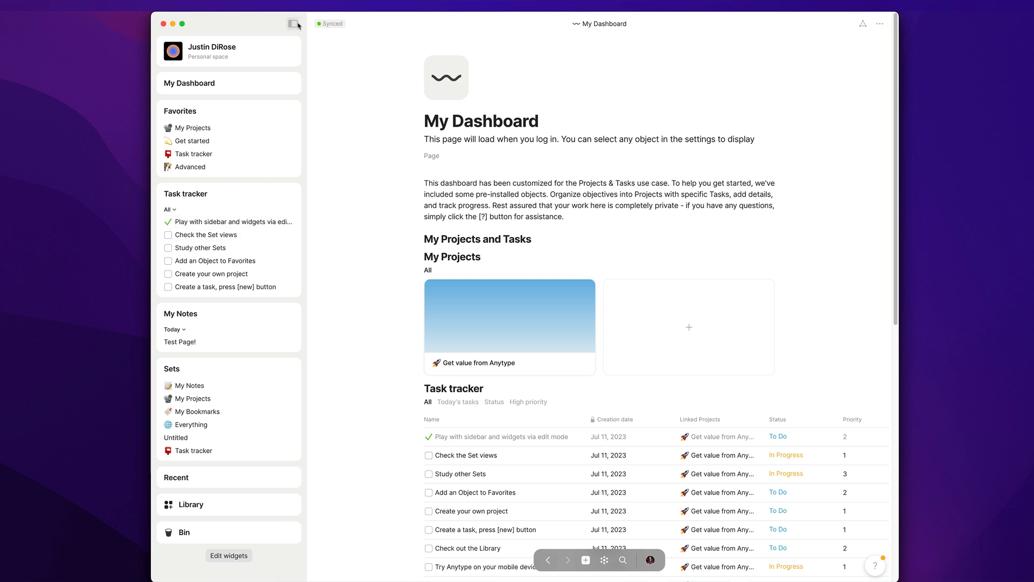
left_click(294, 24)
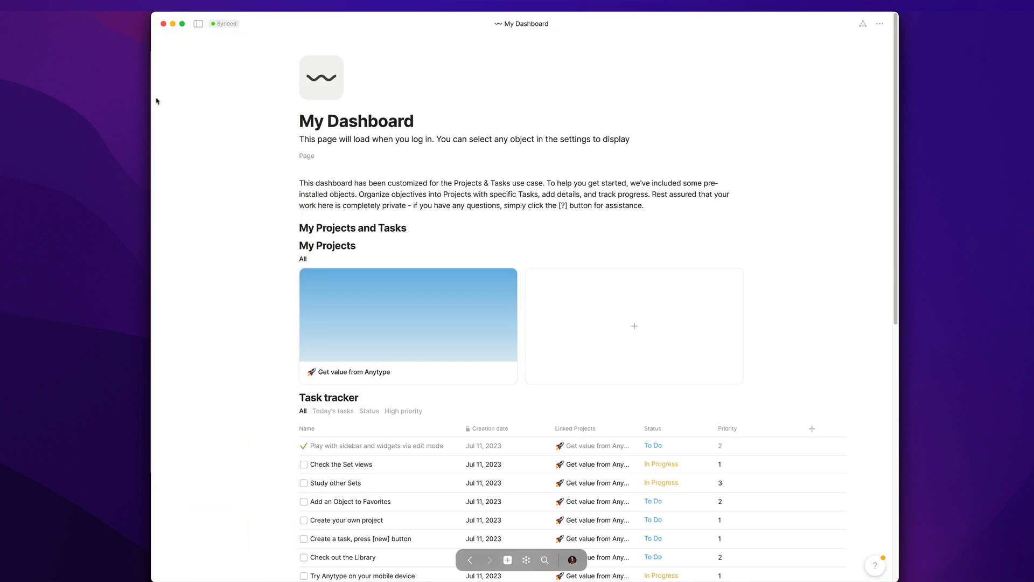
left_click(198, 23)
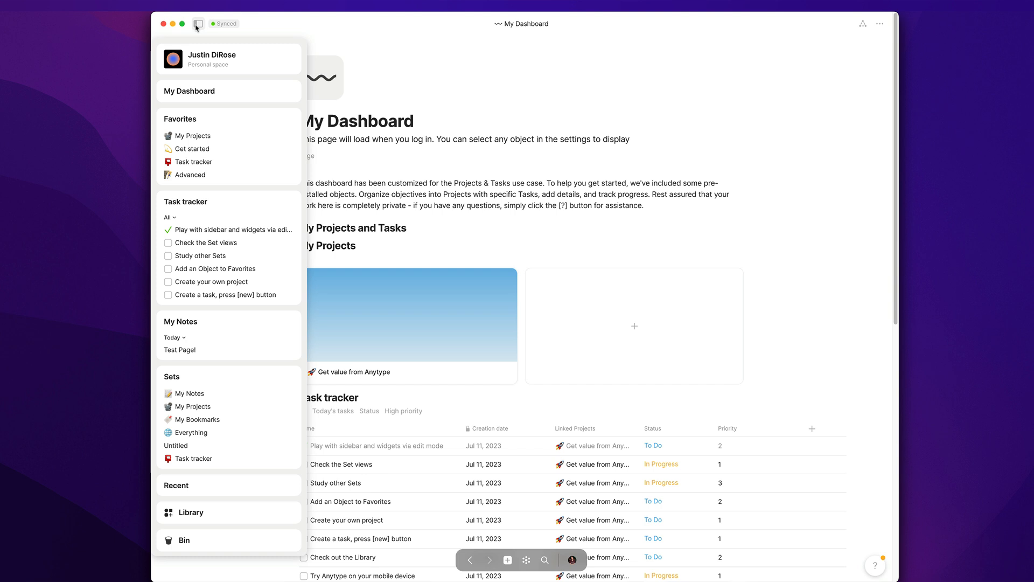
left_click(293, 24)
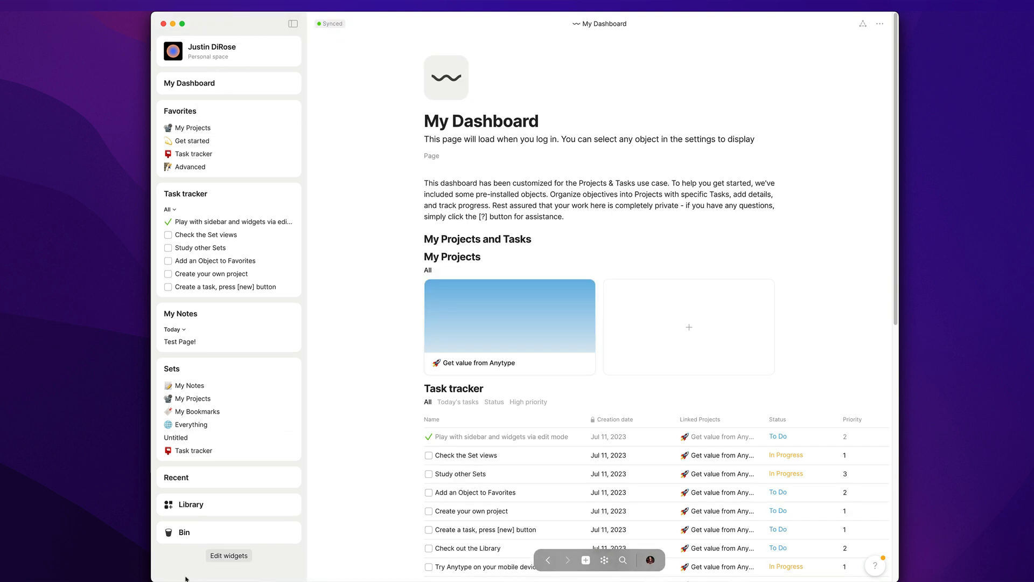
mouse_move(195, 116)
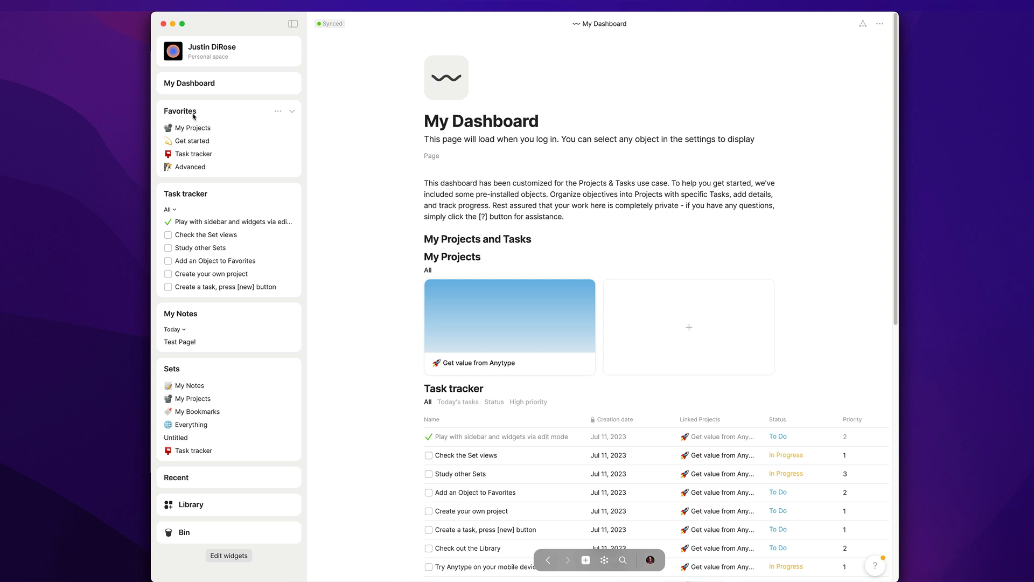
mouse_move(193, 128)
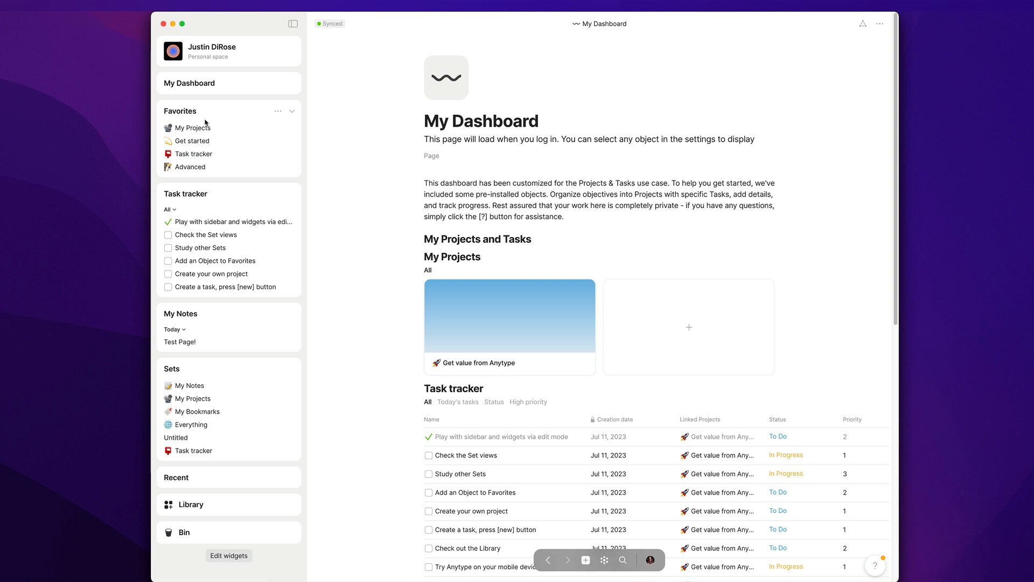
mouse_move(284, 261)
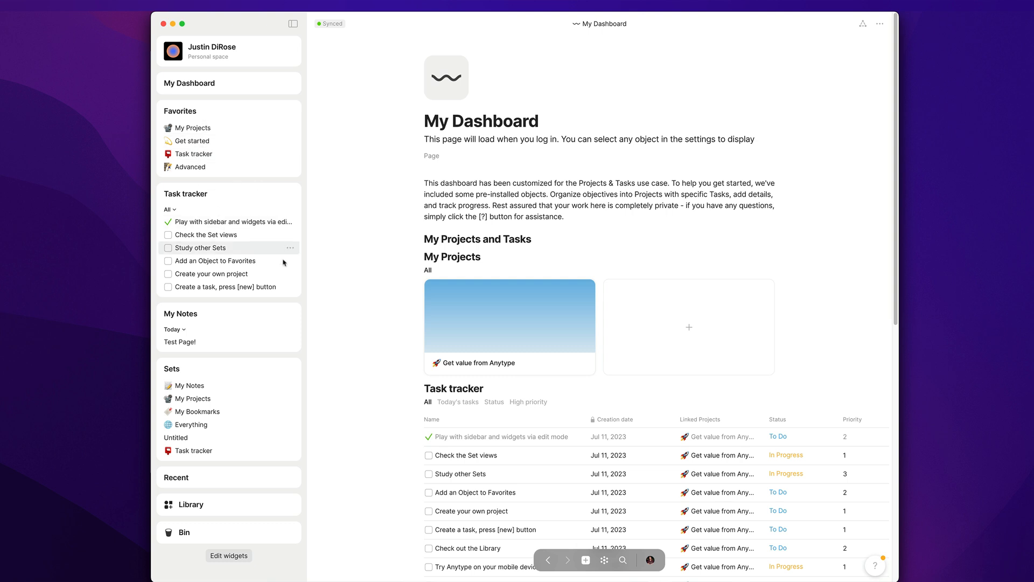
left_click(173, 330)
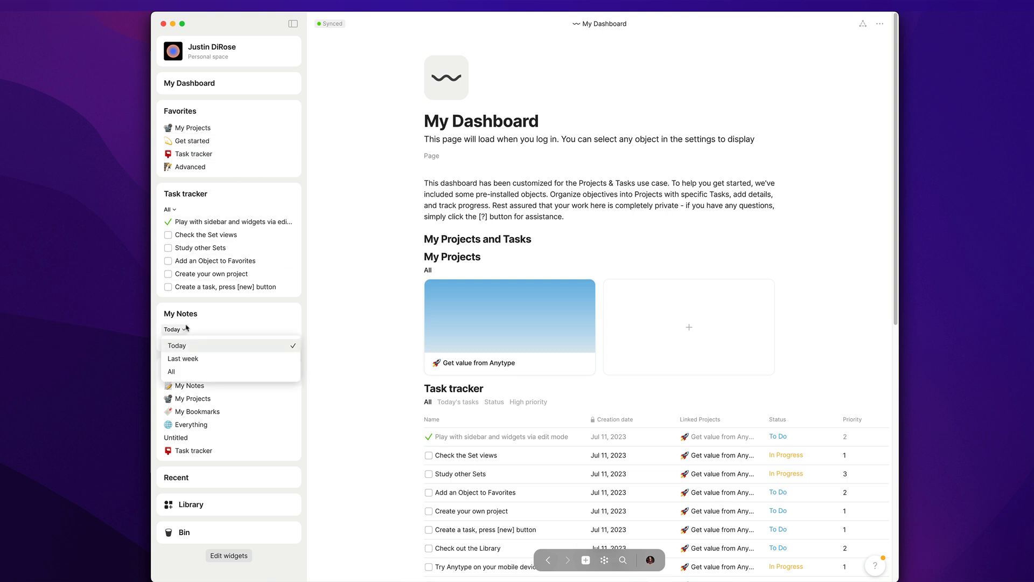
left_click(170, 371)
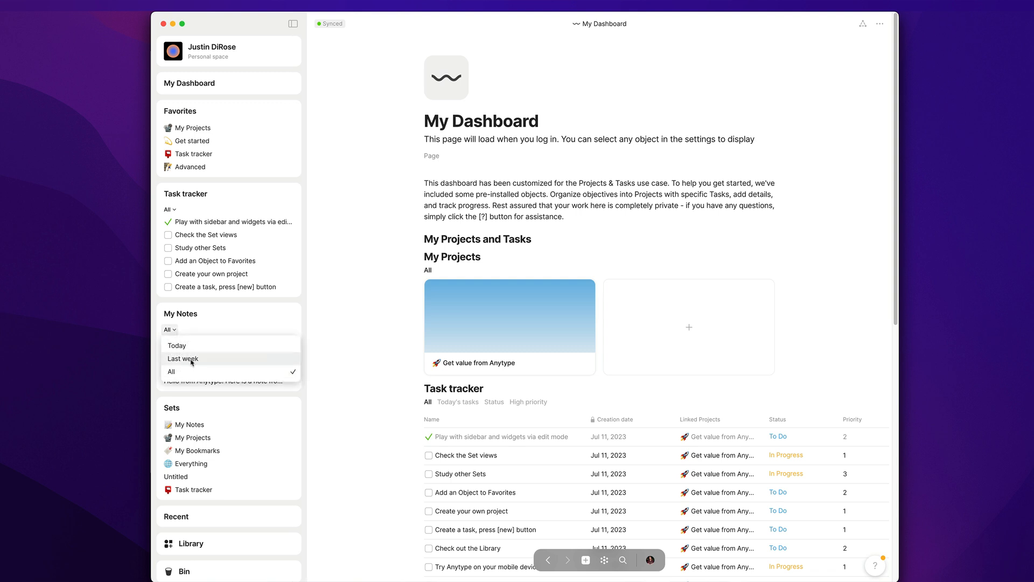
left_click(175, 345)
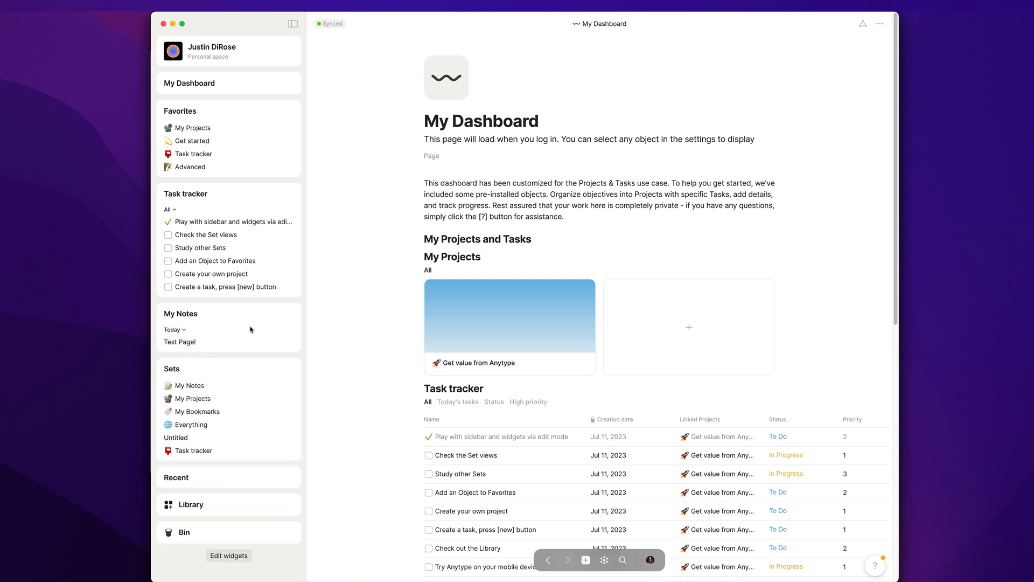
mouse_move(183, 373)
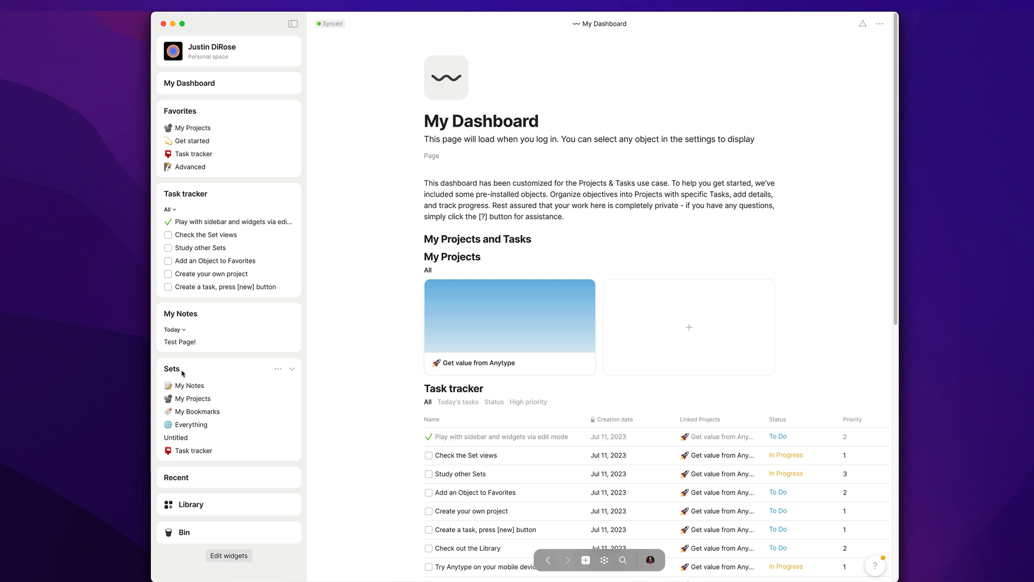
mouse_move(189, 510)
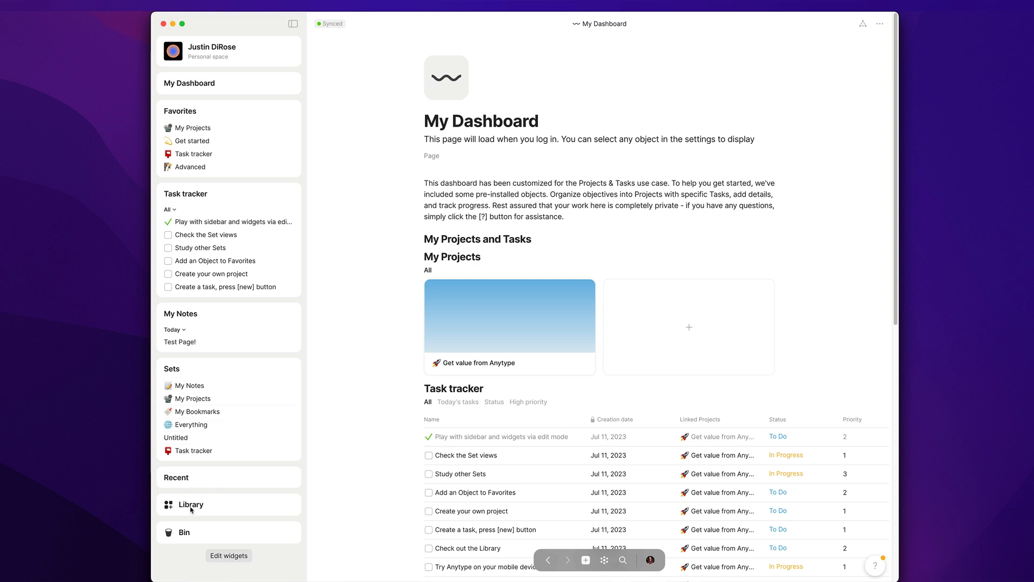
left_click(191, 505)
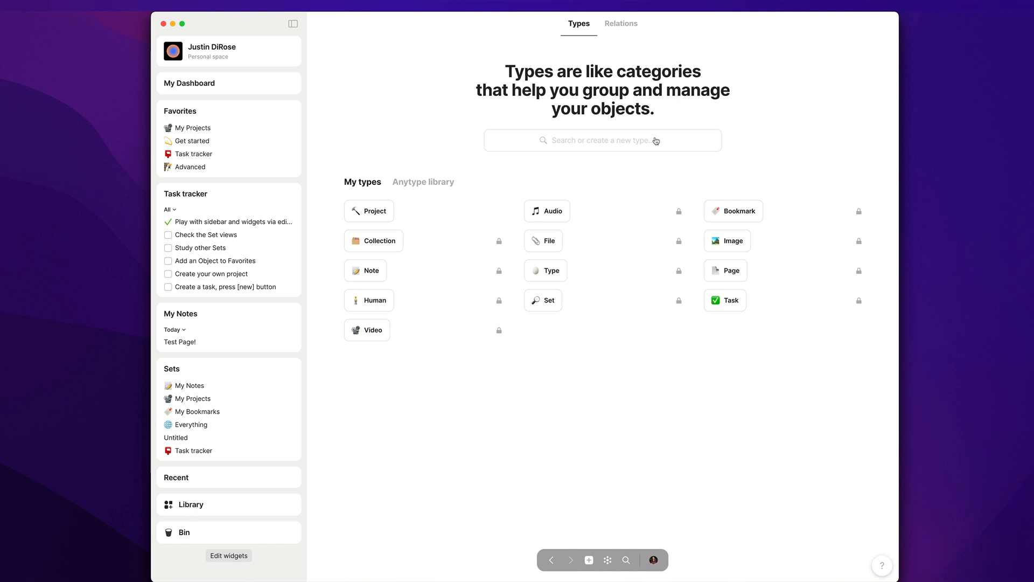
mouse_move(354, 167)
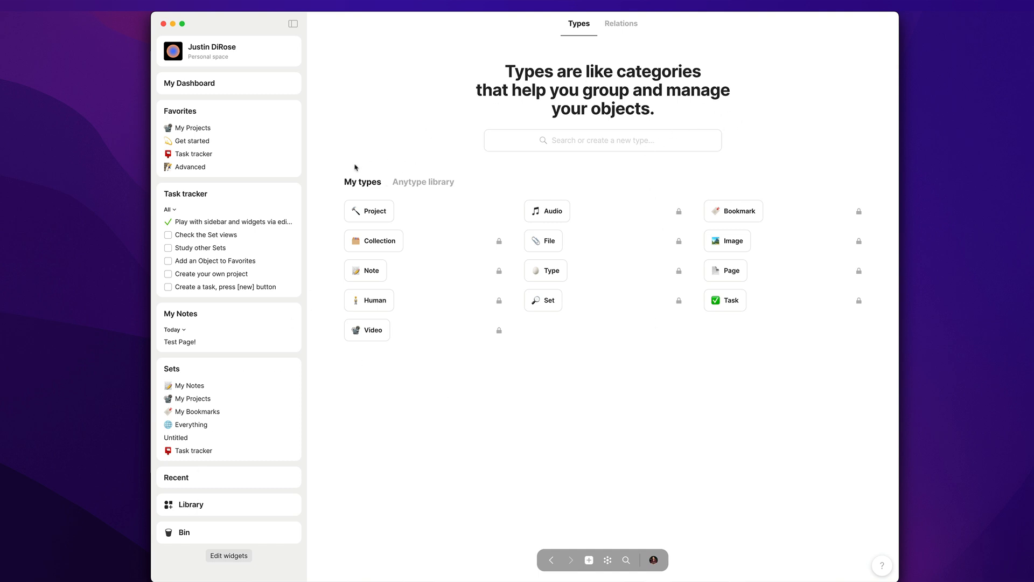
mouse_move(392, 357)
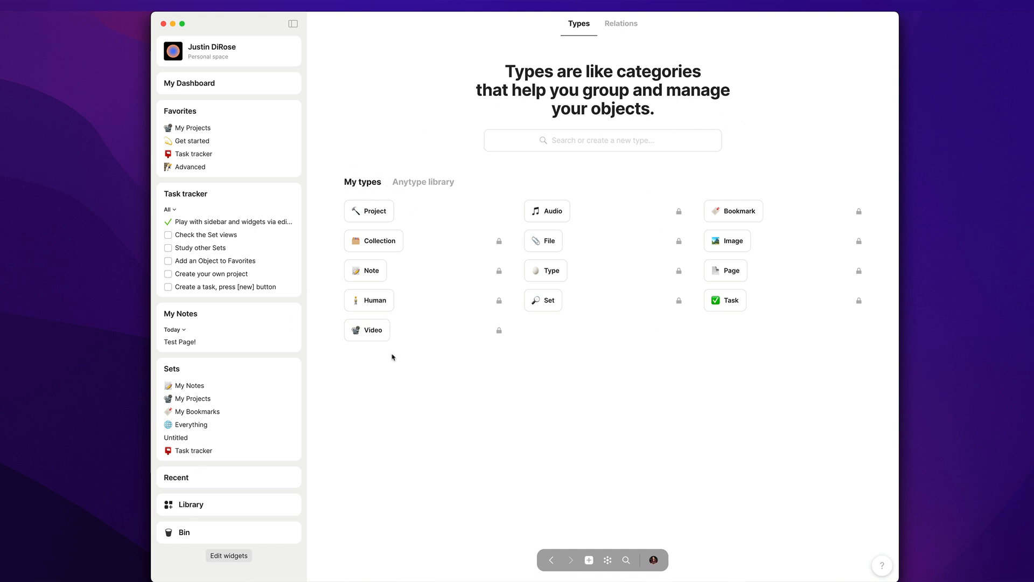
mouse_move(382, 358)
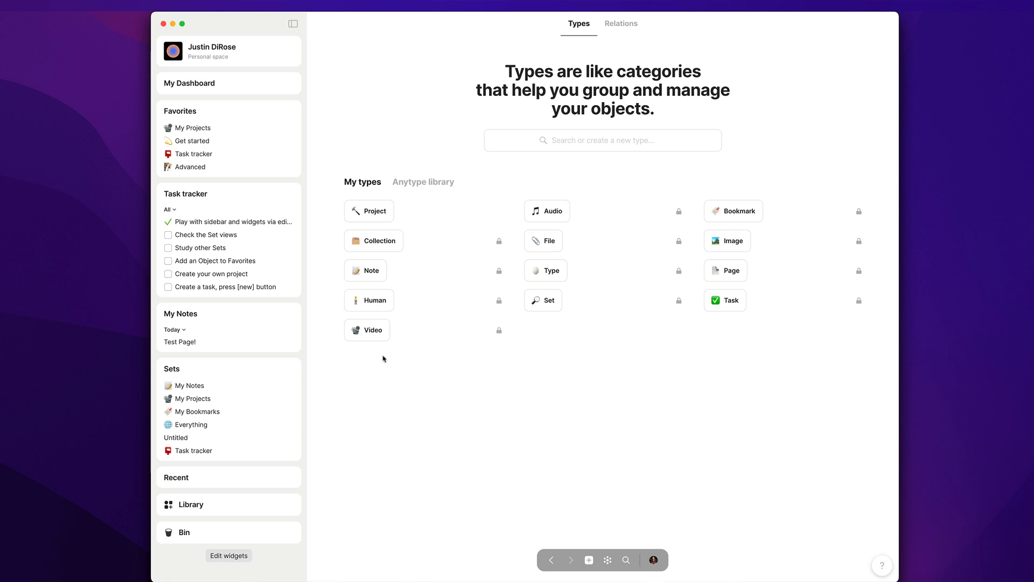
mouse_move(620, 24)
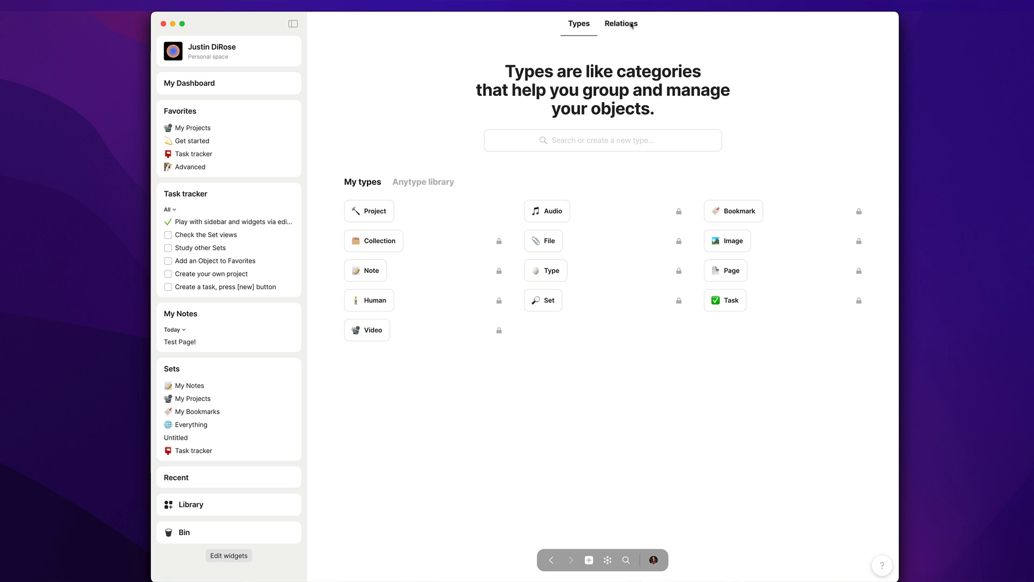
left_click(620, 23)
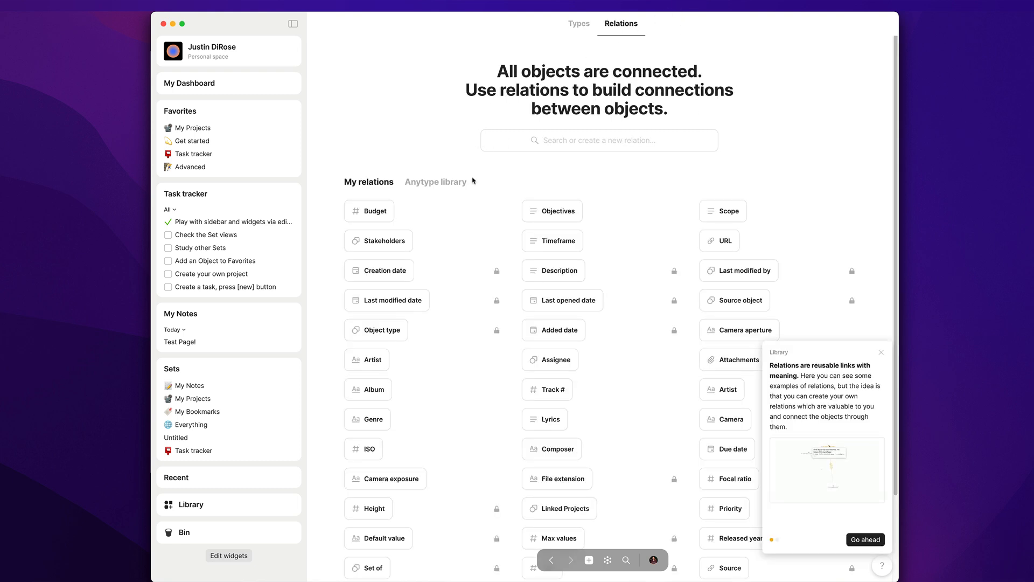
mouse_move(578, 23)
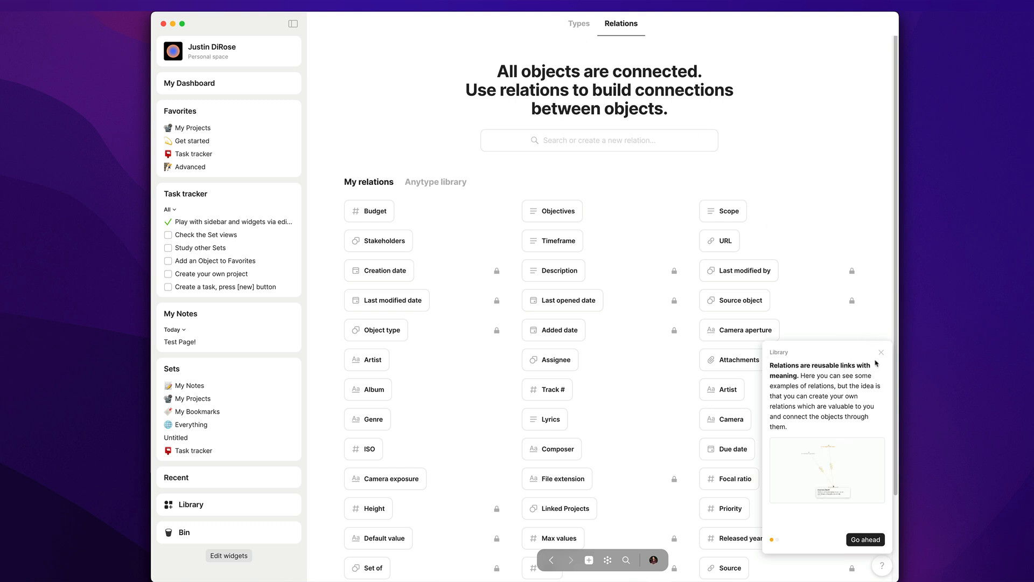
left_click(578, 22)
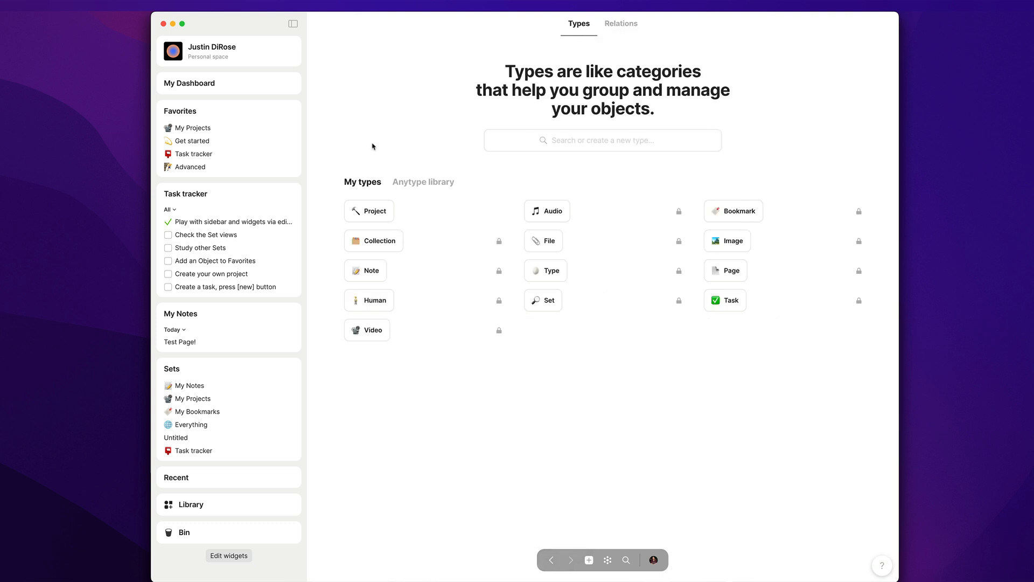
mouse_move(234, 368)
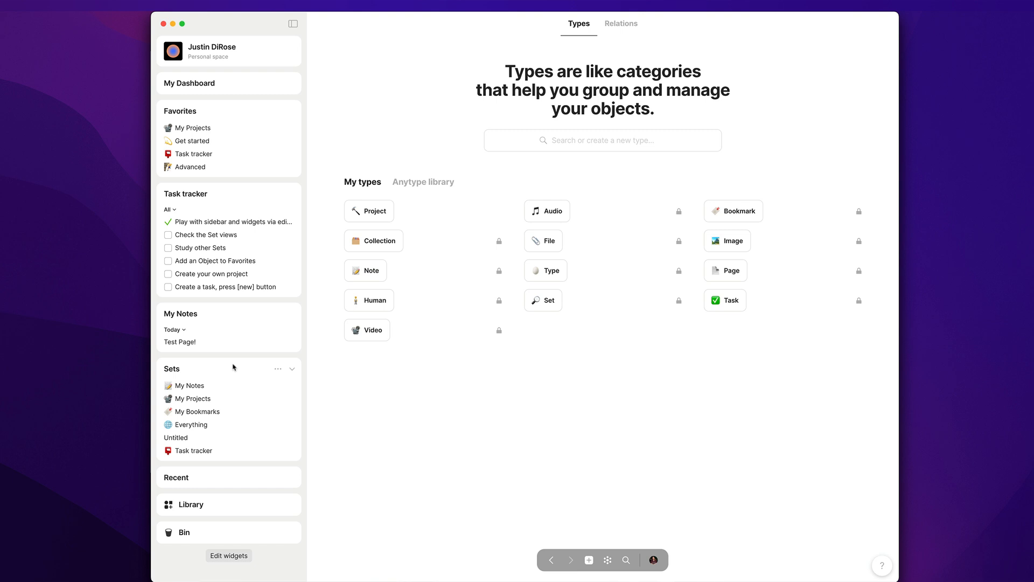
mouse_move(379, 428)
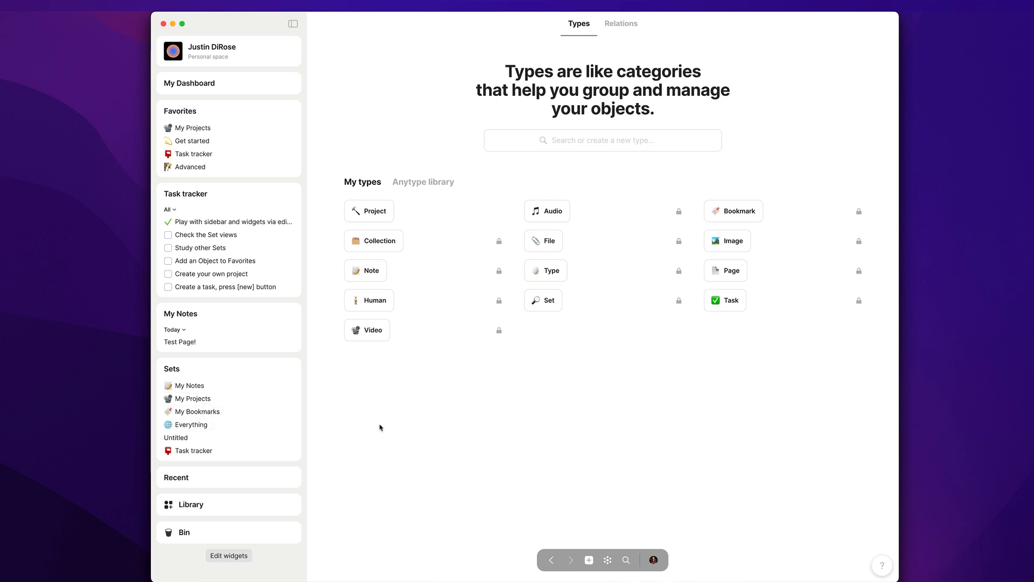
left_click(189, 83)
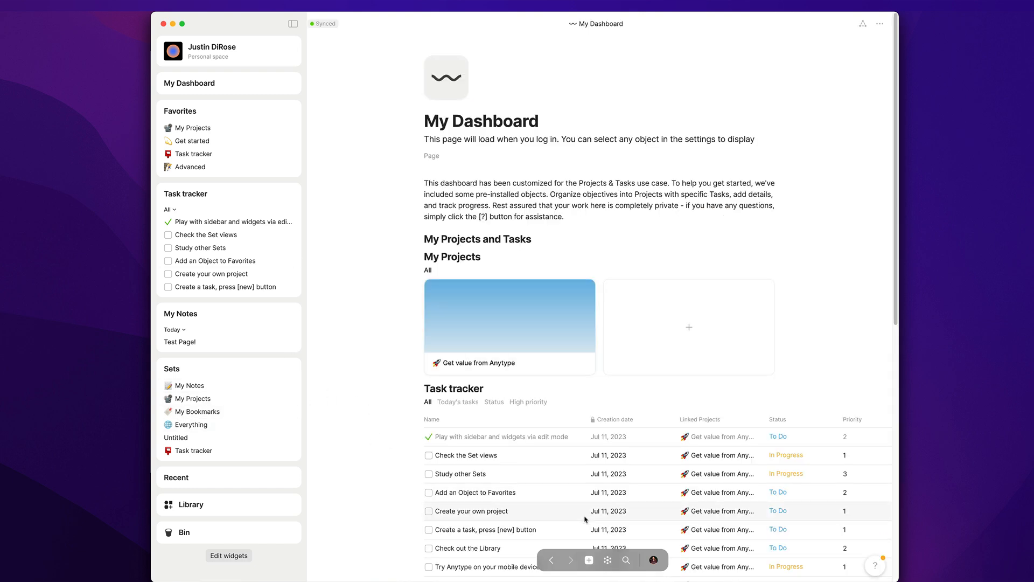
mouse_move(608, 560)
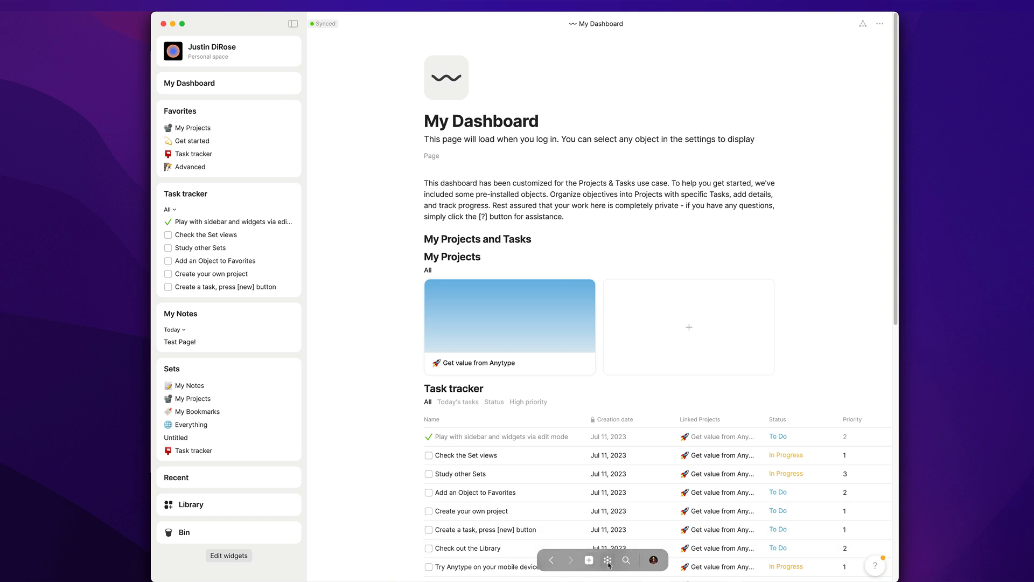
mouse_move(588, 559)
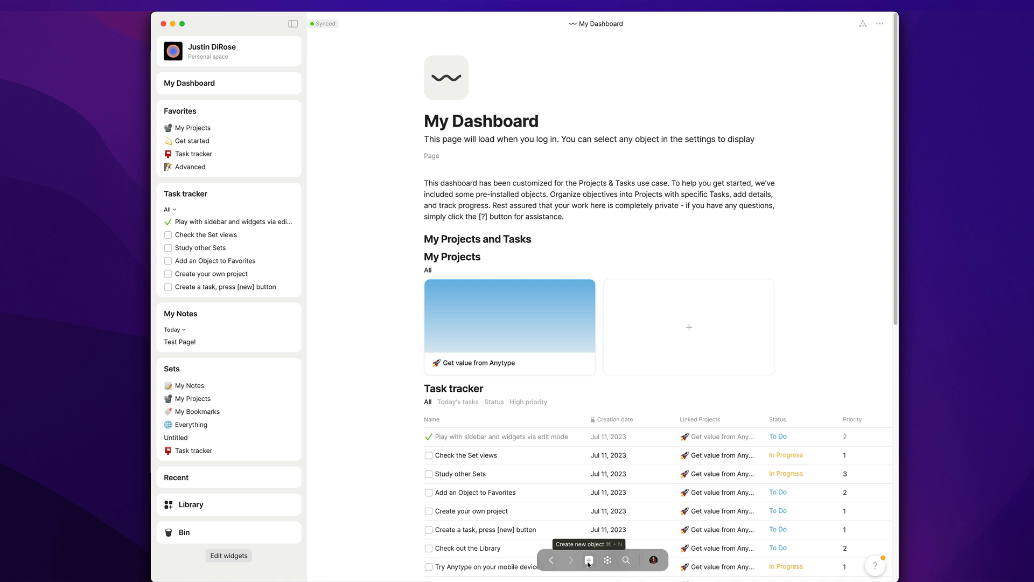
mouse_move(625, 559)
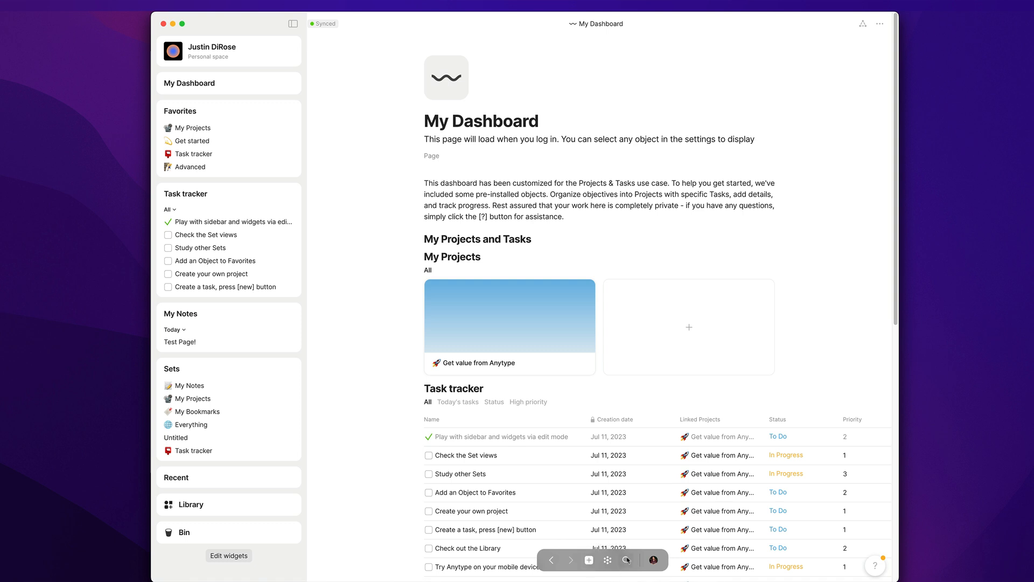
mouse_move(654, 560)
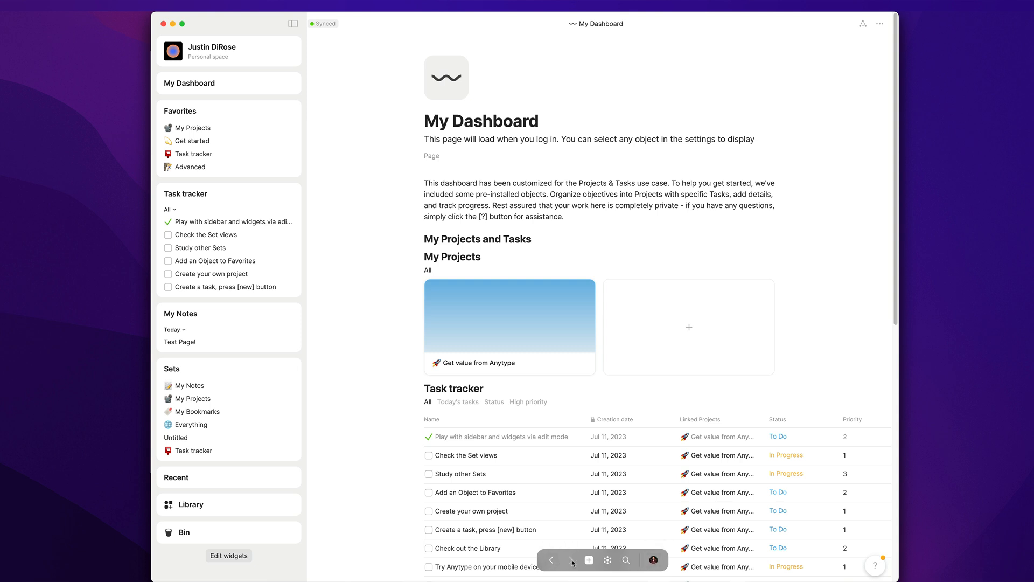
Switch to the Graph view mapping all objects and their links
left_click(607, 559)
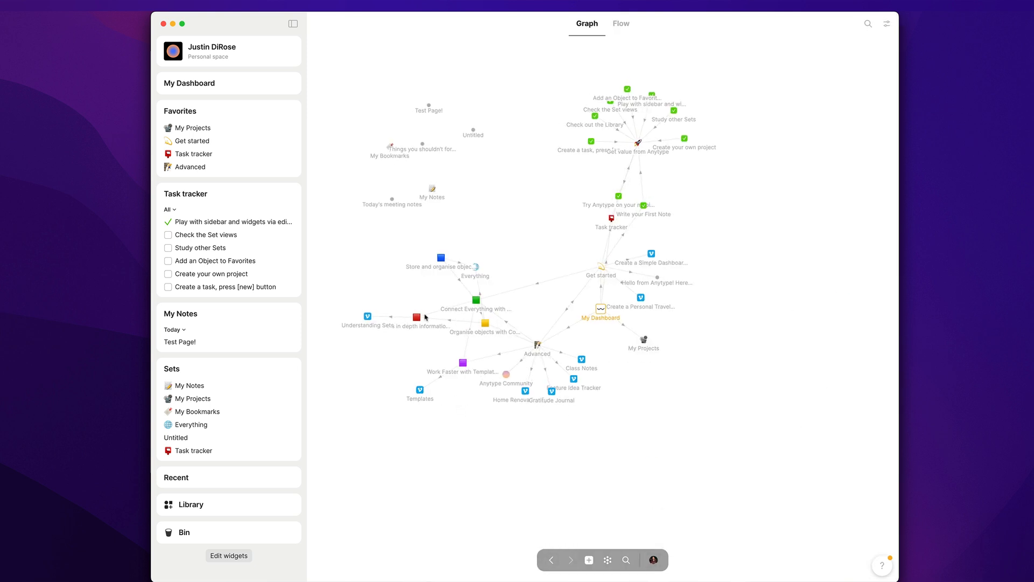
mouse_move(620, 23)
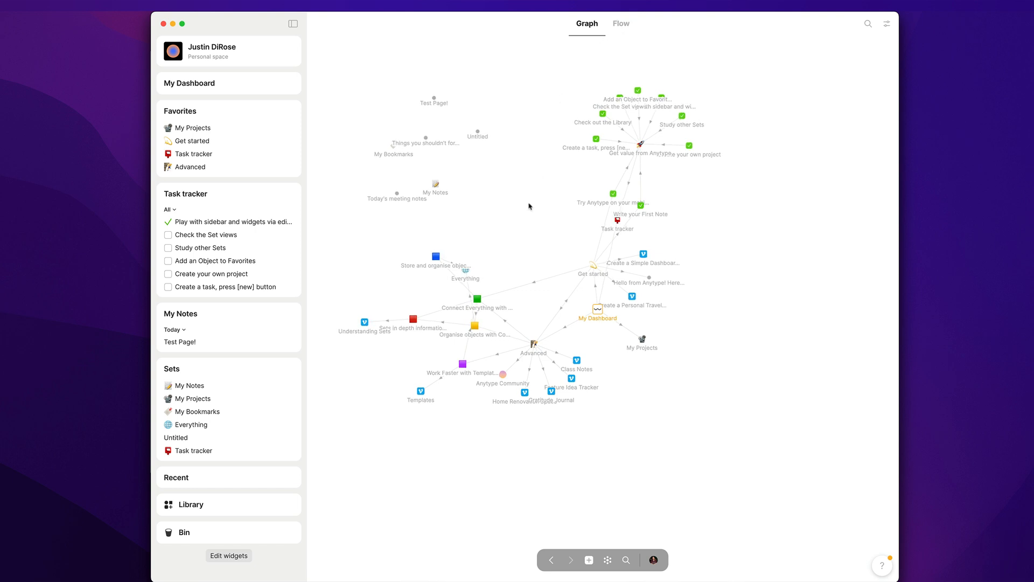
mouse_move(780, 154)
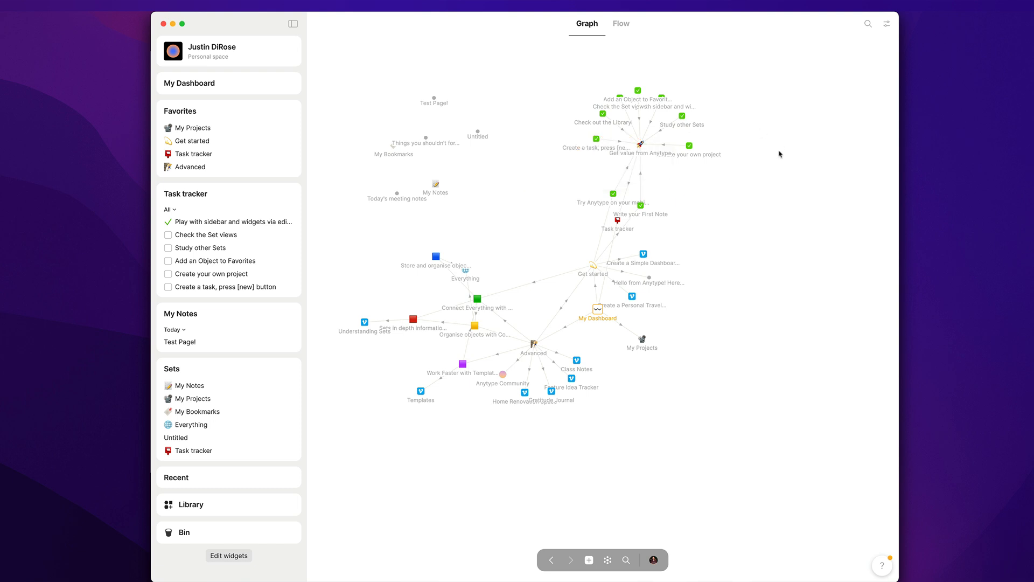
mouse_move(509, 248)
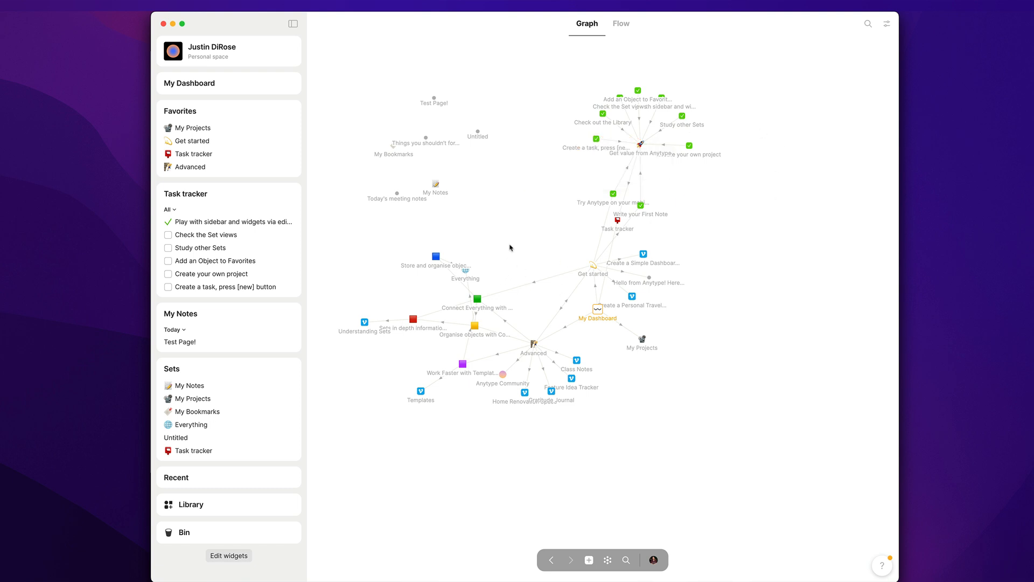
mouse_move(887, 24)
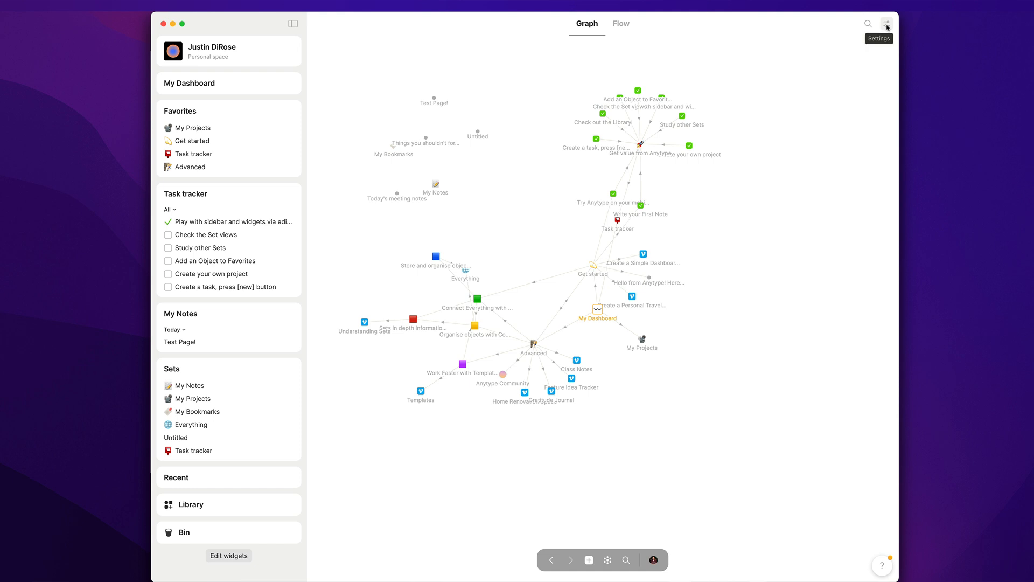
Check the graph display options, then leave the graph for the My Notes set
left_click(886, 23)
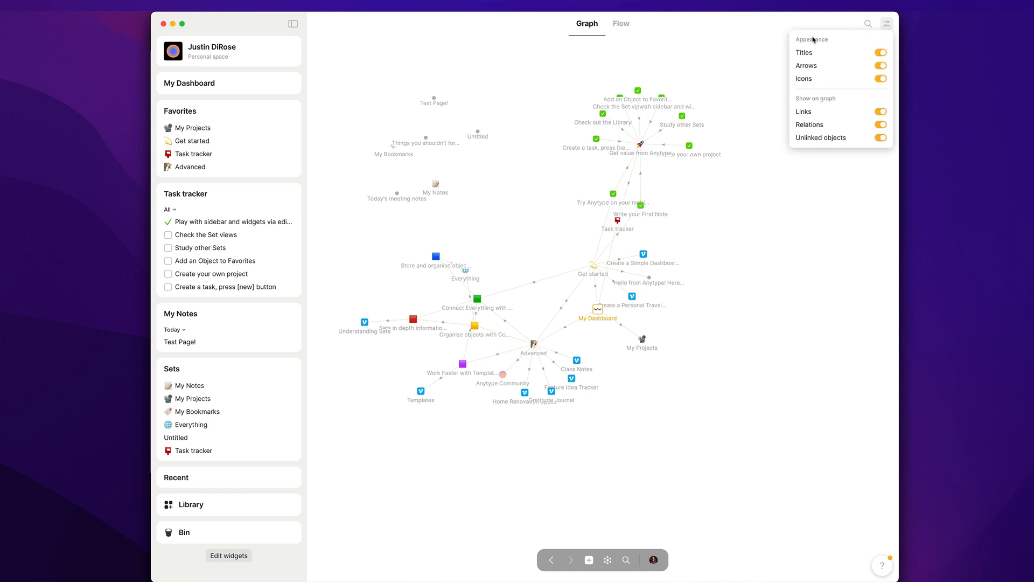
mouse_move(811, 59)
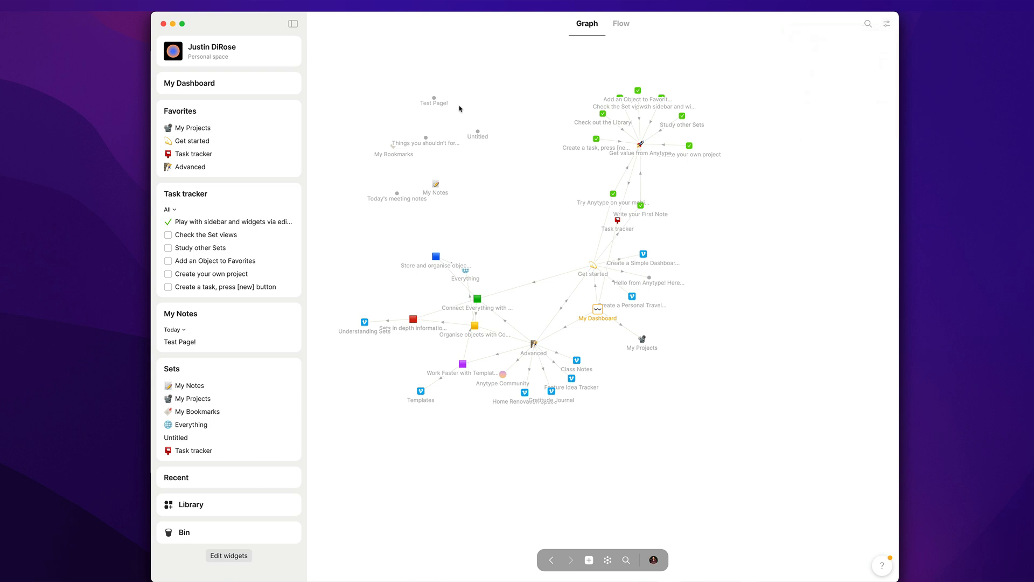
mouse_move(178, 193)
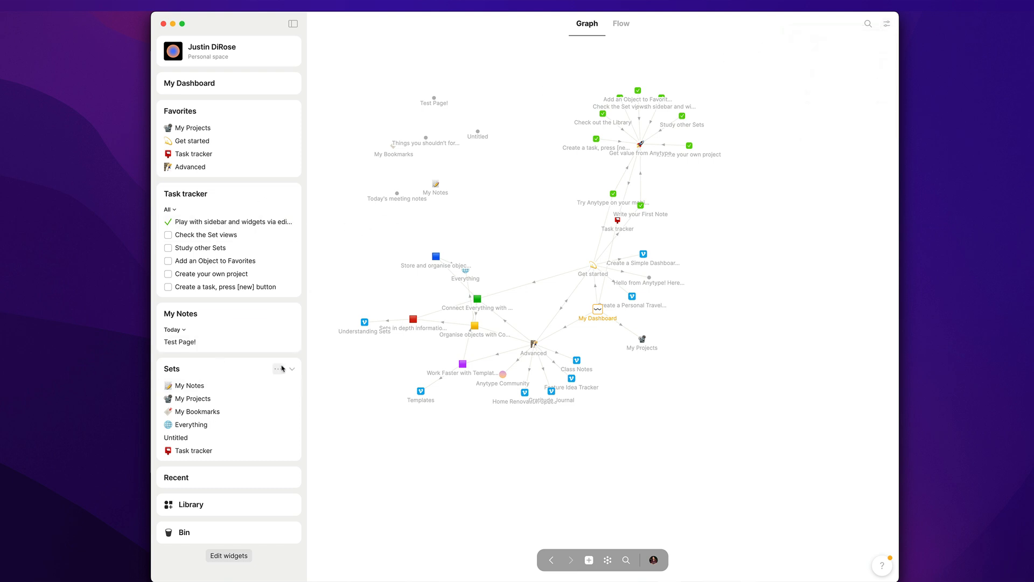
left_click(190, 385)
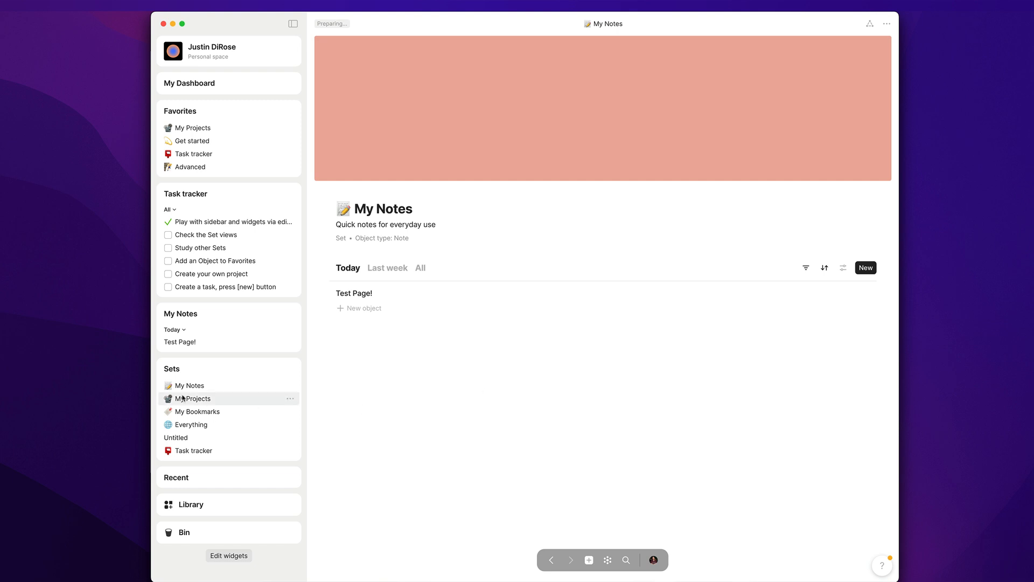
mouse_move(210, 404)
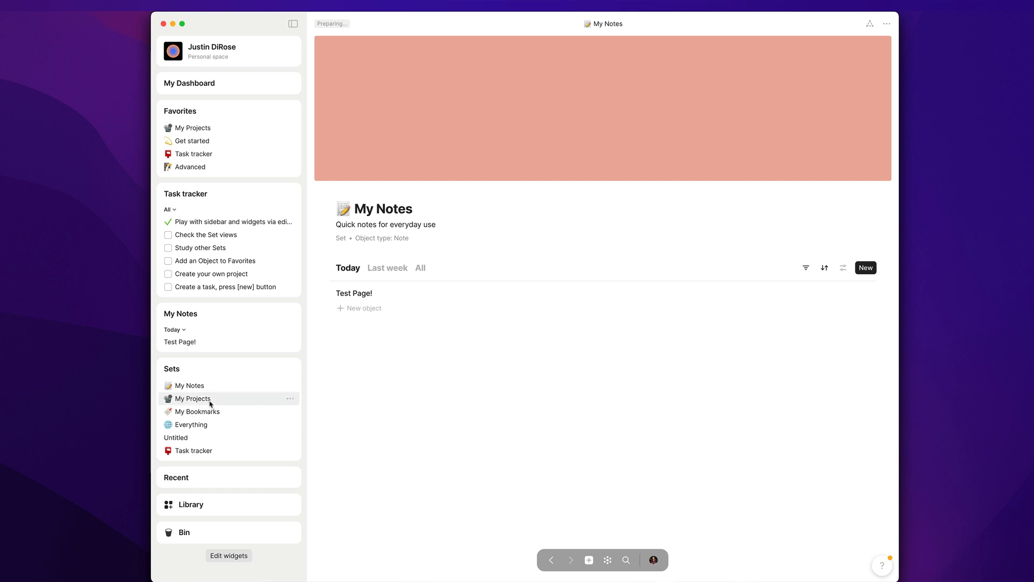
mouse_move(190, 424)
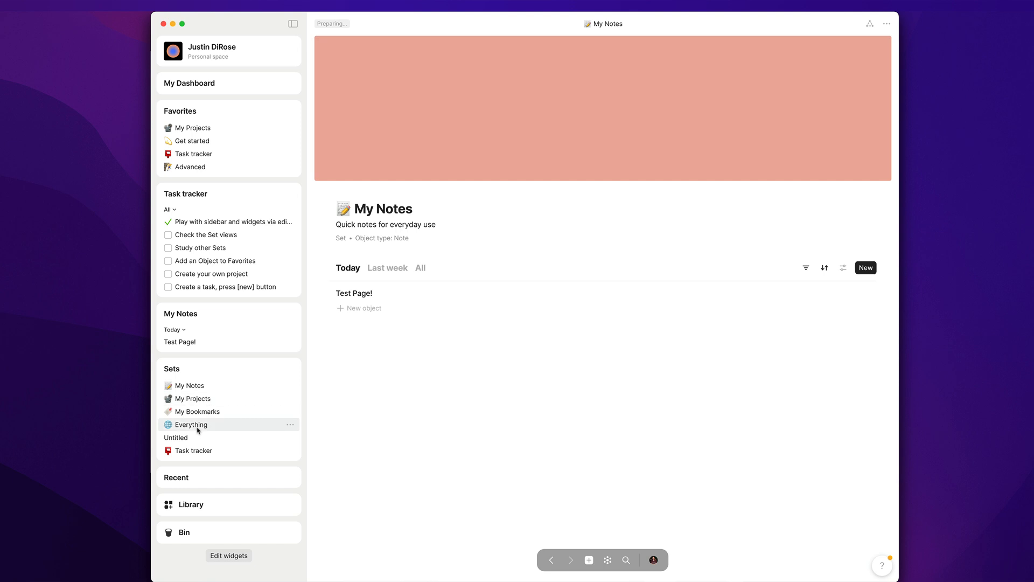
Show the Task tracker's Status board, then its High priority view of priority-1 tasks
left_click(192, 450)
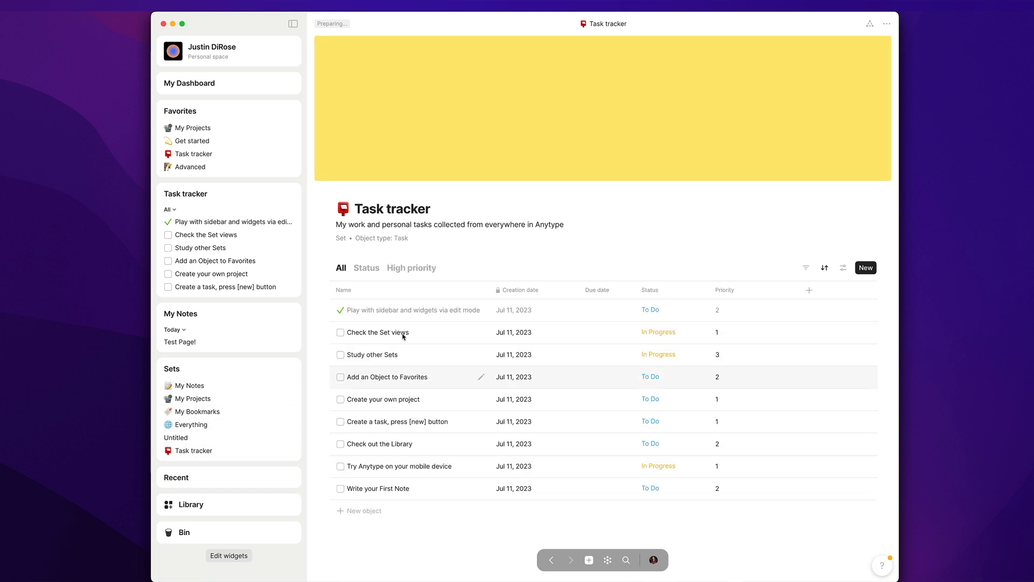
mouse_move(468, 220)
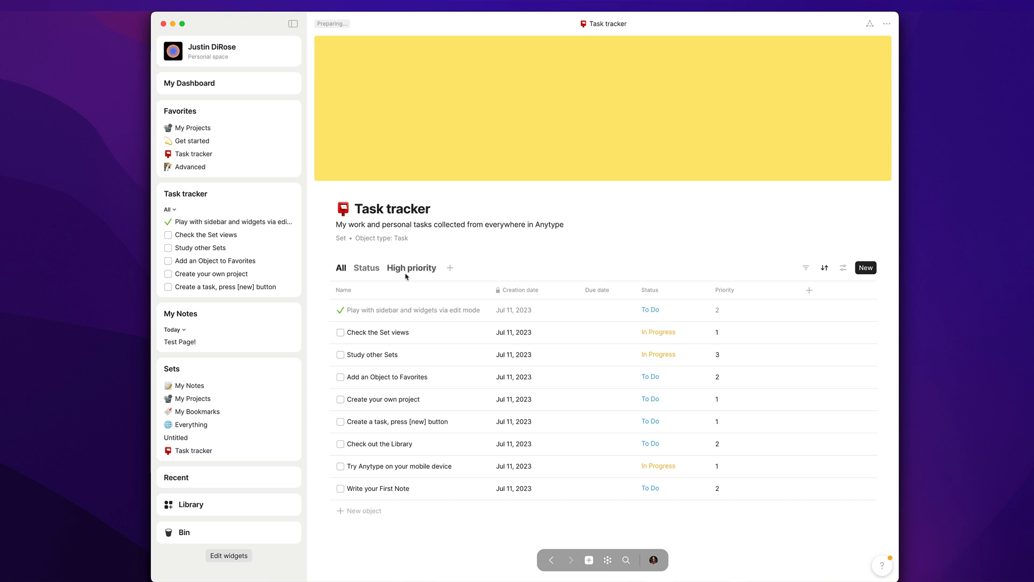
left_click(366, 267)
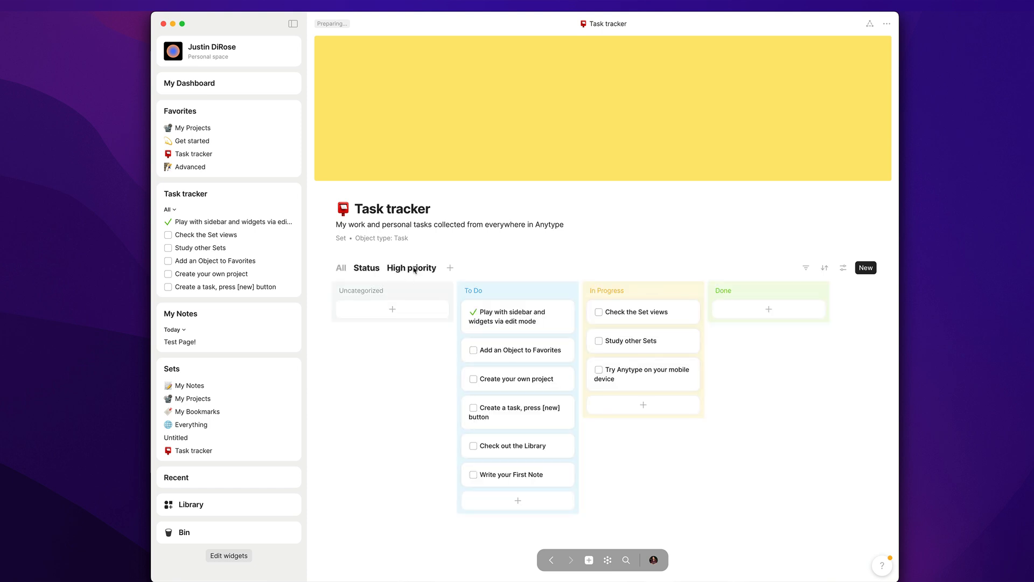
left_click(410, 268)
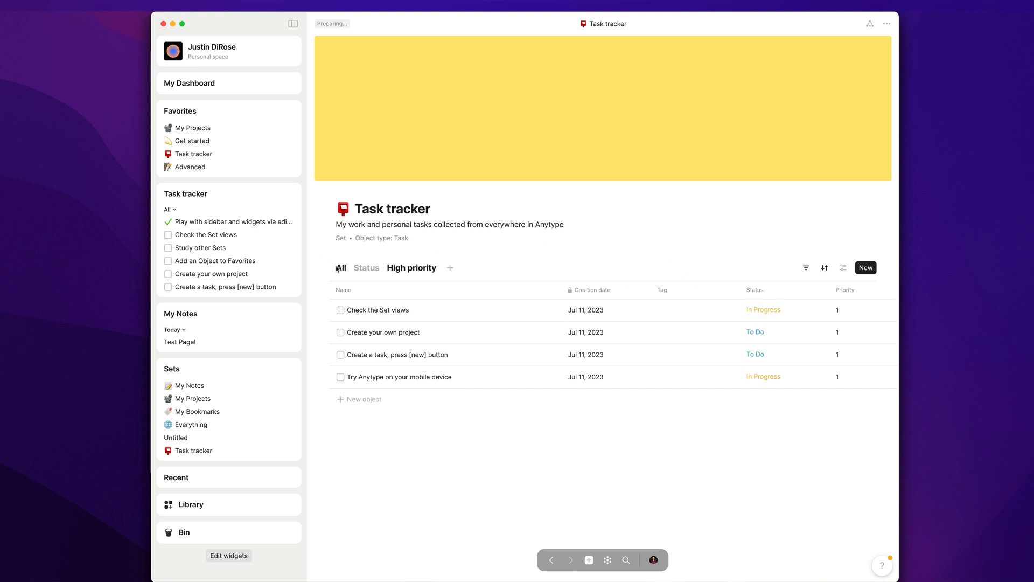
Return to the All view and show its Grid, Gallery, List and Kanban layout choices
left_click(842, 267)
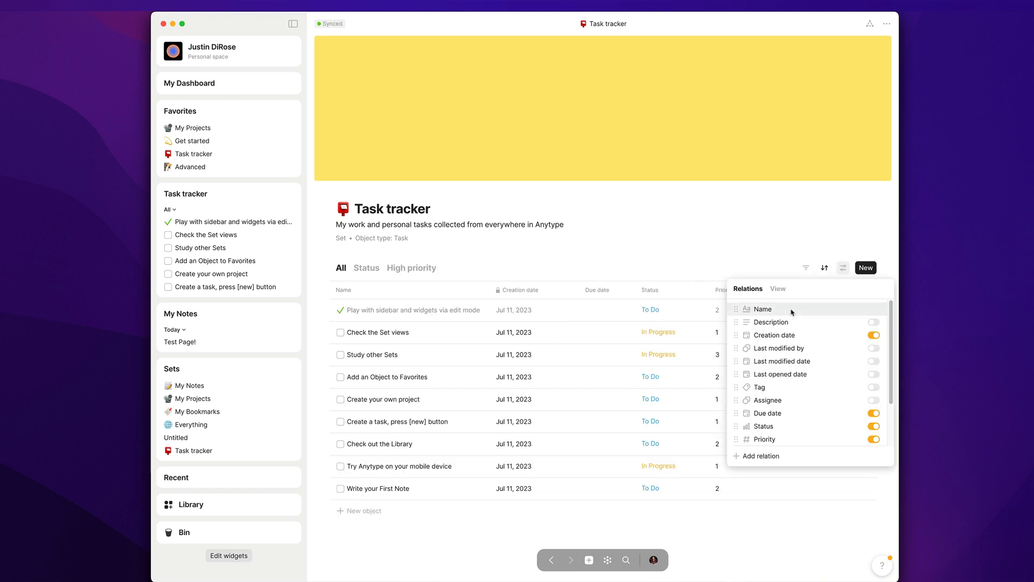
scroll("down", 3)
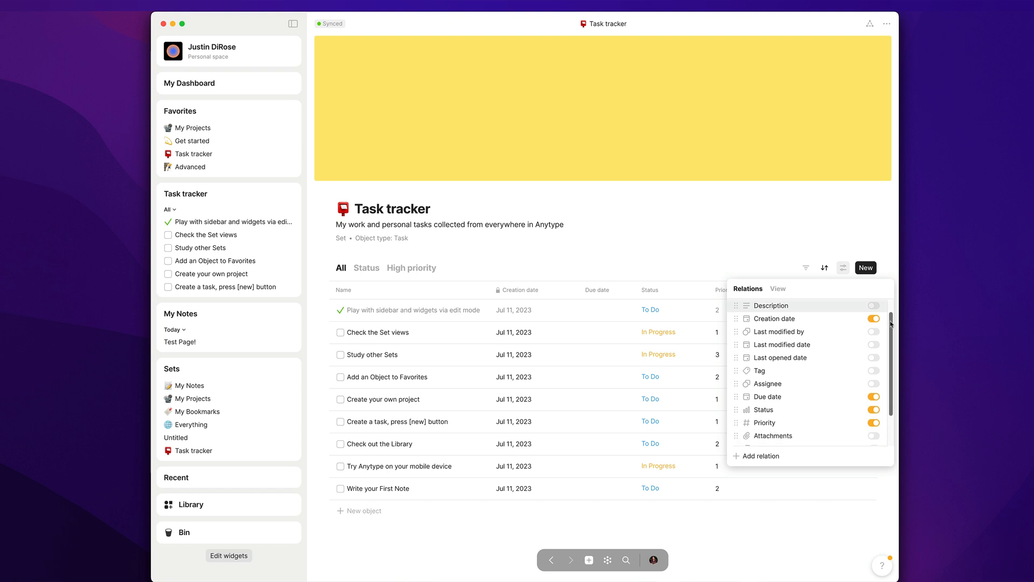
scroll("down", 3)
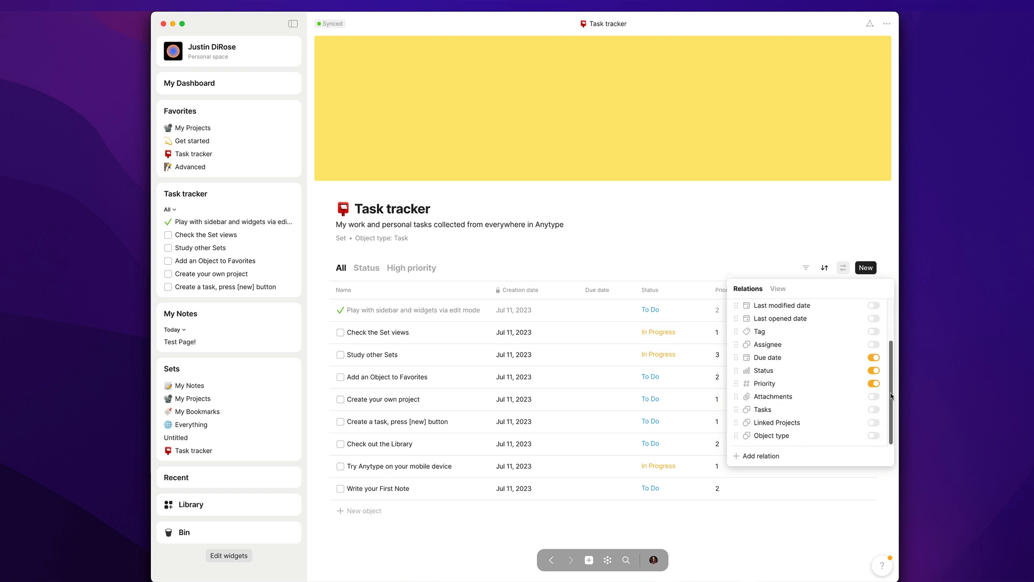
scroll("up", 3)
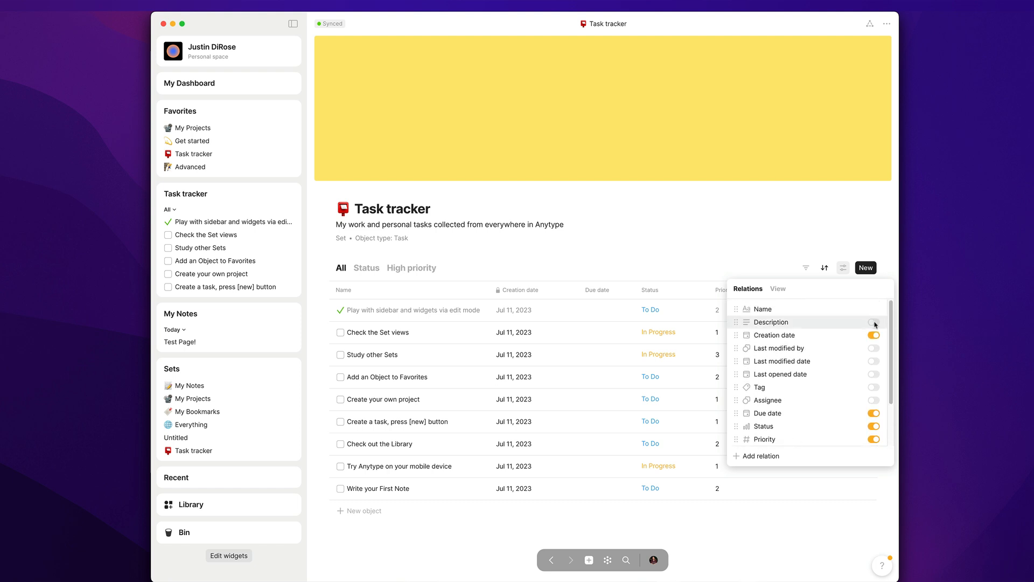
left_click(776, 288)
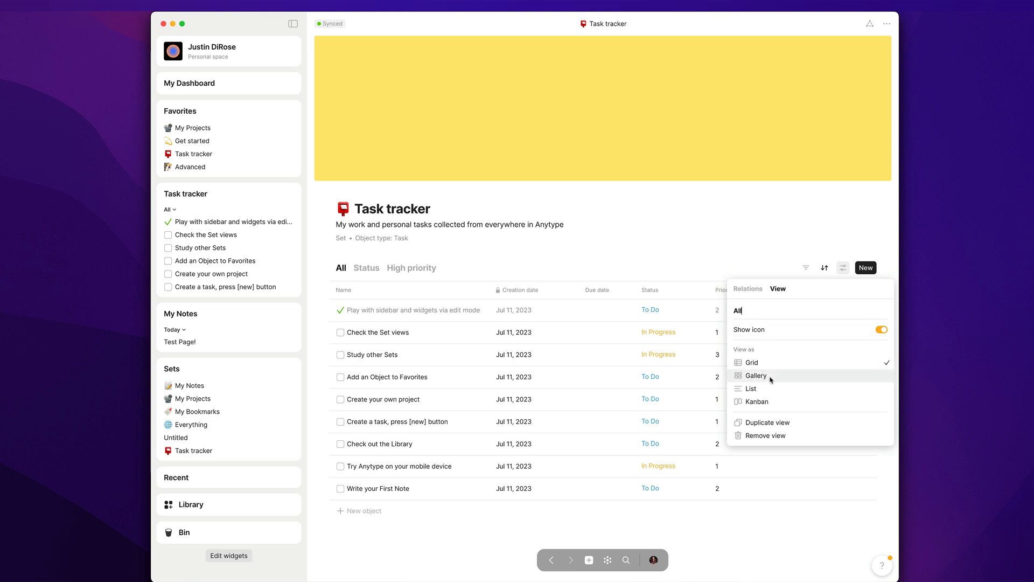
mouse_move(734, 259)
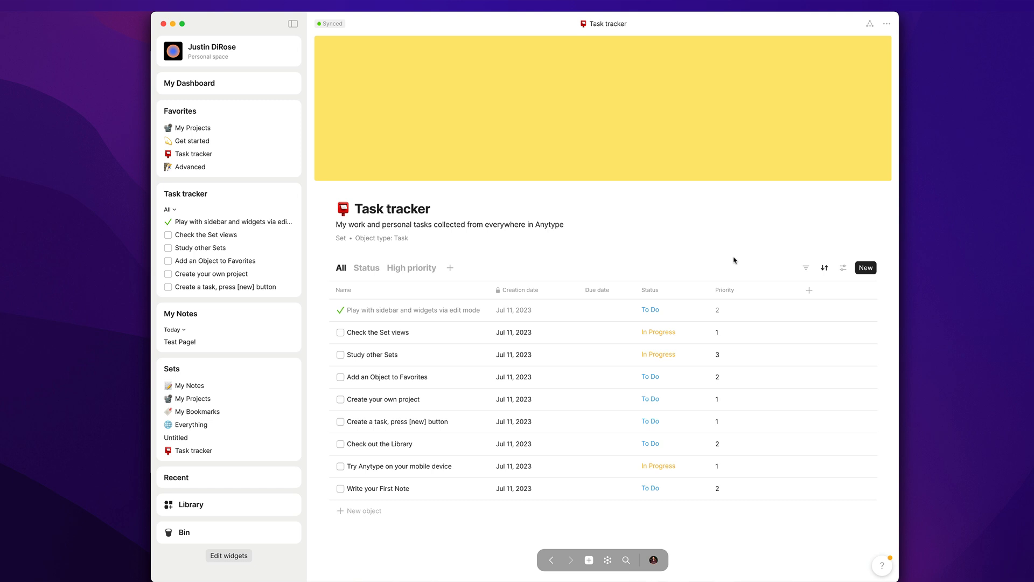
mouse_move(351, 346)
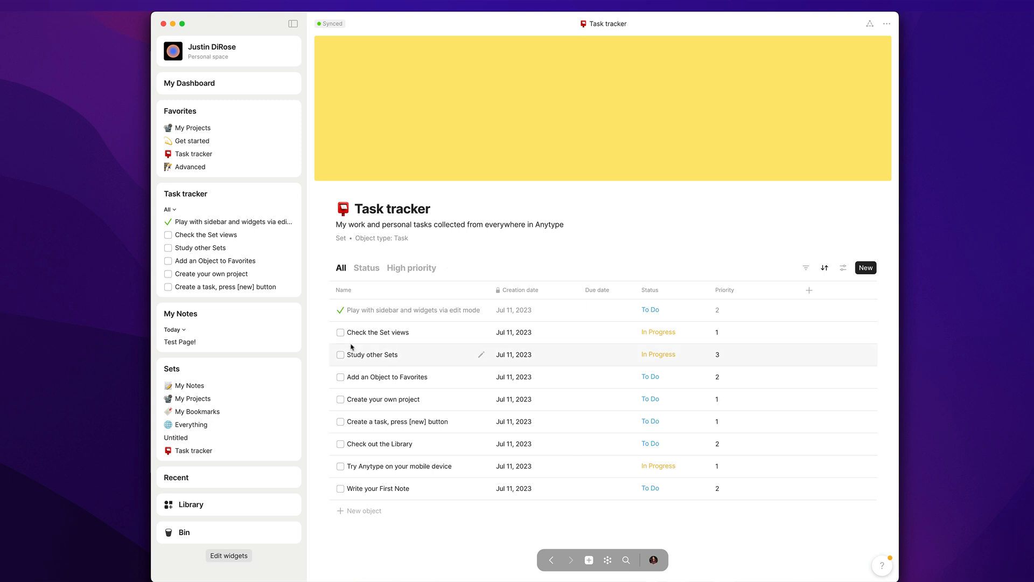
Tick Check the Set views as done and preview the task's status and linked project
left_click(340, 332)
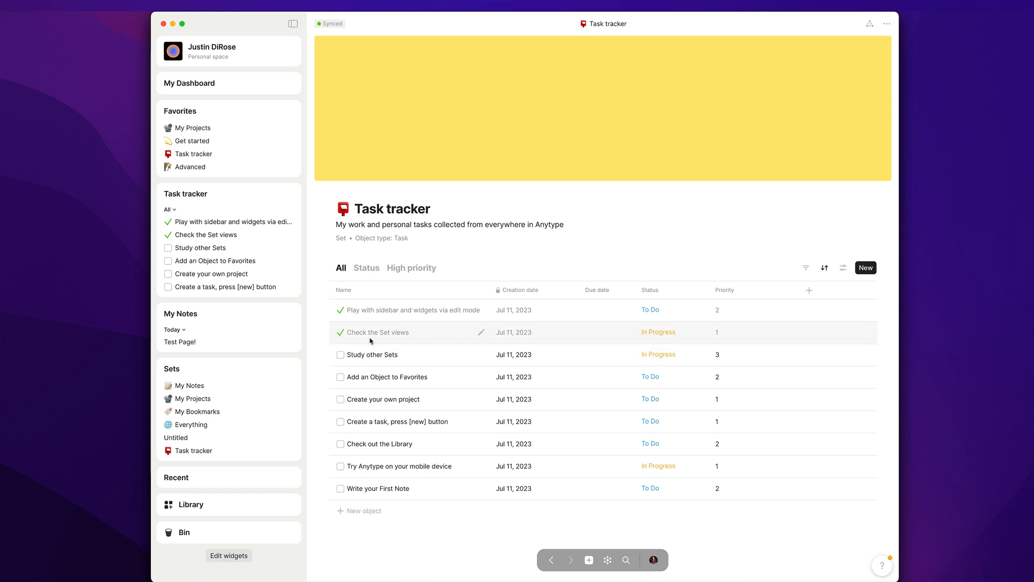
left_click(378, 332)
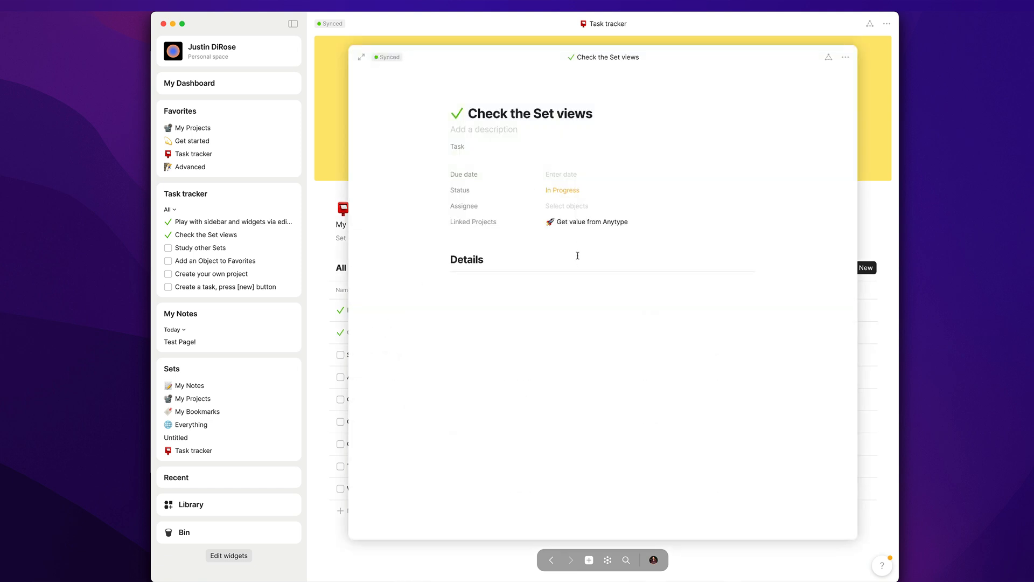
mouse_move(805, 32)
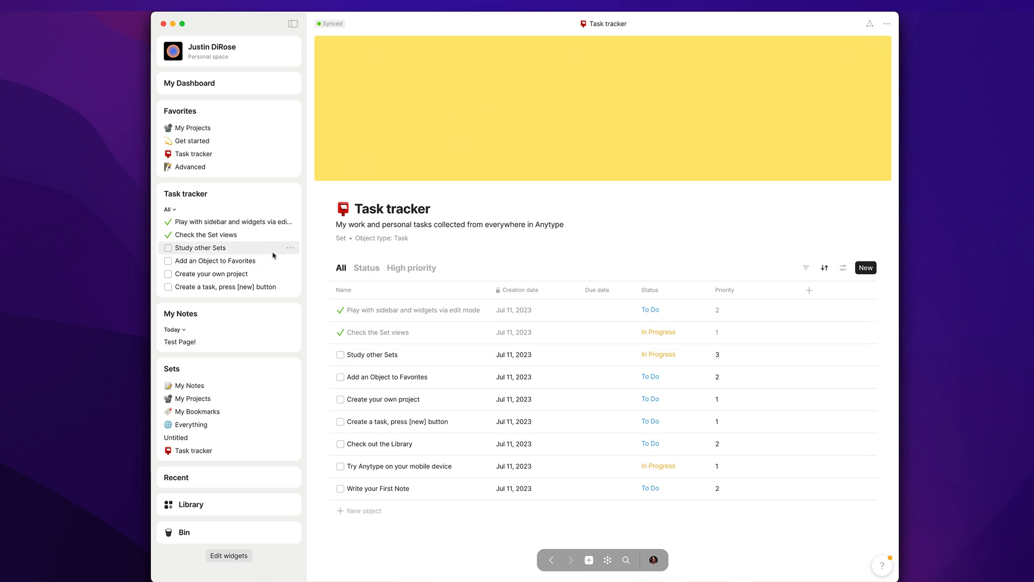
left_click(193, 127)
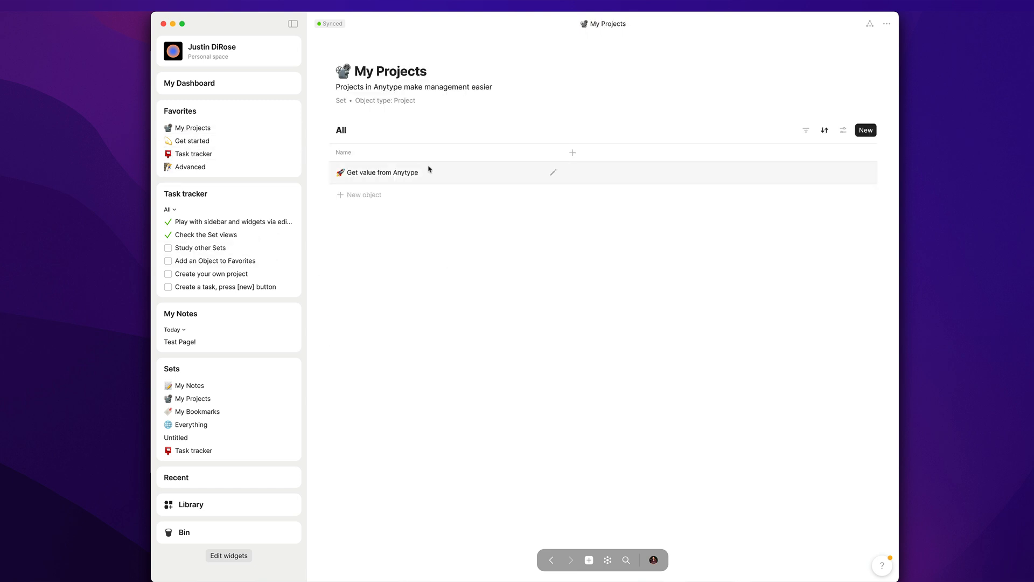
left_click(383, 172)
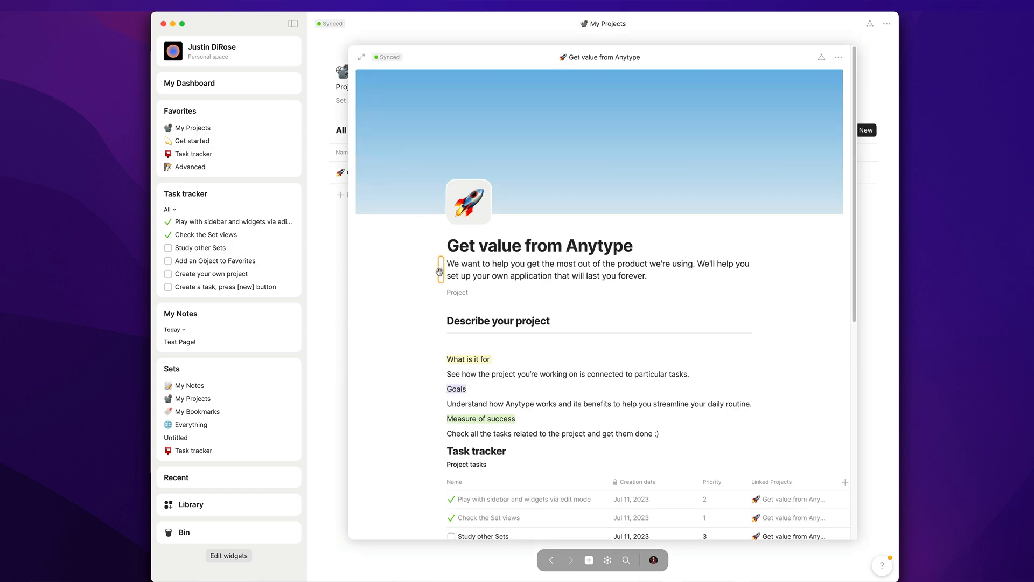
mouse_move(453, 340)
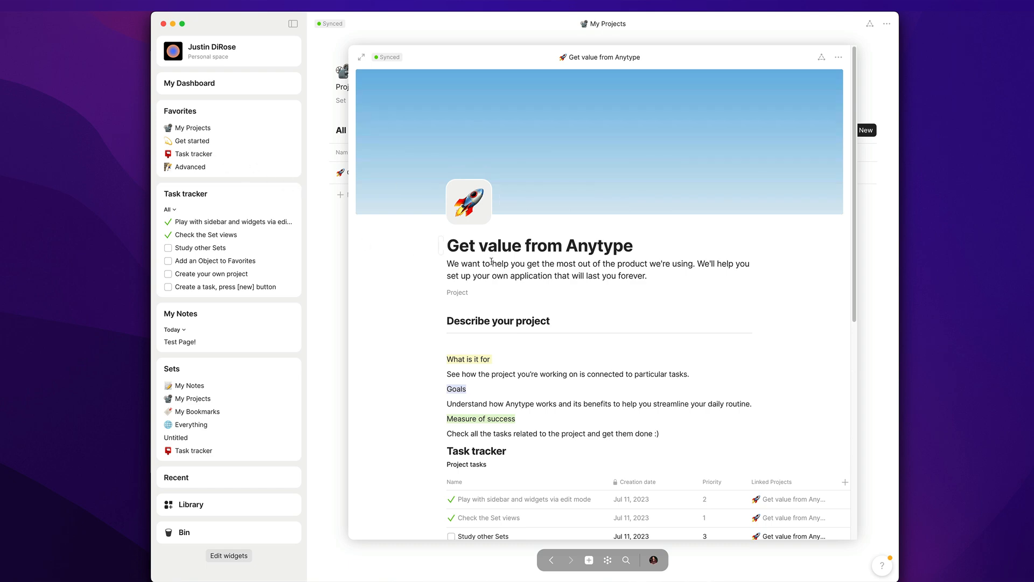
scroll("down", 3)
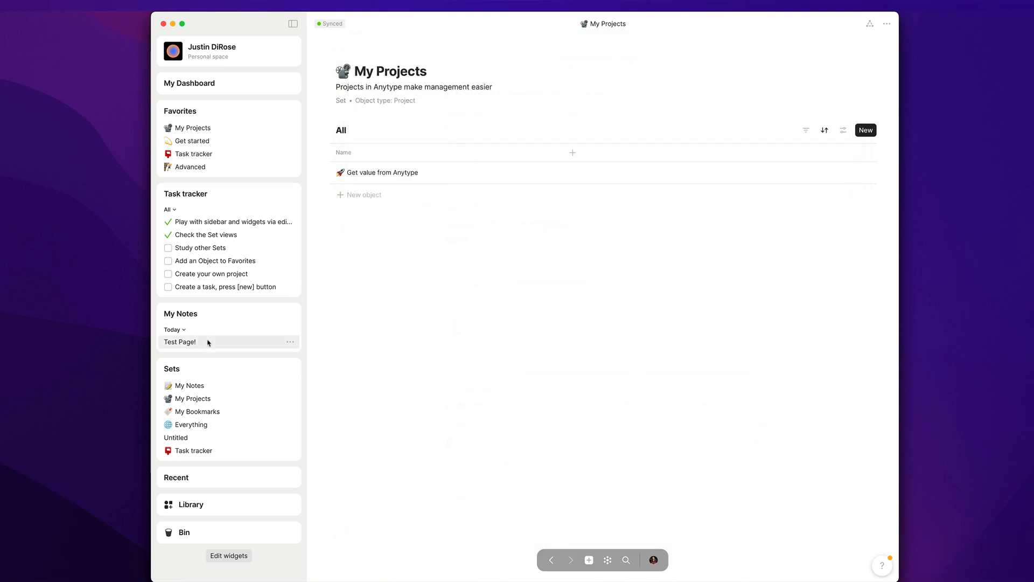
Open Test Page! from My Notes and browse its Note type menu and the Anytype library types
left_click(179, 342)
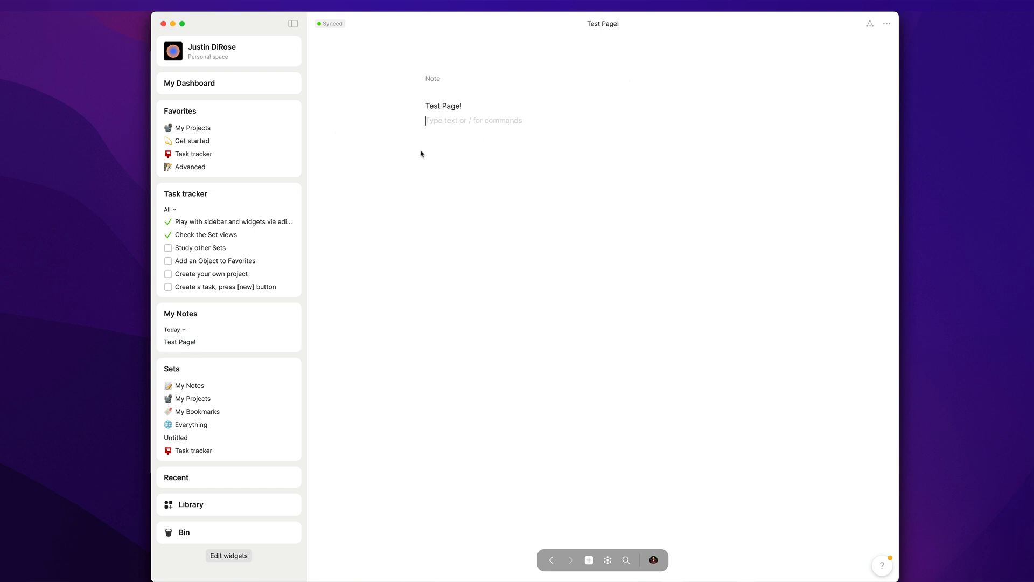
left_click(432, 79)
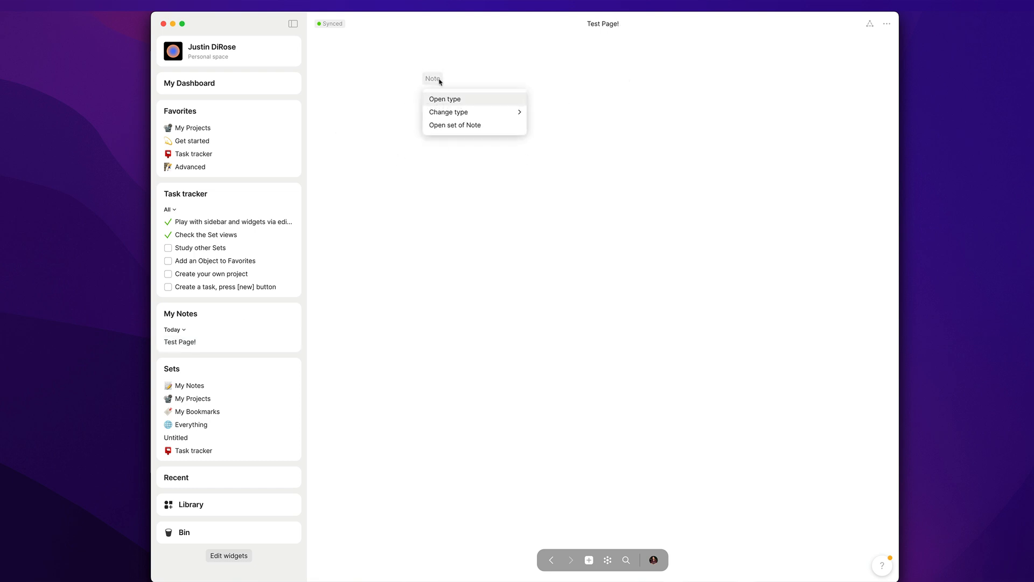
mouse_move(449, 111)
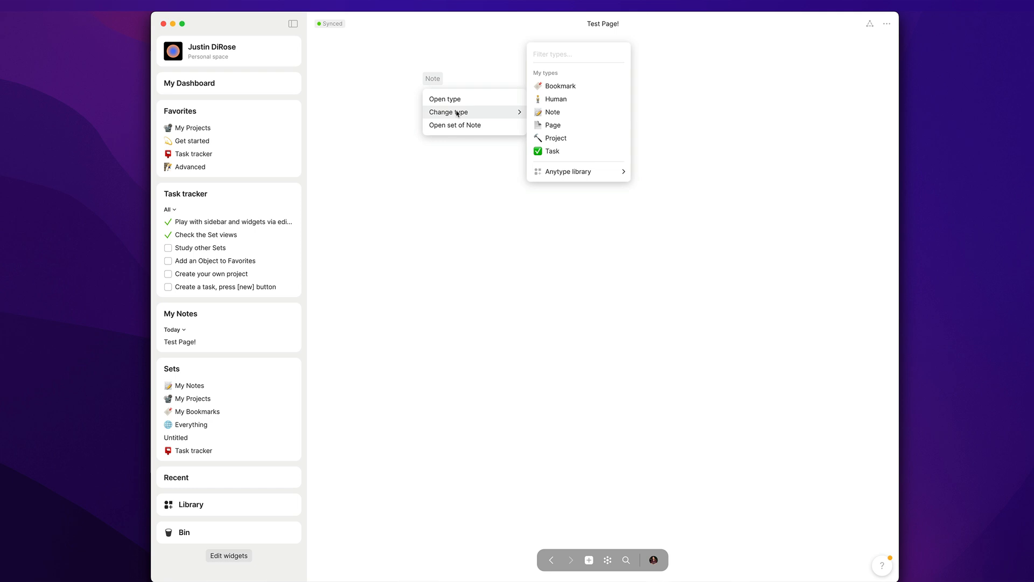
mouse_move(552, 125)
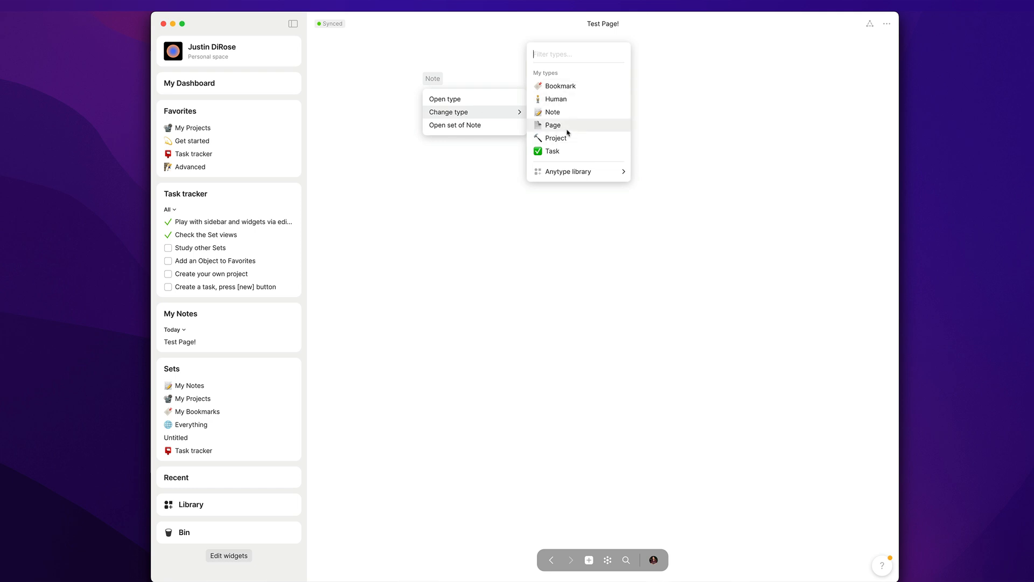
left_click(568, 171)
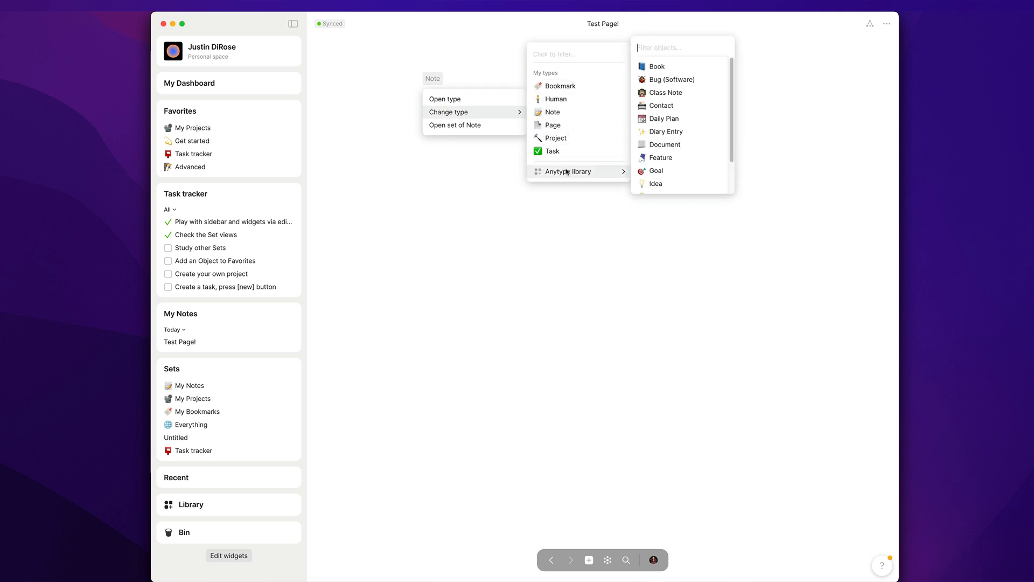
scroll("down", 3)
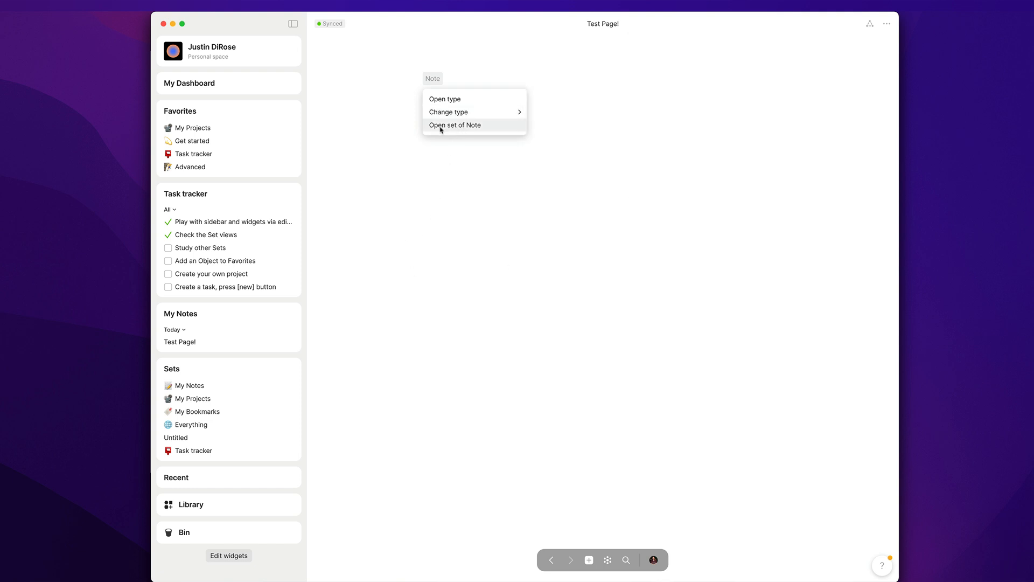
mouse_move(453, 99)
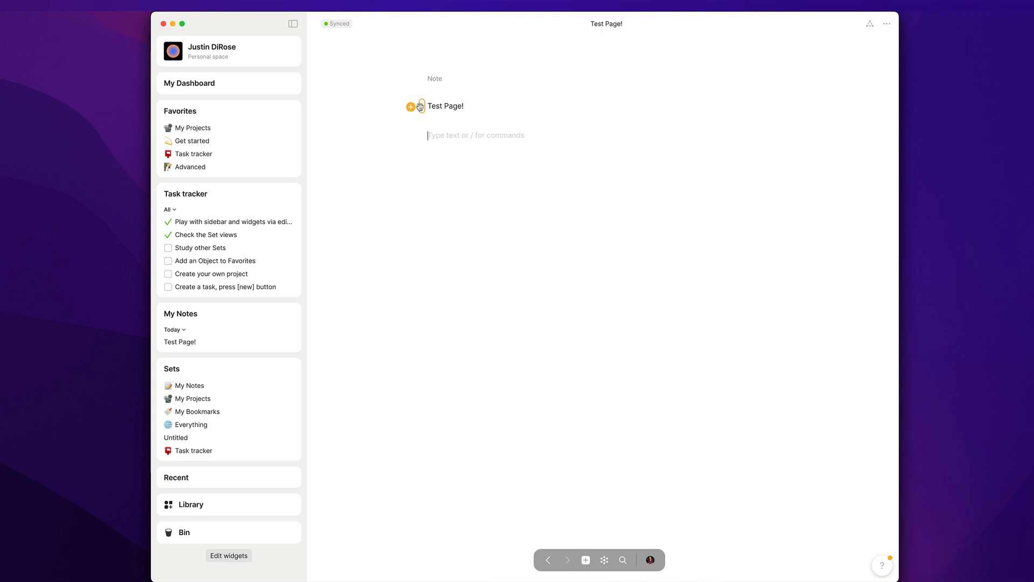
Select the Test Page! title and start a slash command below it
triple_click(445, 107)
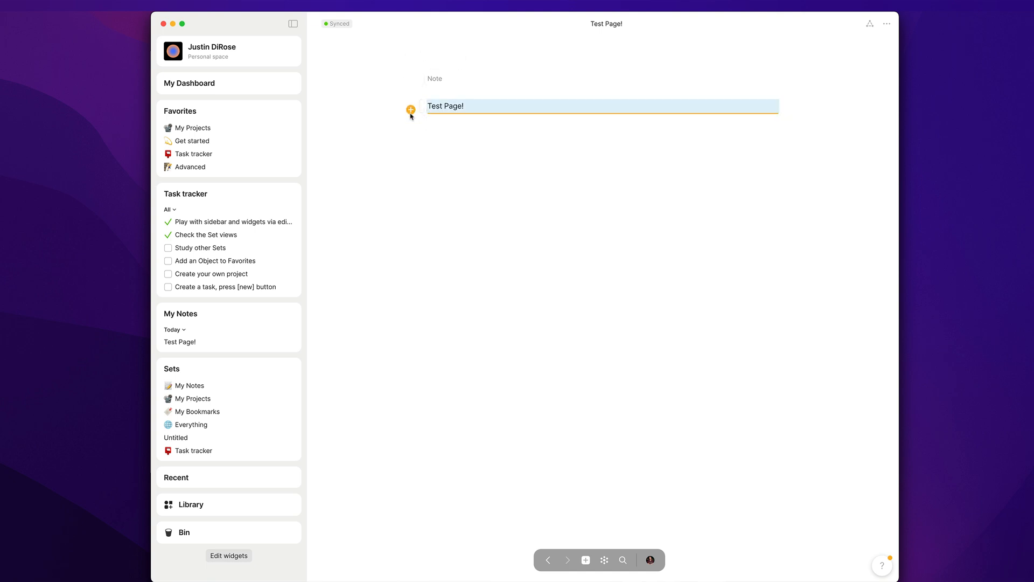
type("/")
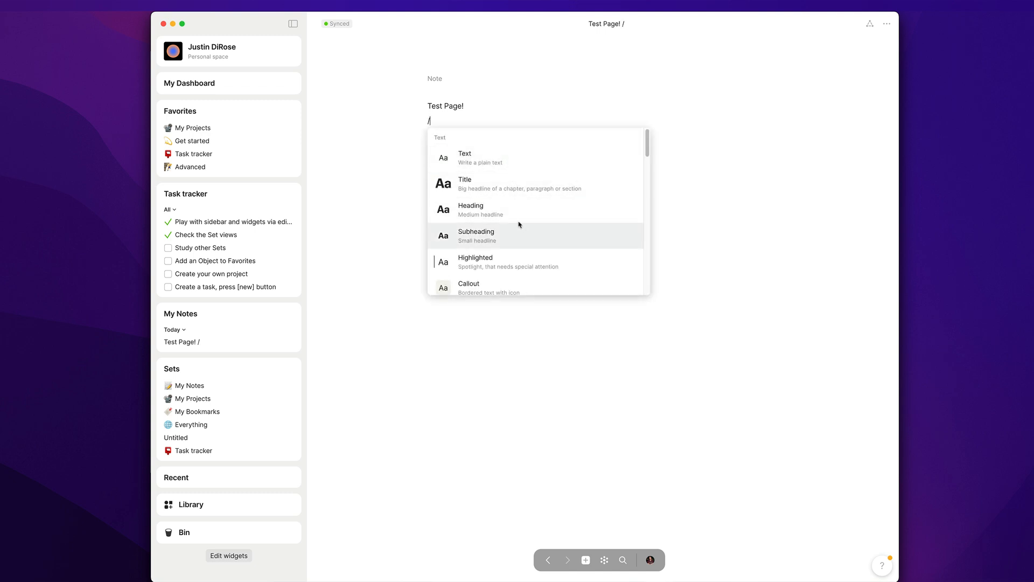
mouse_move(542, 183)
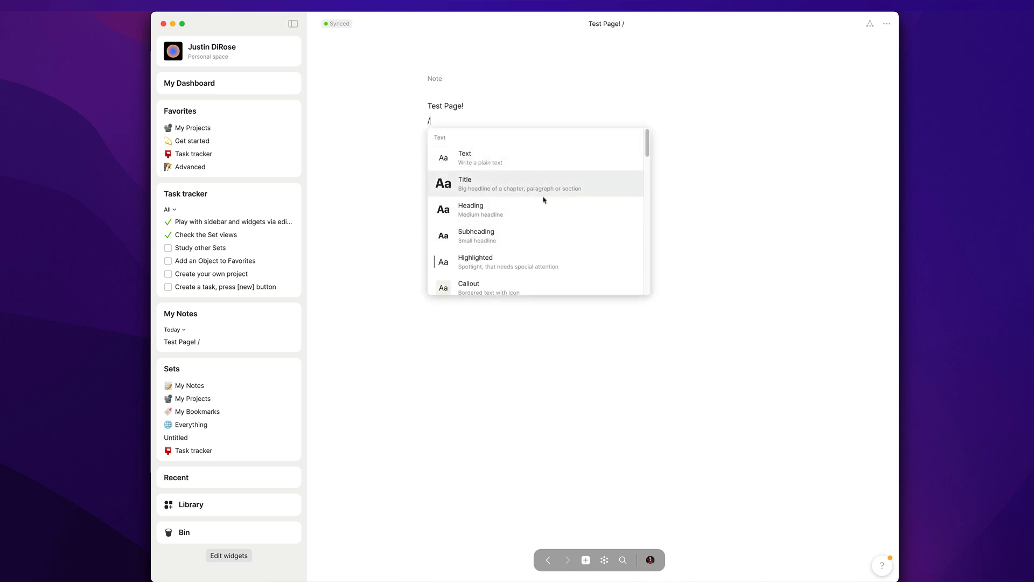
Scroll the slash menu through Text, List and Media blocks to tables and inline collections
scroll("down", 3)
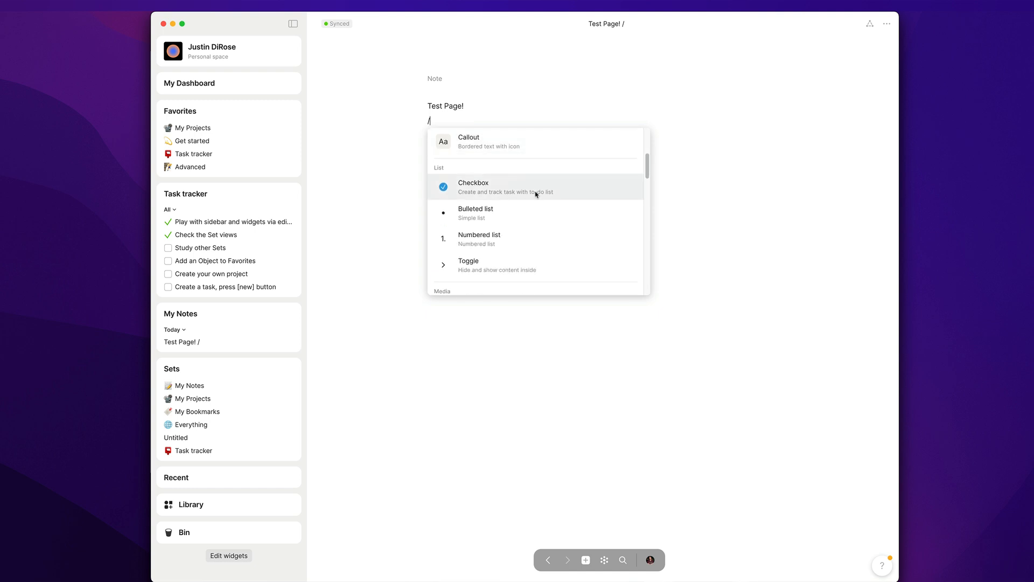
scroll("down", 3)
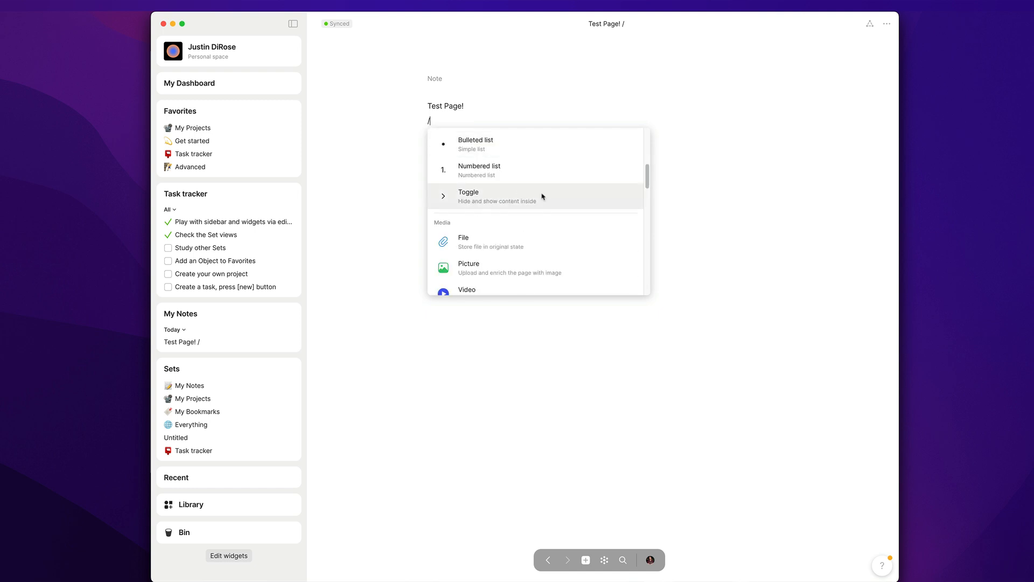
scroll("down", 3)
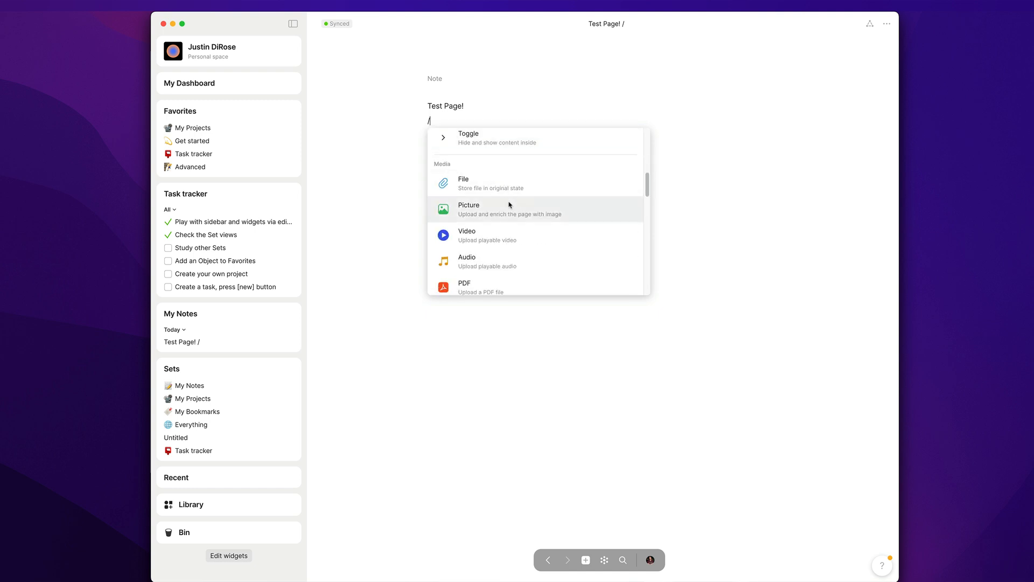
scroll("down", 3)
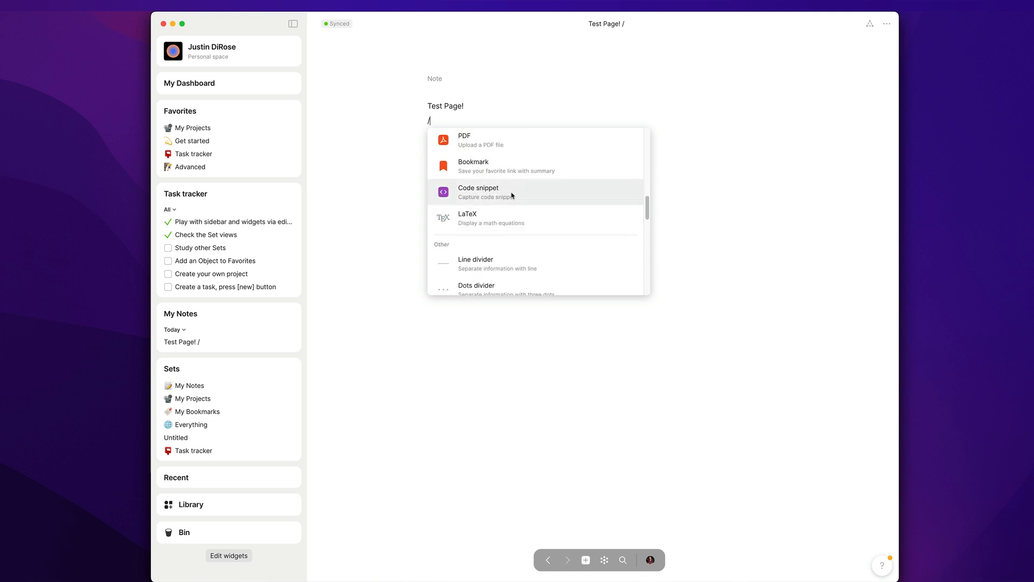
scroll("down", 3)
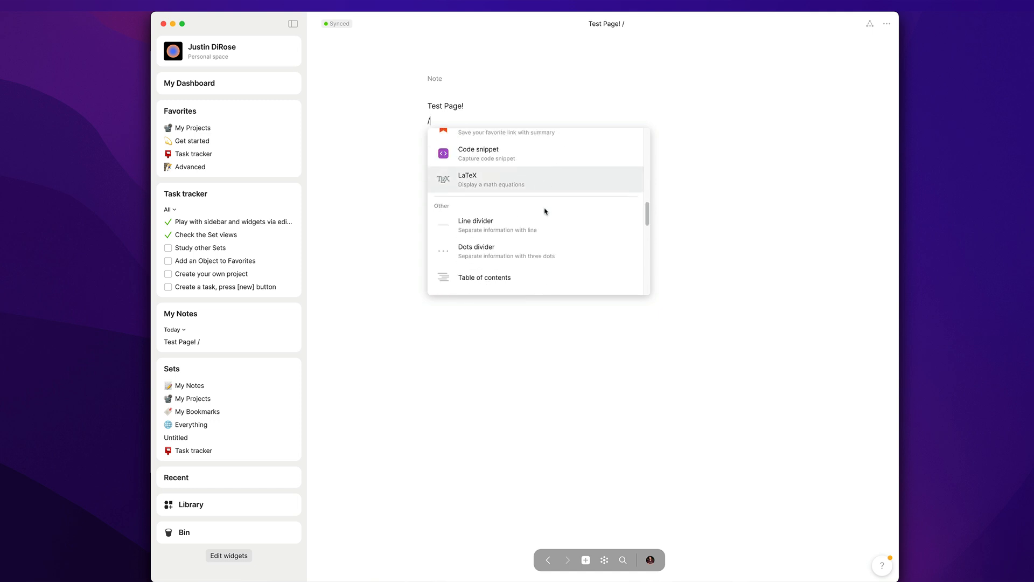
scroll("down", 3)
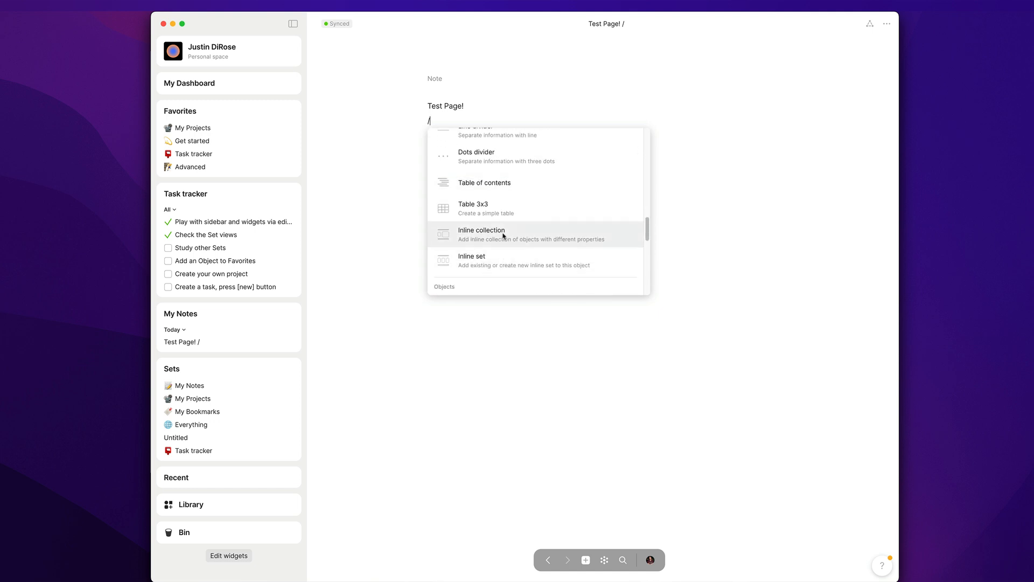
mouse_move(528, 244)
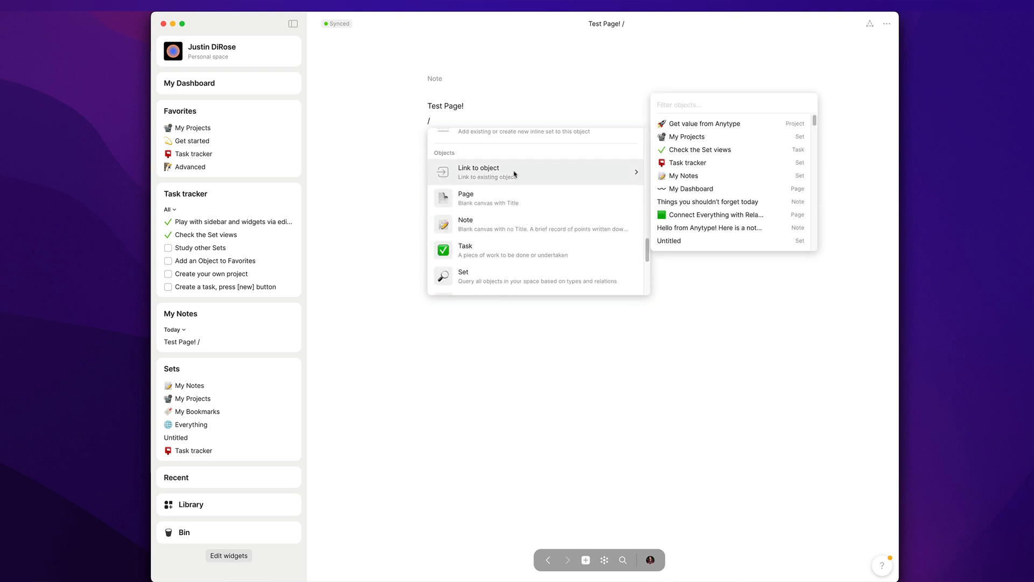
mouse_move(509, 170)
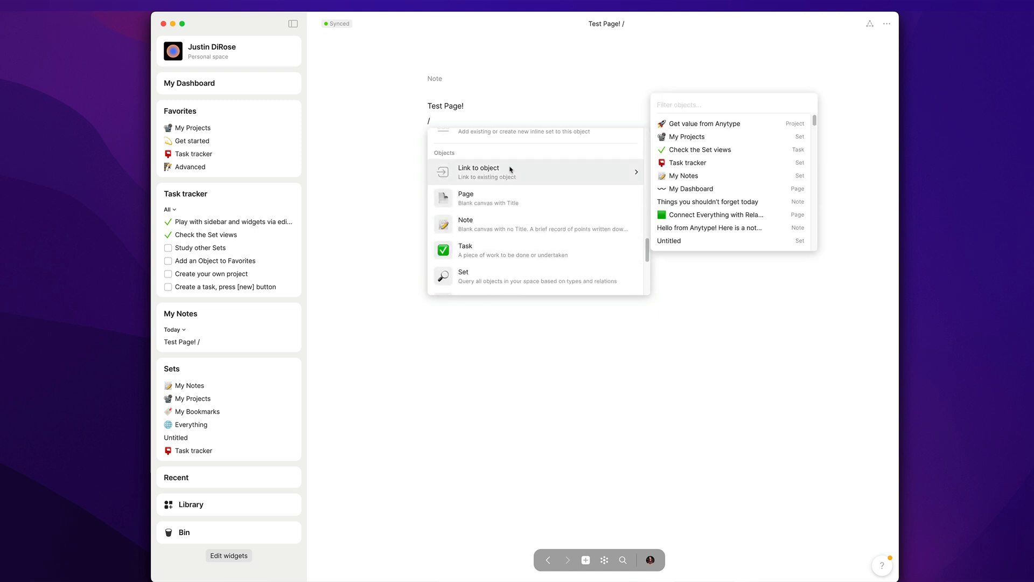
mouse_move(526, 171)
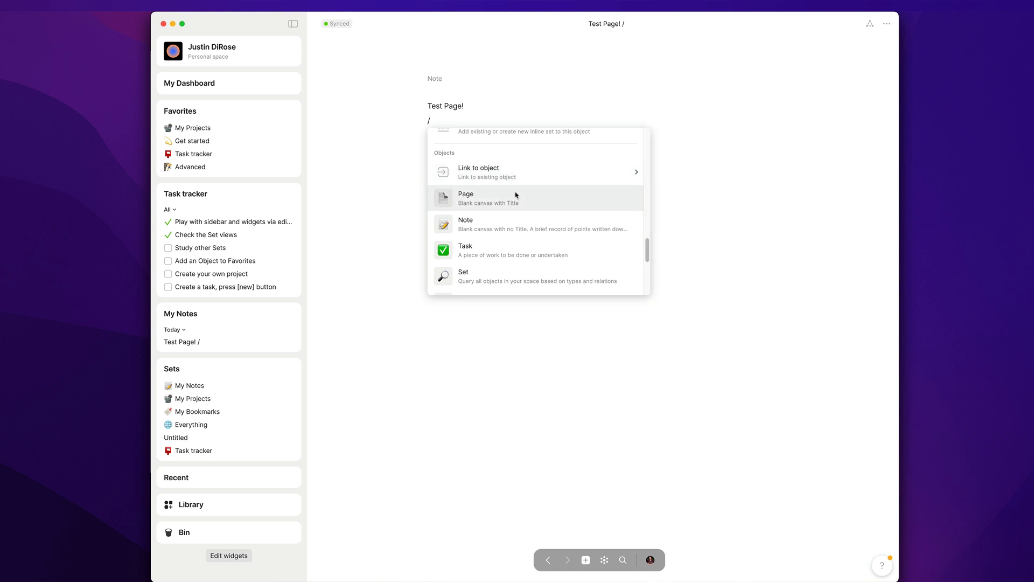
Reach Relations in the slash menu and choose New relation for the note
scroll("down", 3)
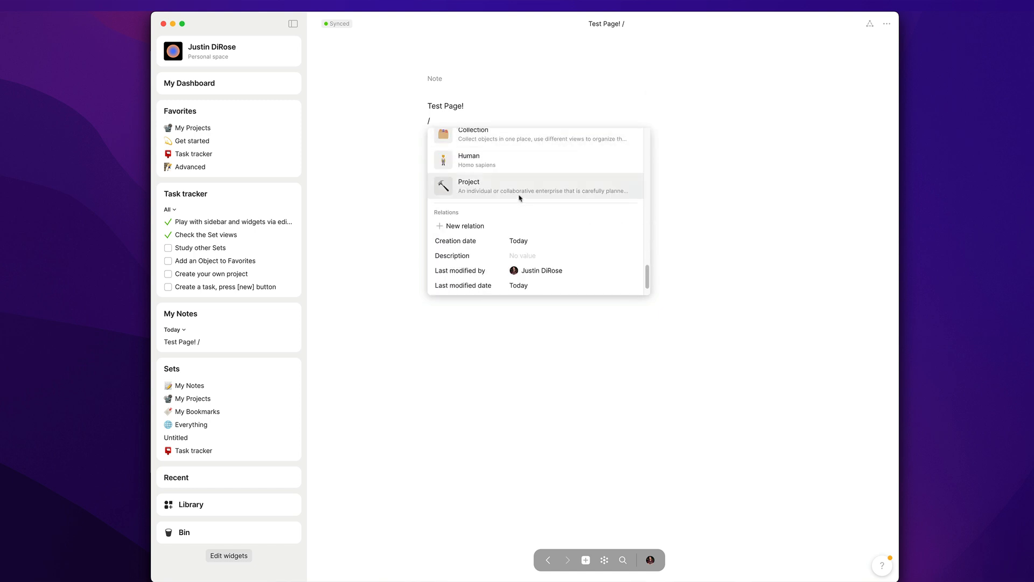
left_click(465, 225)
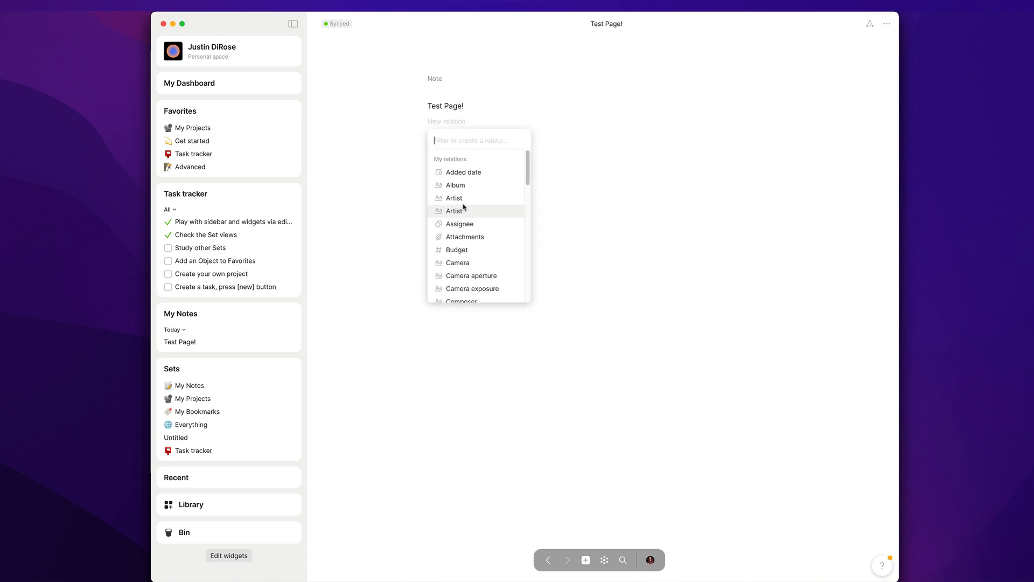